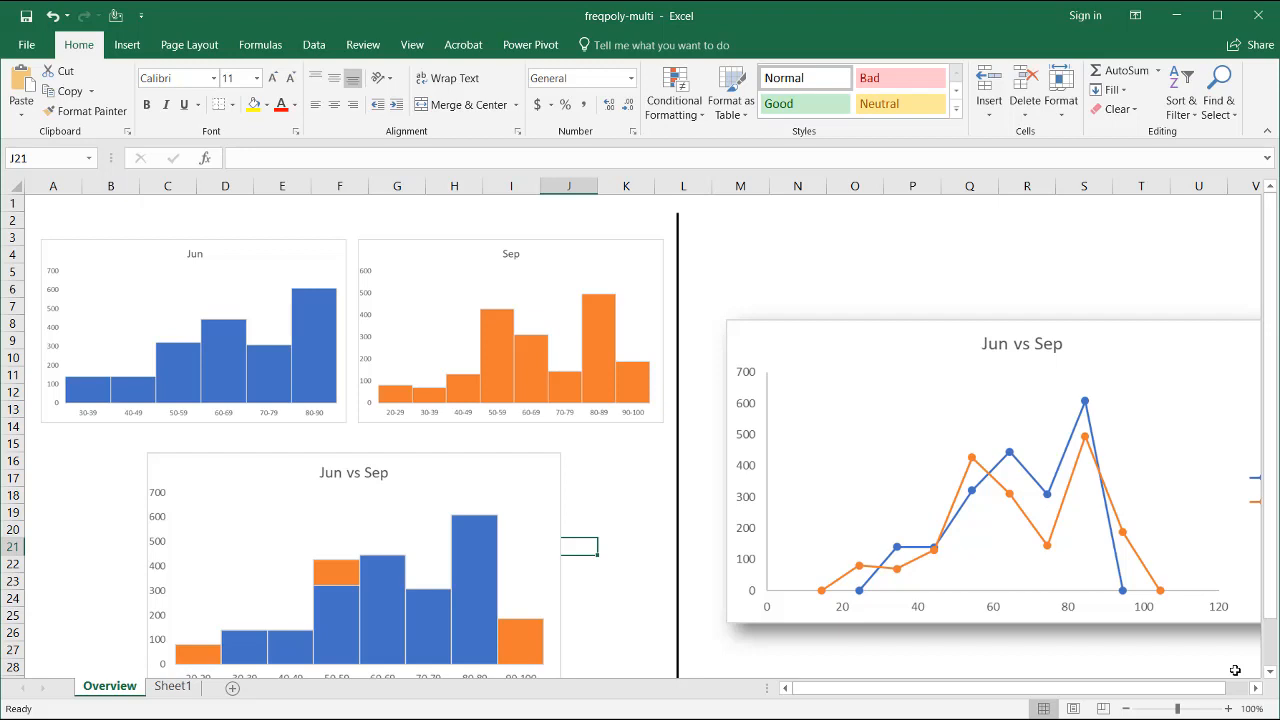
mouse_move(236, 267)
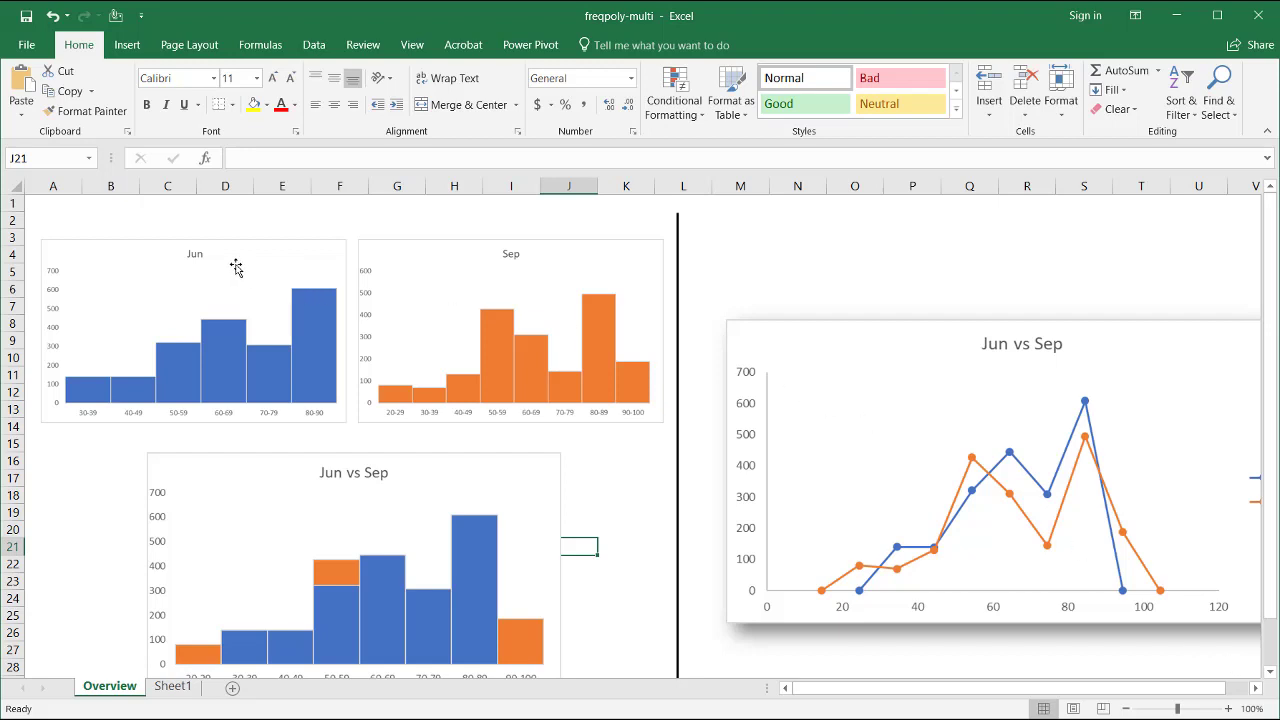
mouse_move(223, 262)
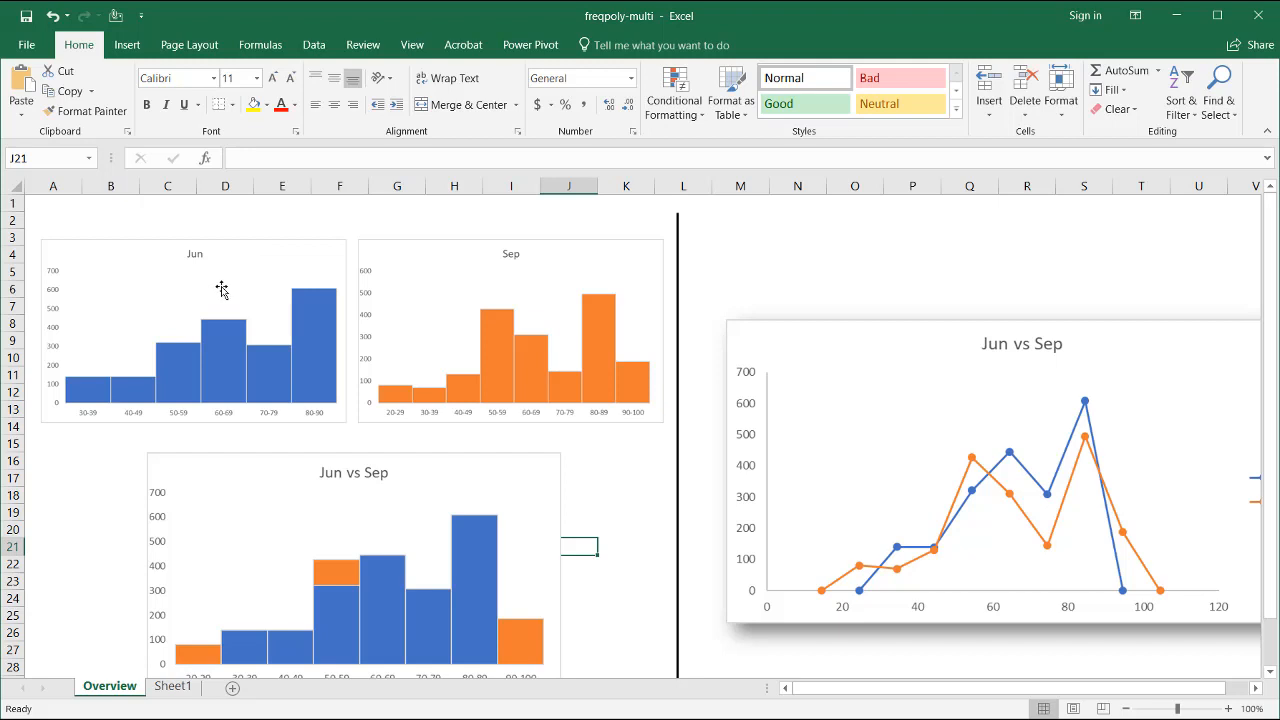
mouse_move(308, 334)
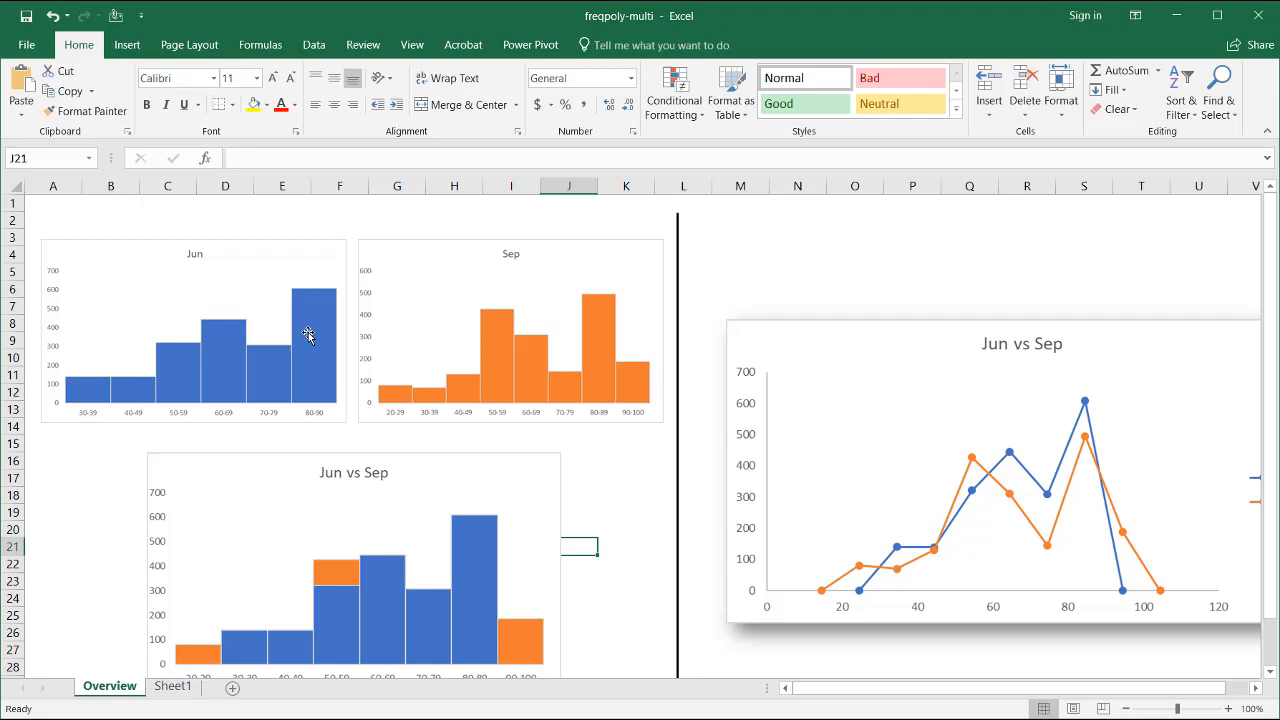
mouse_move(228, 242)
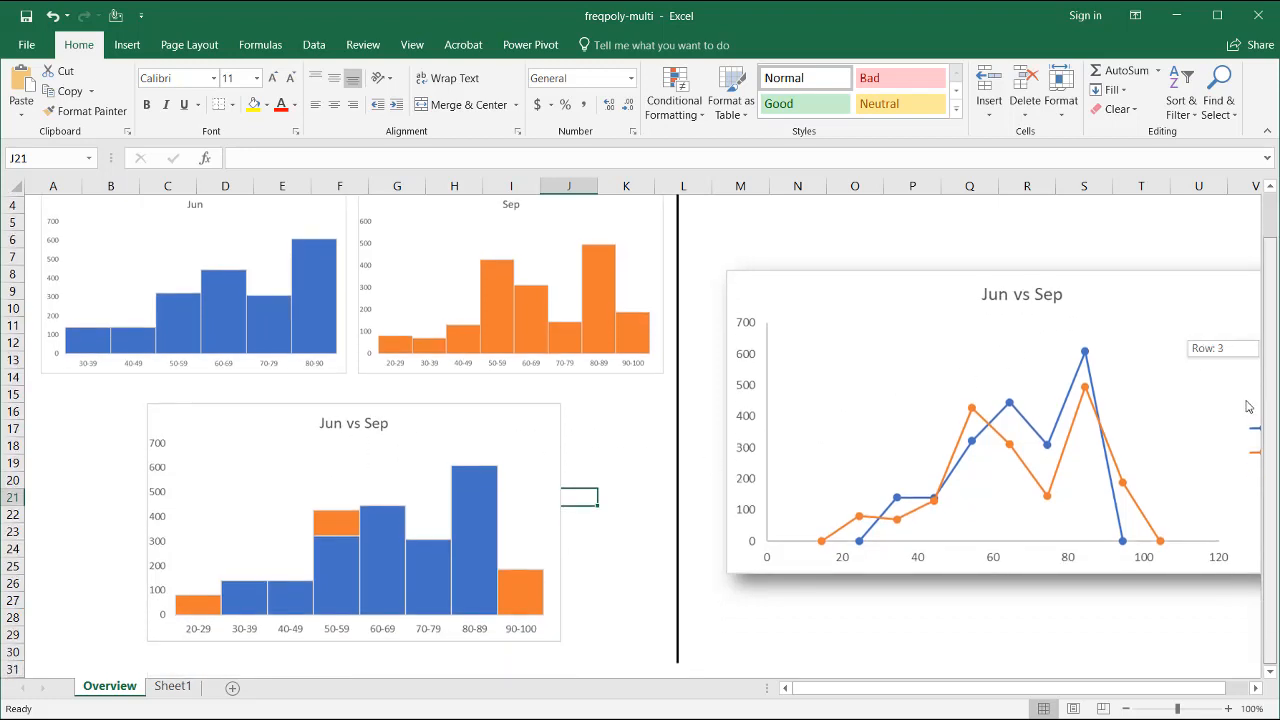
mouse_move(380, 556)
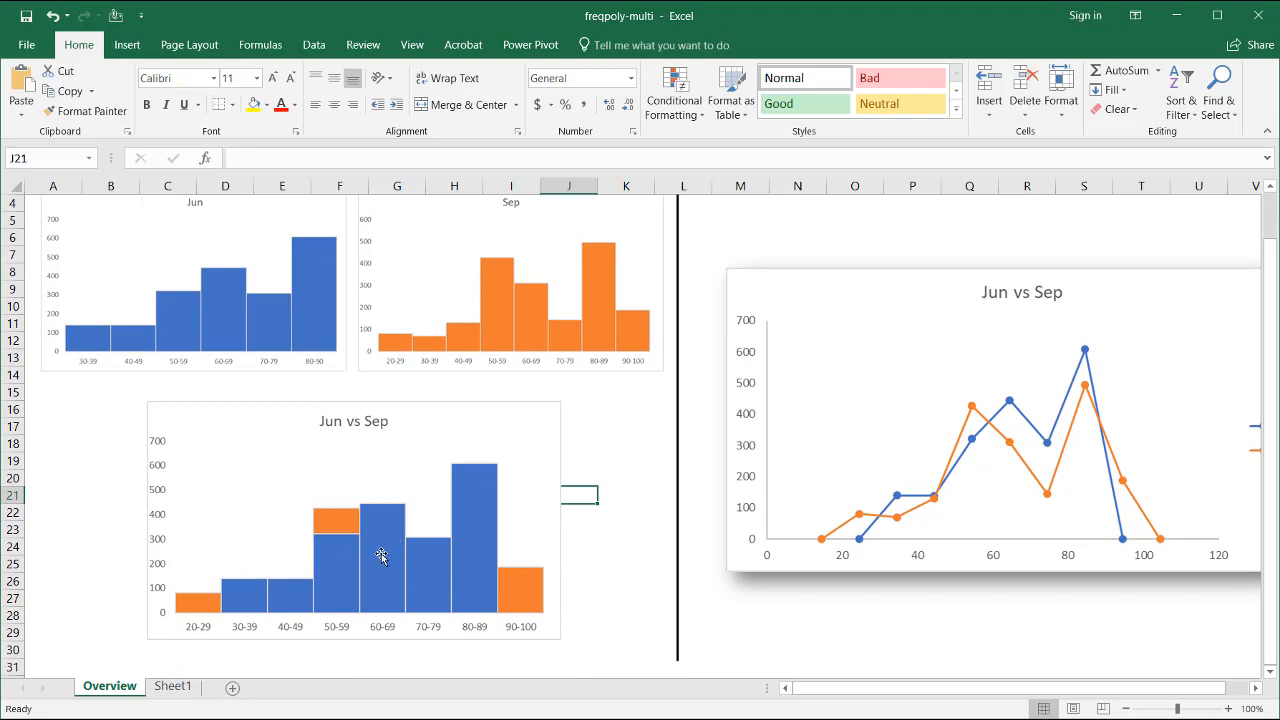
mouse_move(316, 562)
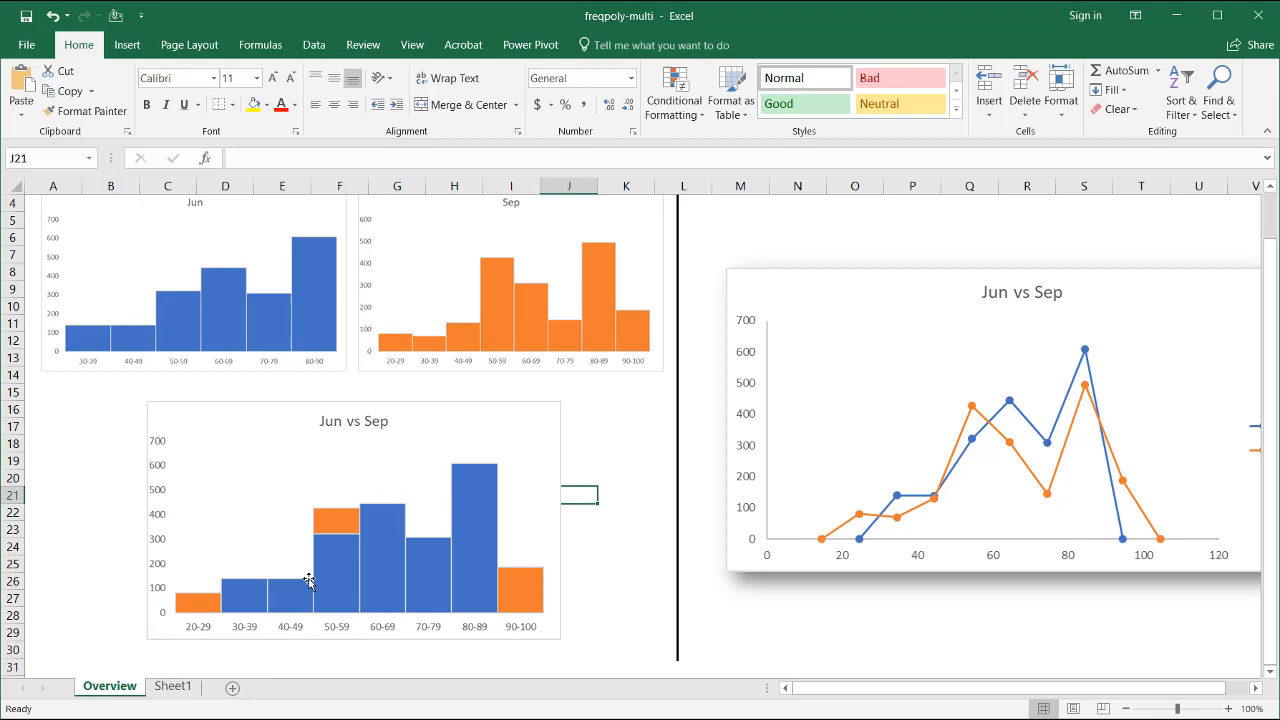
mouse_move(377, 558)
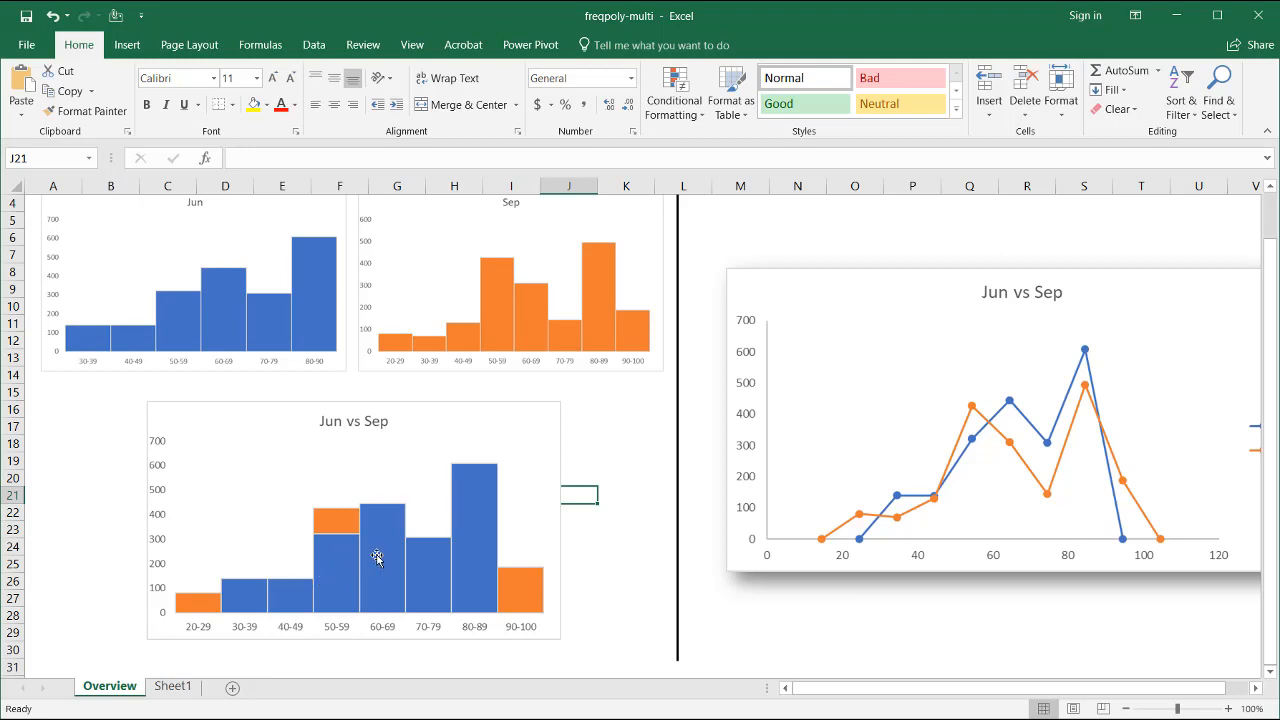
mouse_move(303, 587)
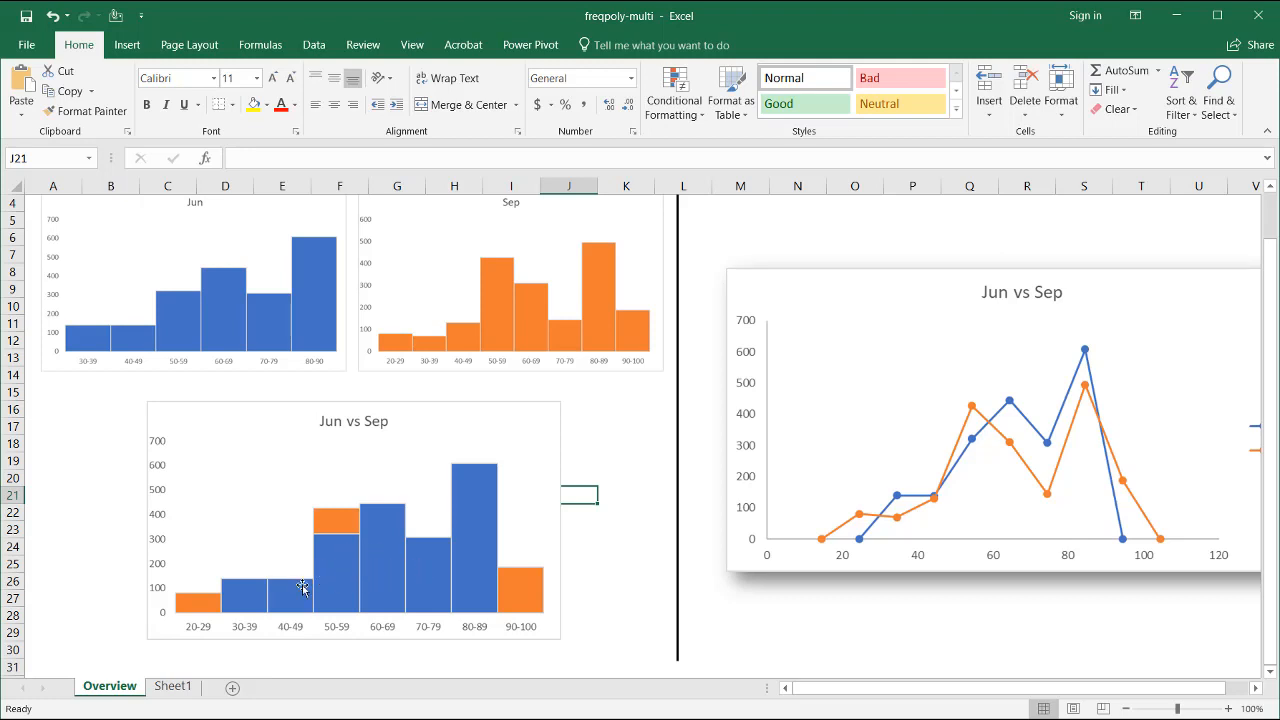
mouse_move(621, 573)
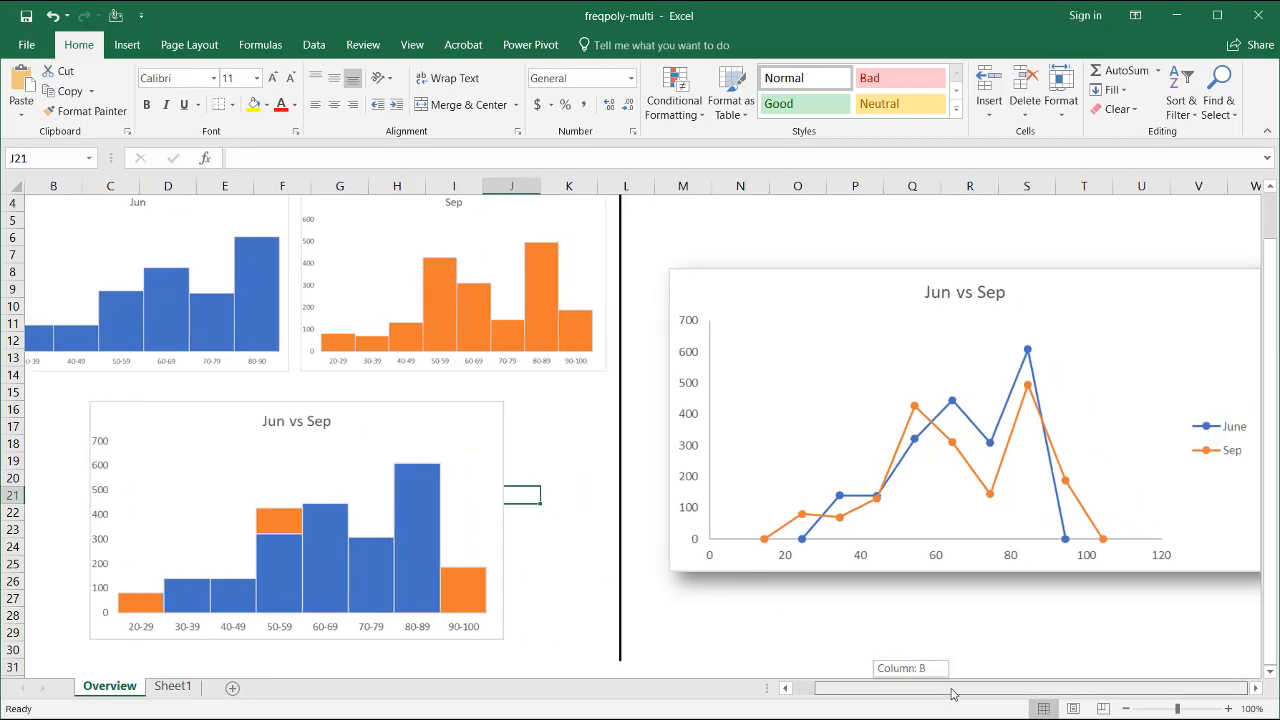
mouse_move(990, 413)
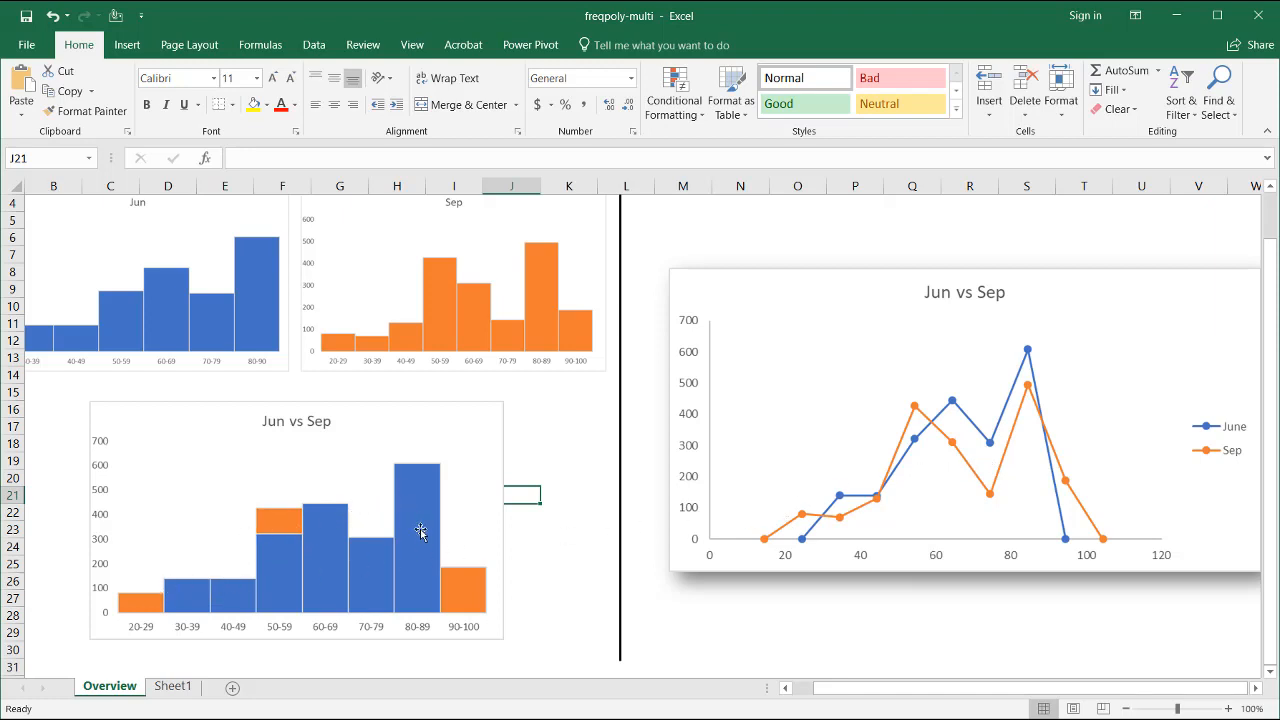
mouse_move(856, 564)
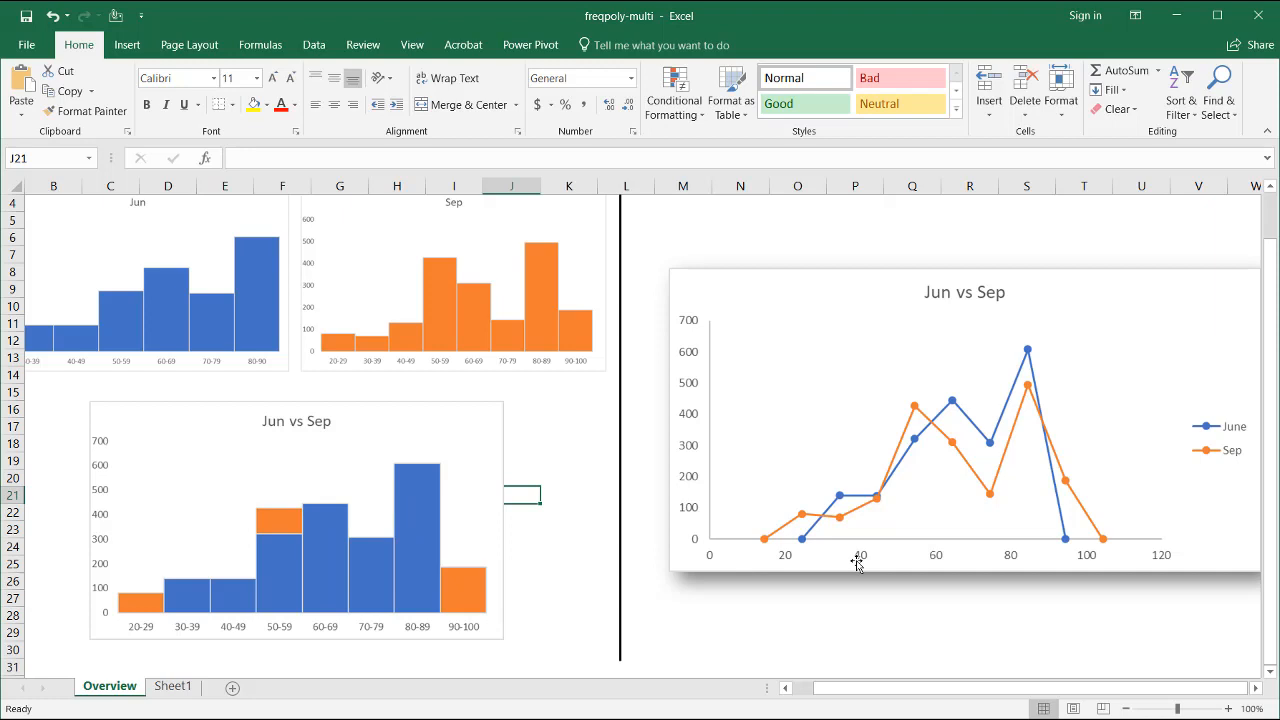
mouse_move(903, 468)
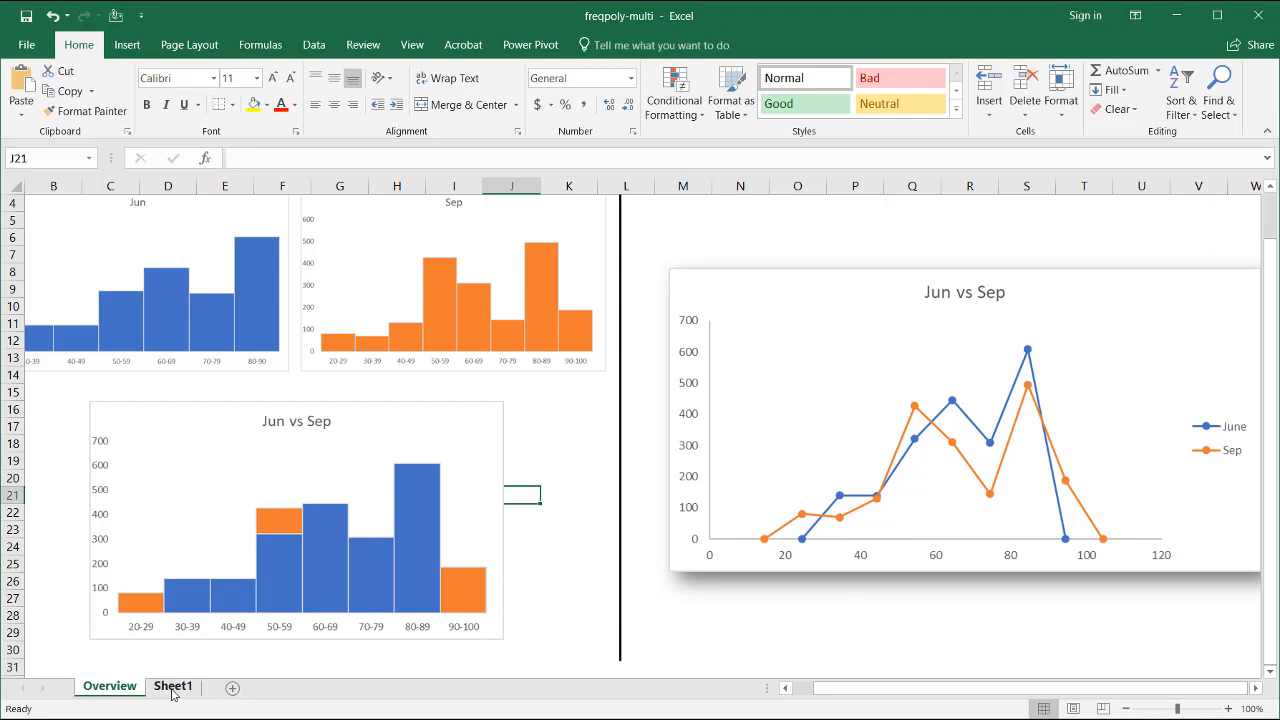
Step: Insert a PivotTable from the Year, Sep and Jun data on Sheet1 at cell E5
left_click(173, 686)
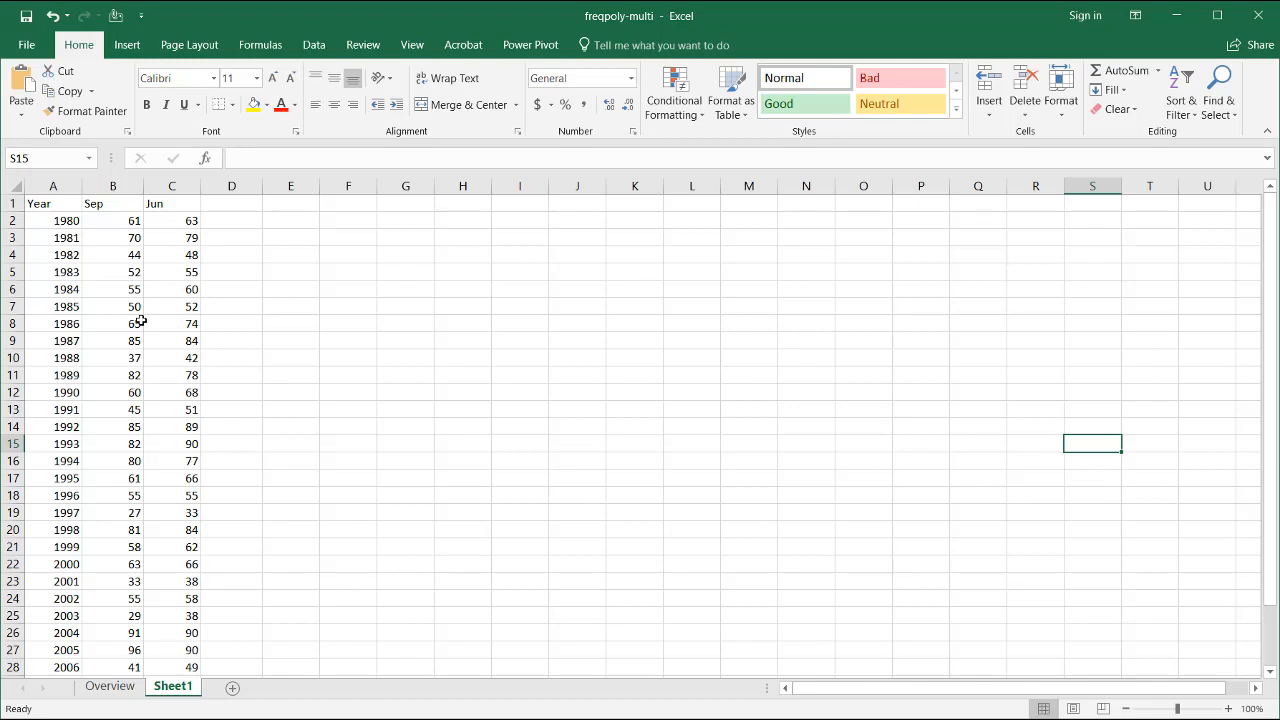
left_click(112, 271)
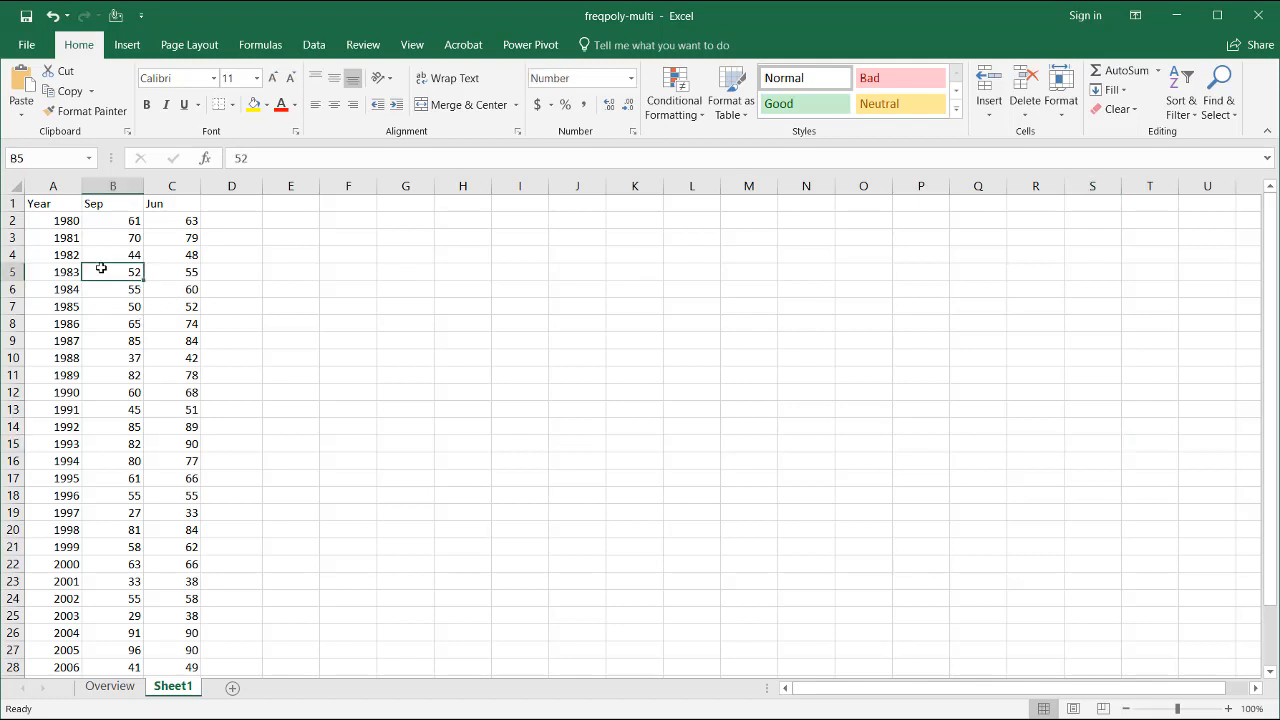
left_click(126, 44)
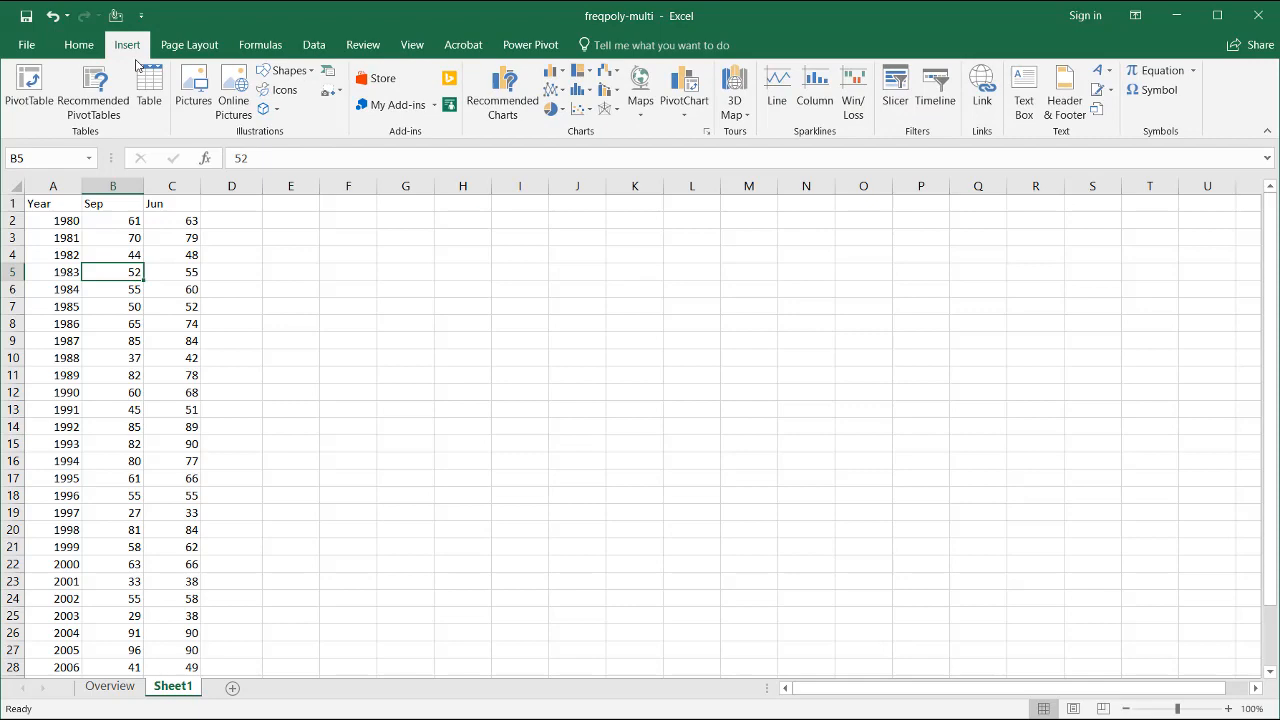
left_click(29, 90)
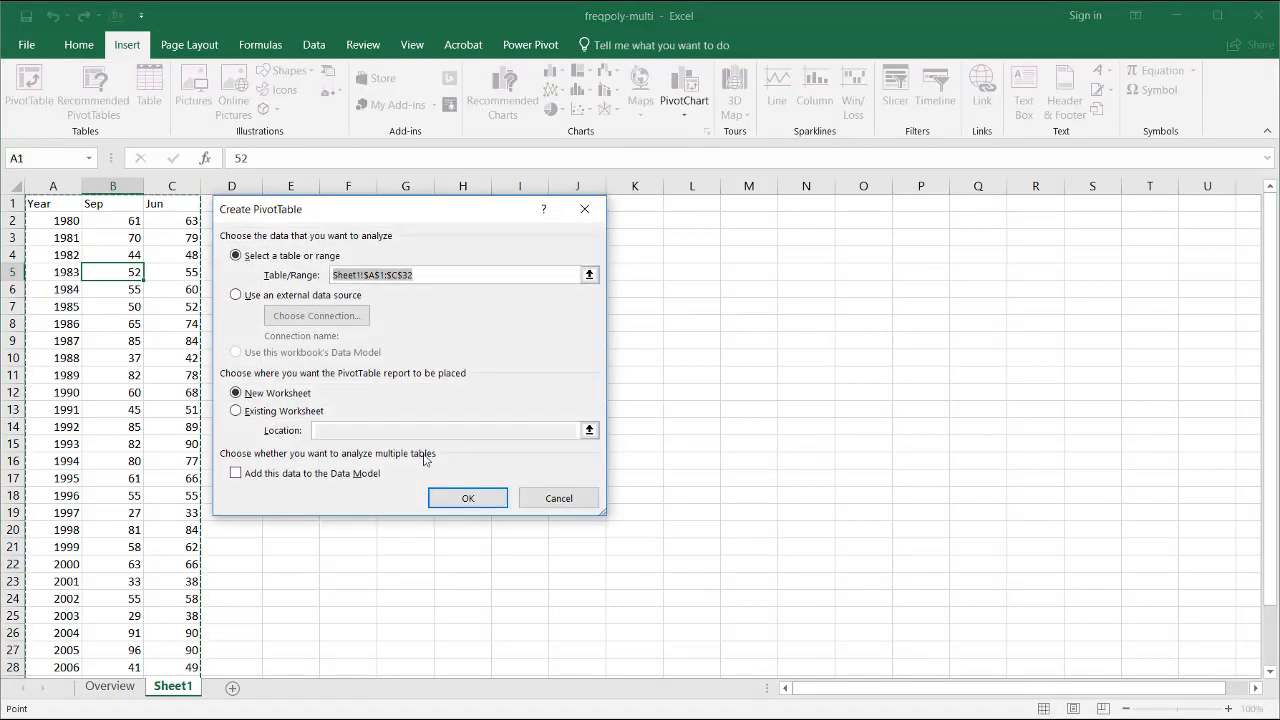
left_click(235, 411)
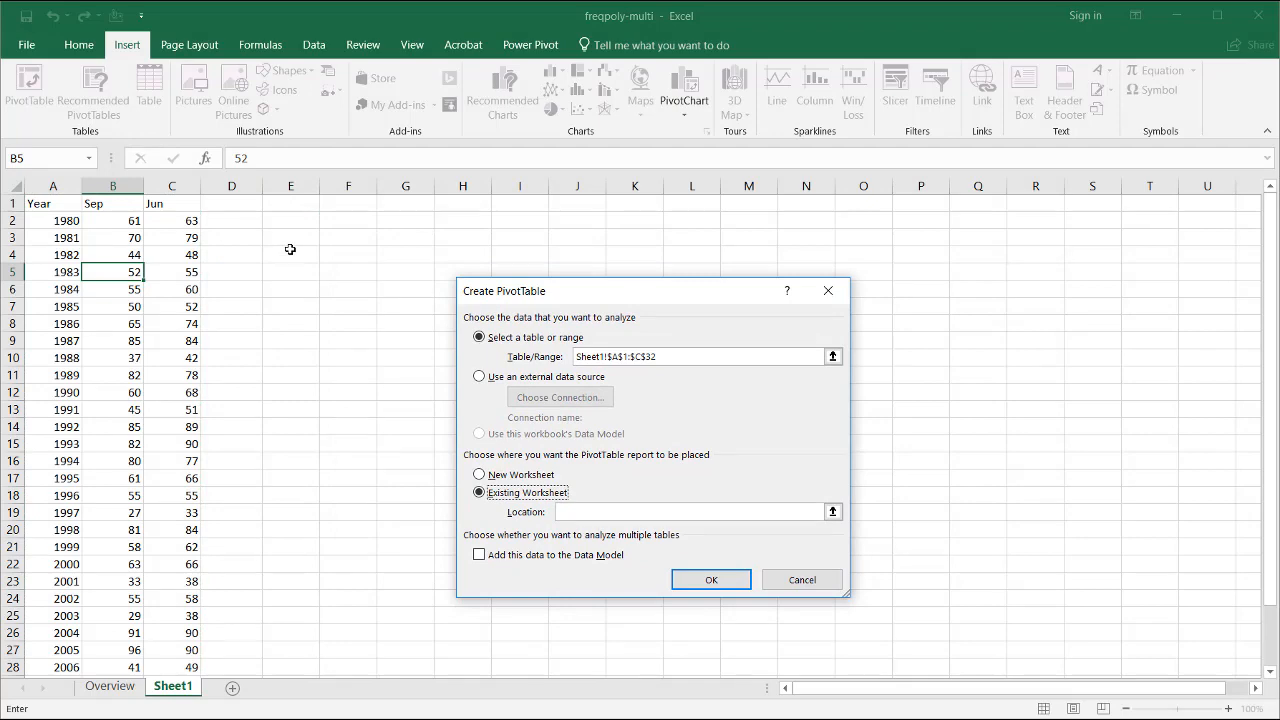
left_click(291, 271)
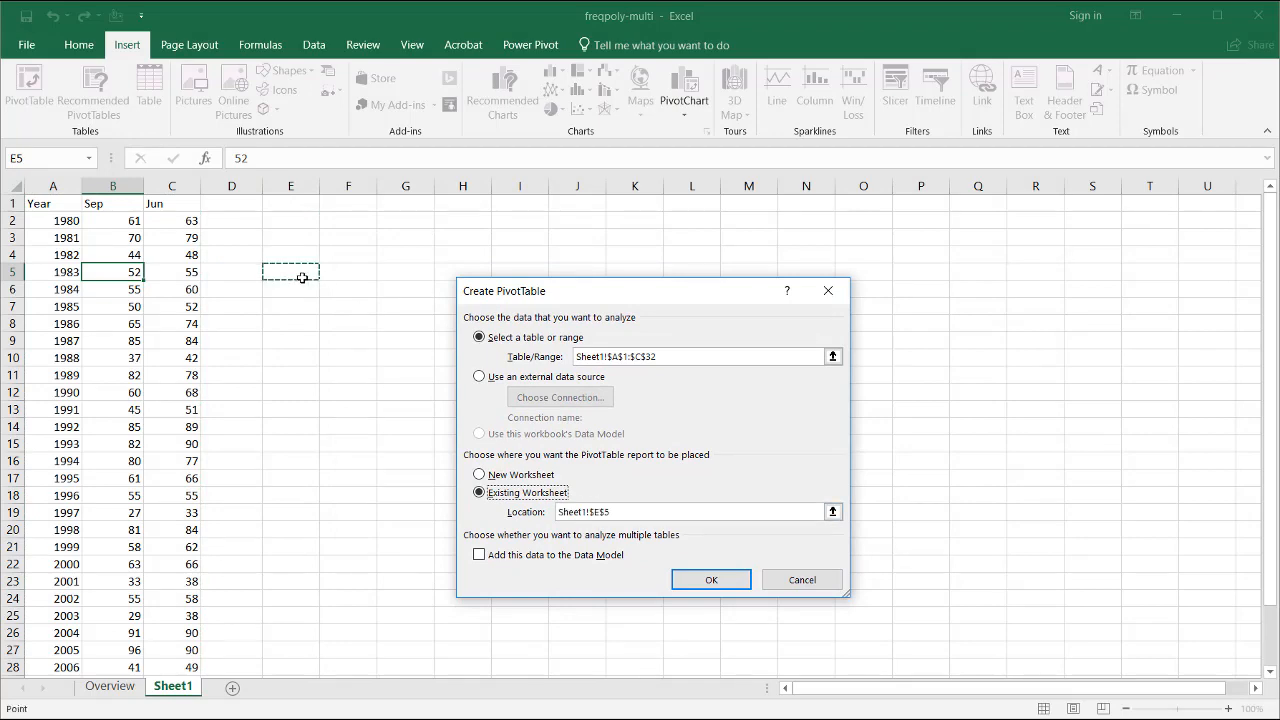
left_click(710, 579)
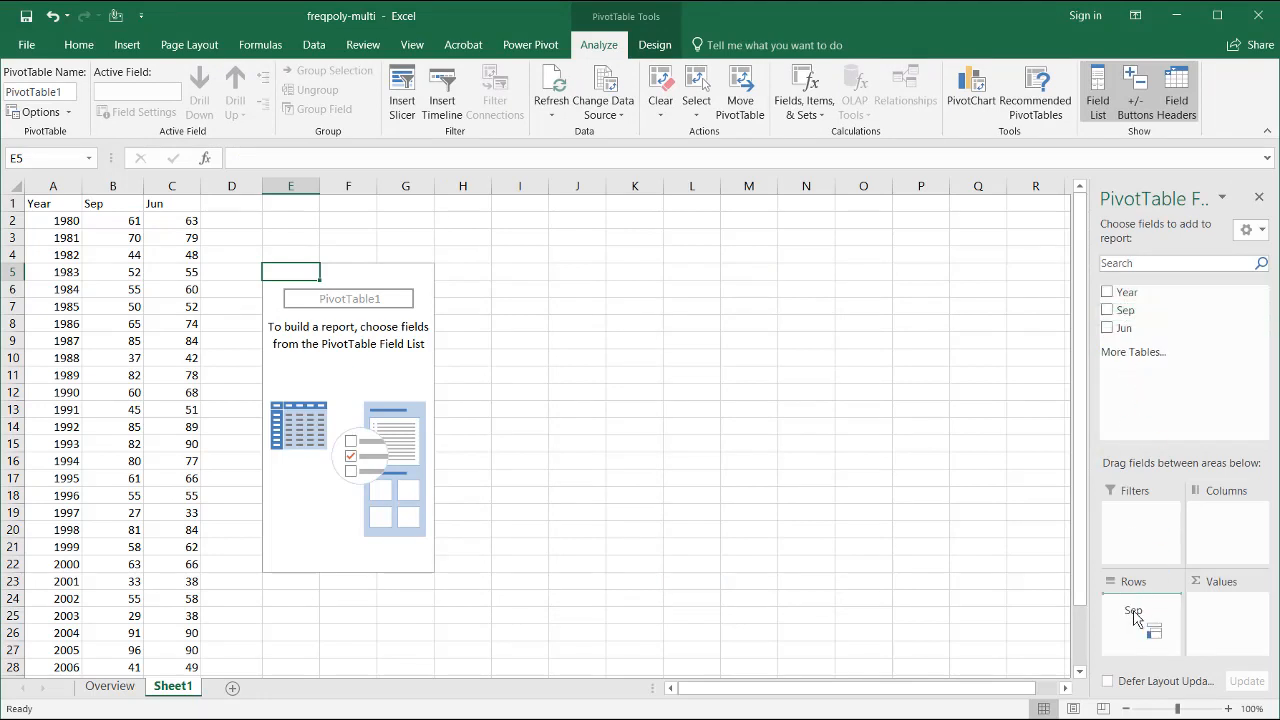
Step: Add Sep to the pivot rows and values, then group the rows starting at 20
left_click(1107, 310)
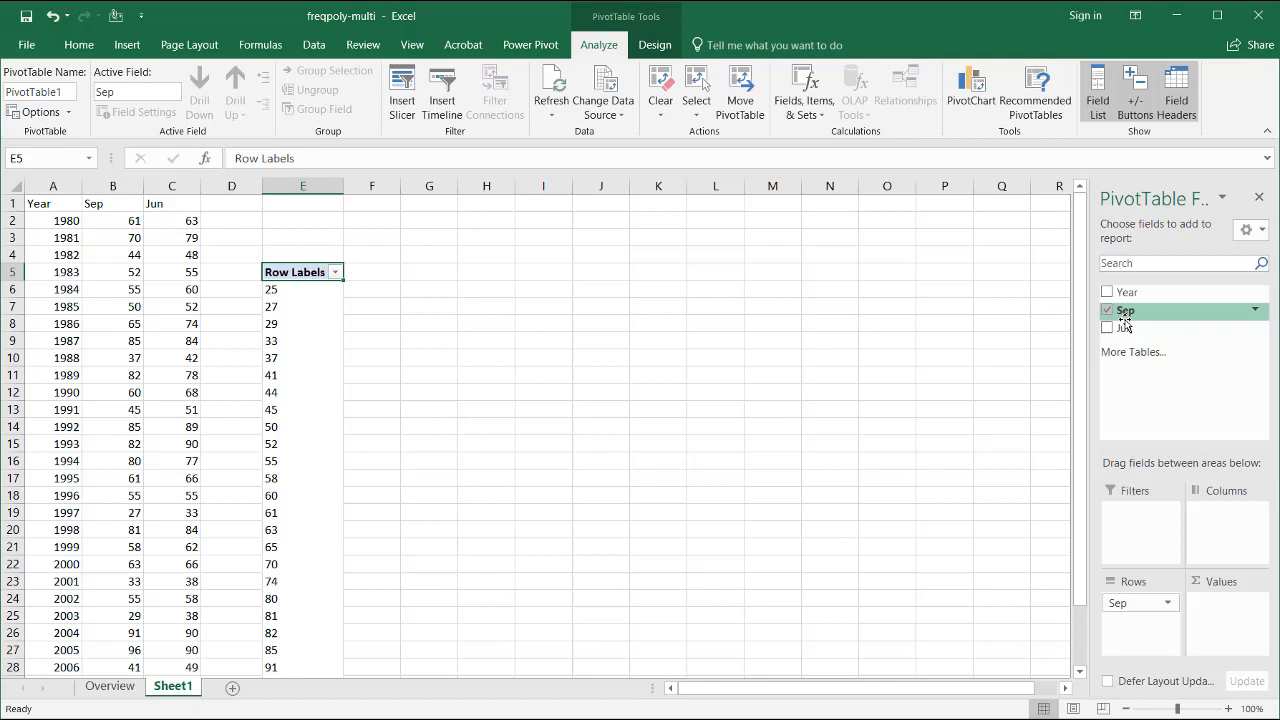
left_click(1107, 310)
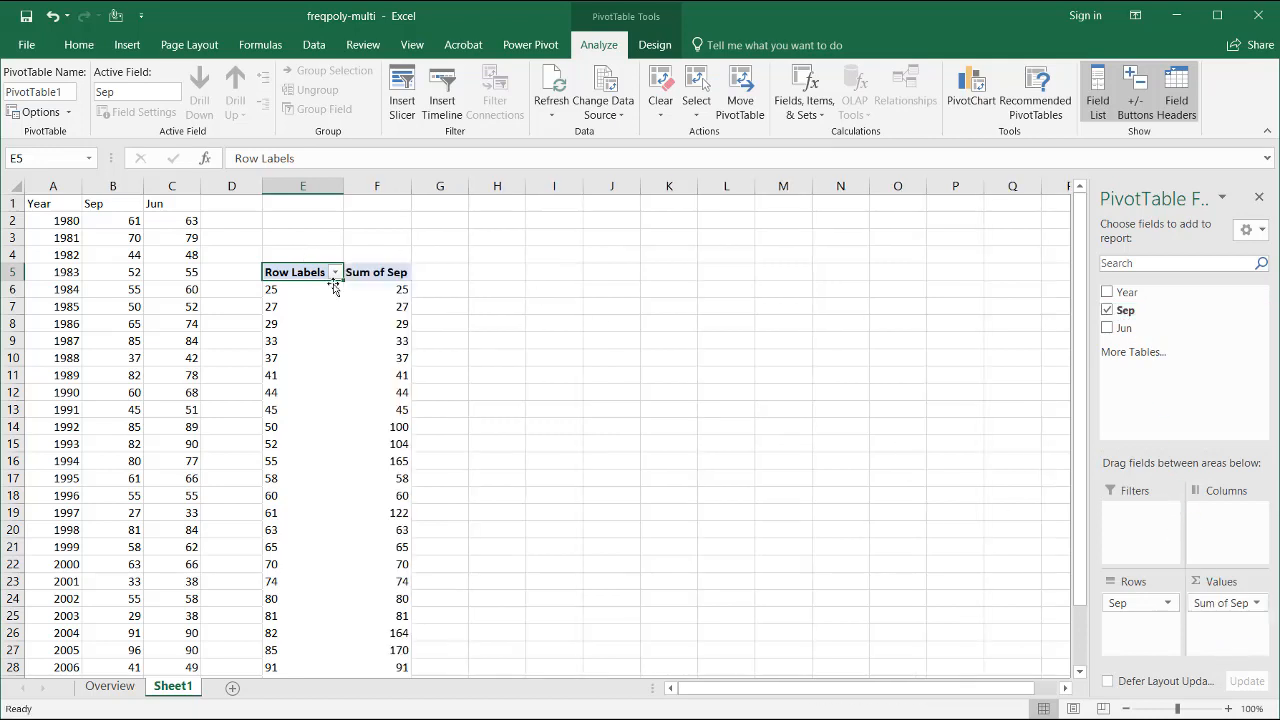
mouse_move(275, 290)
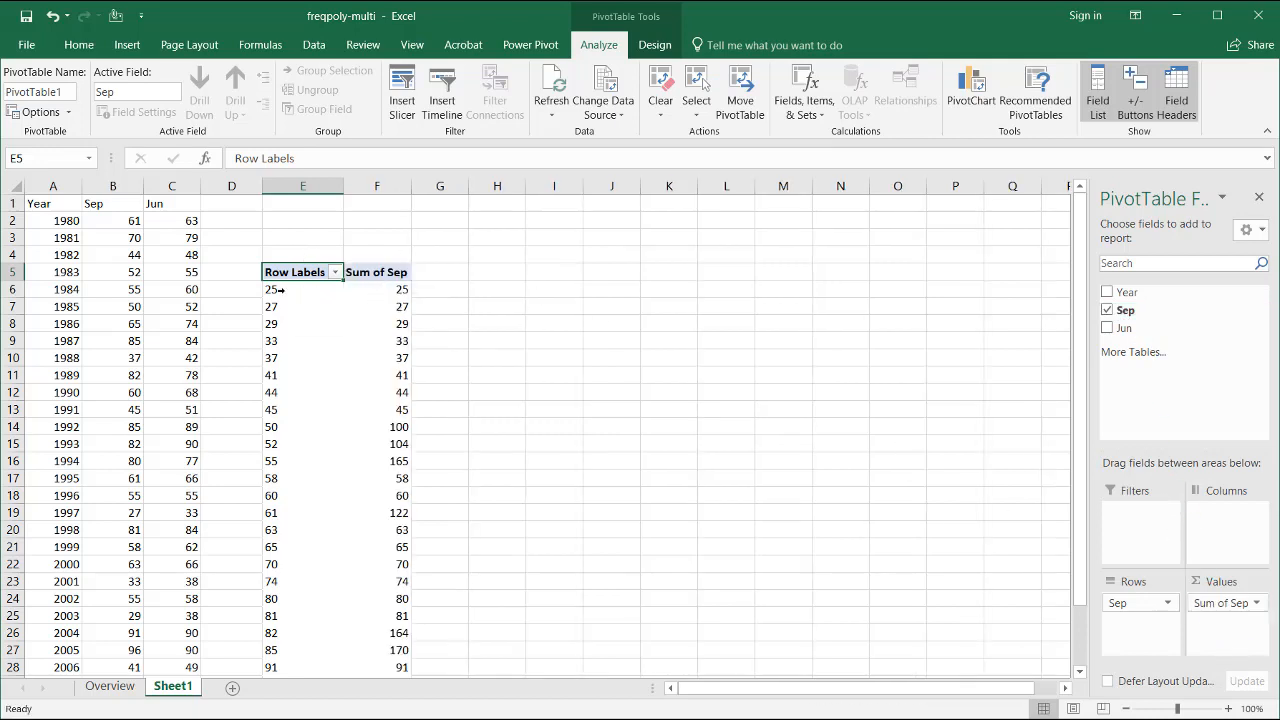
mouse_move(296, 290)
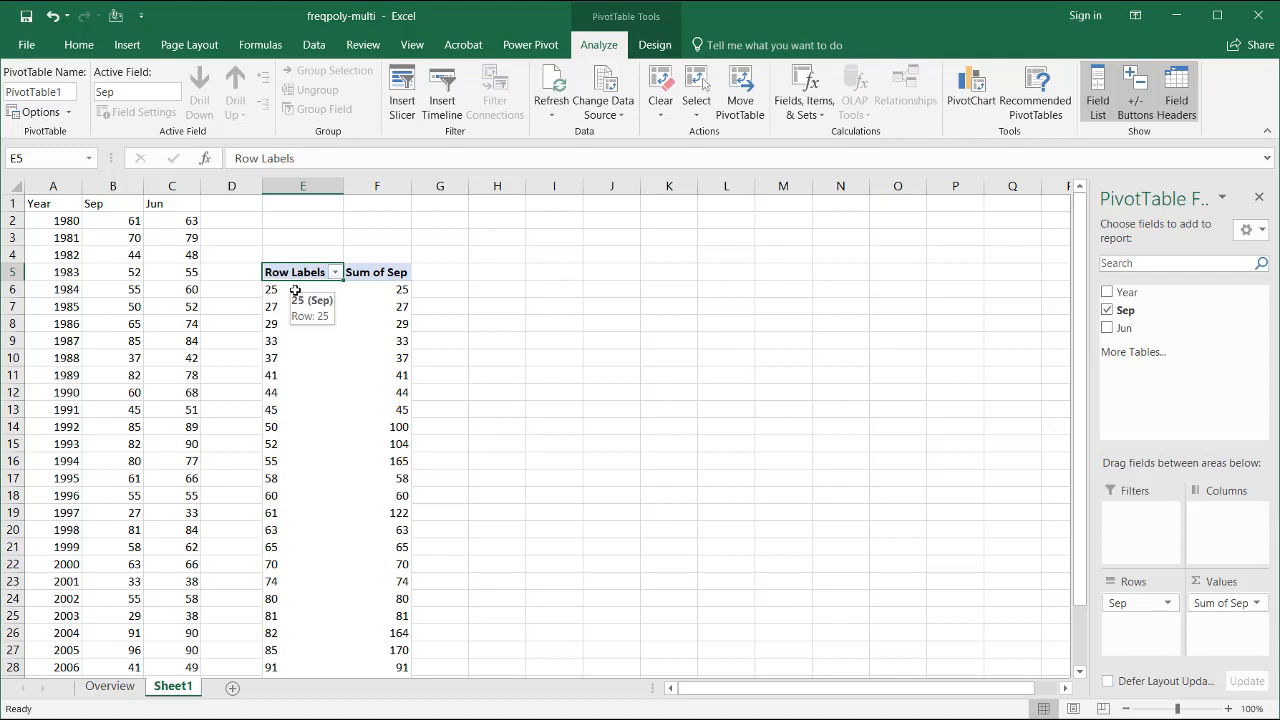
right_click(271, 289)
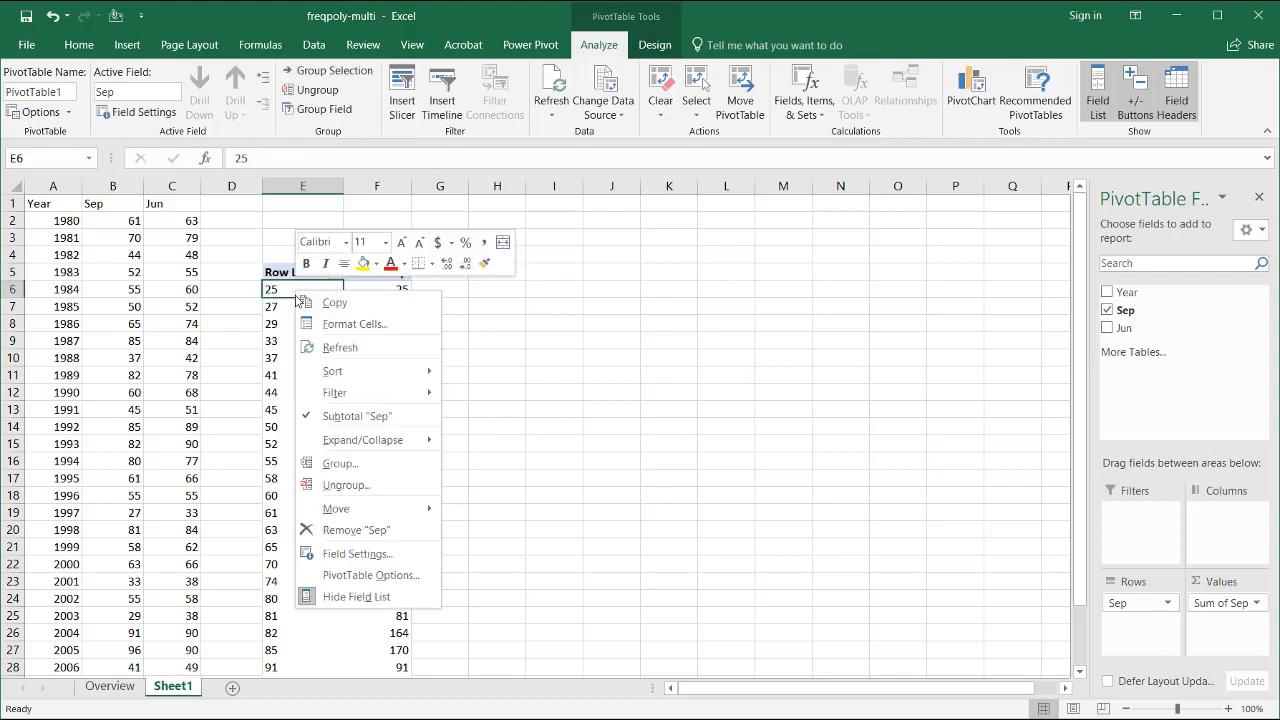
left_click(340, 463)
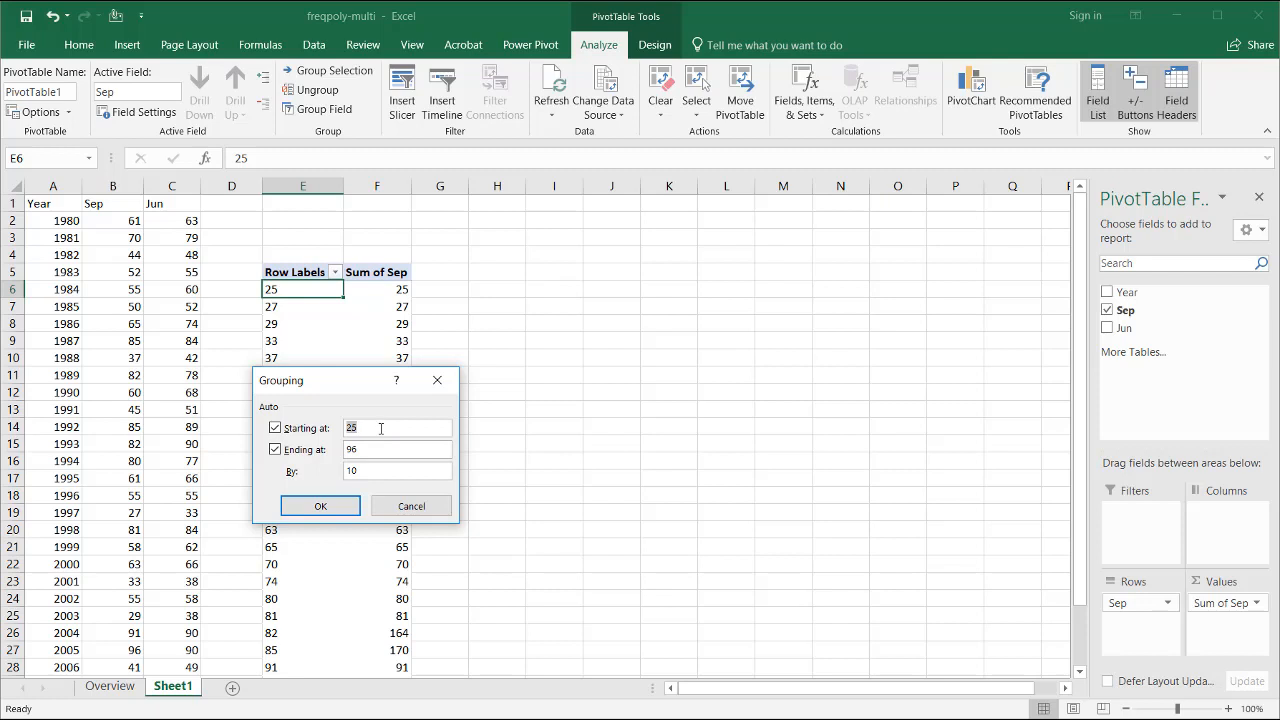
left_click(276, 428)
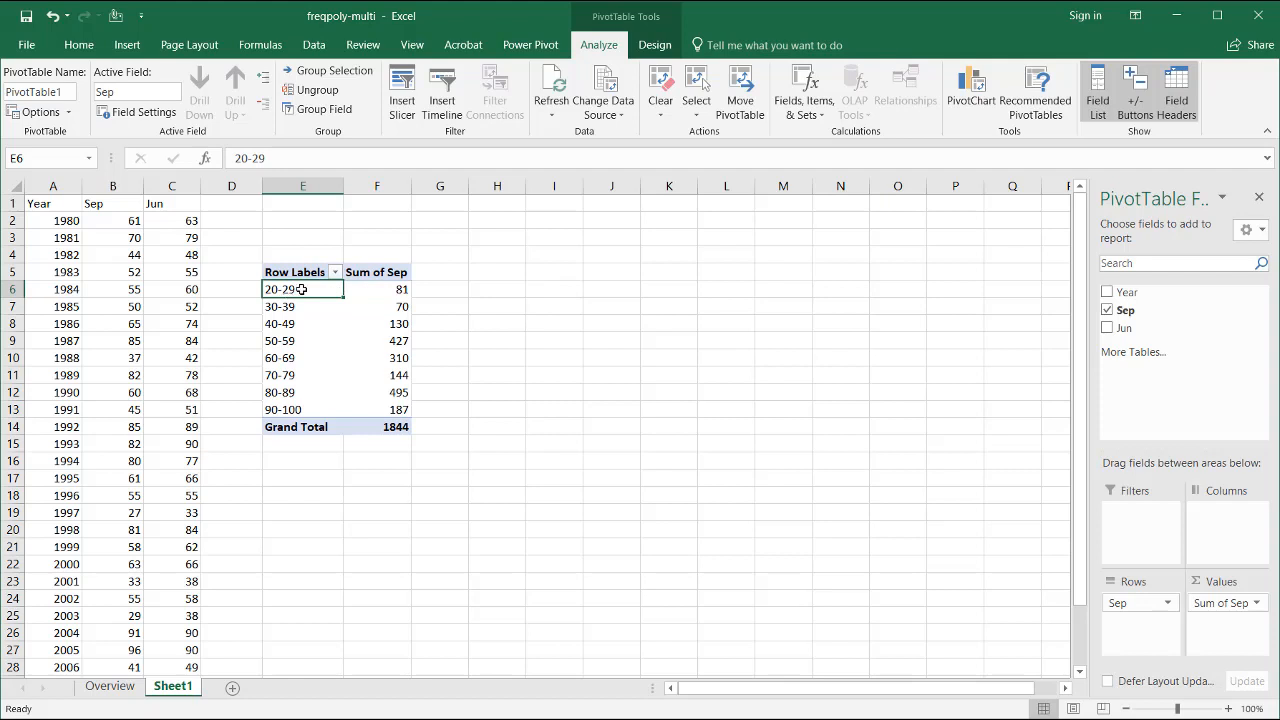
mouse_move(319, 323)
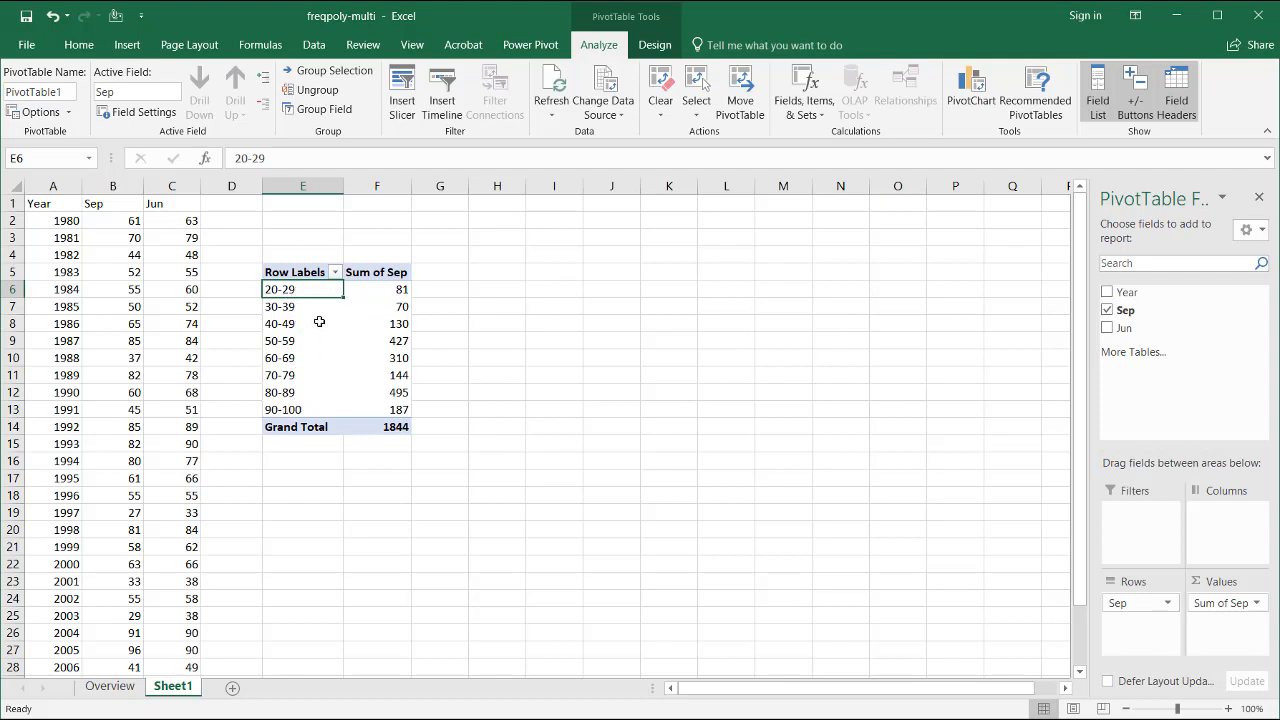
mouse_move(283, 341)
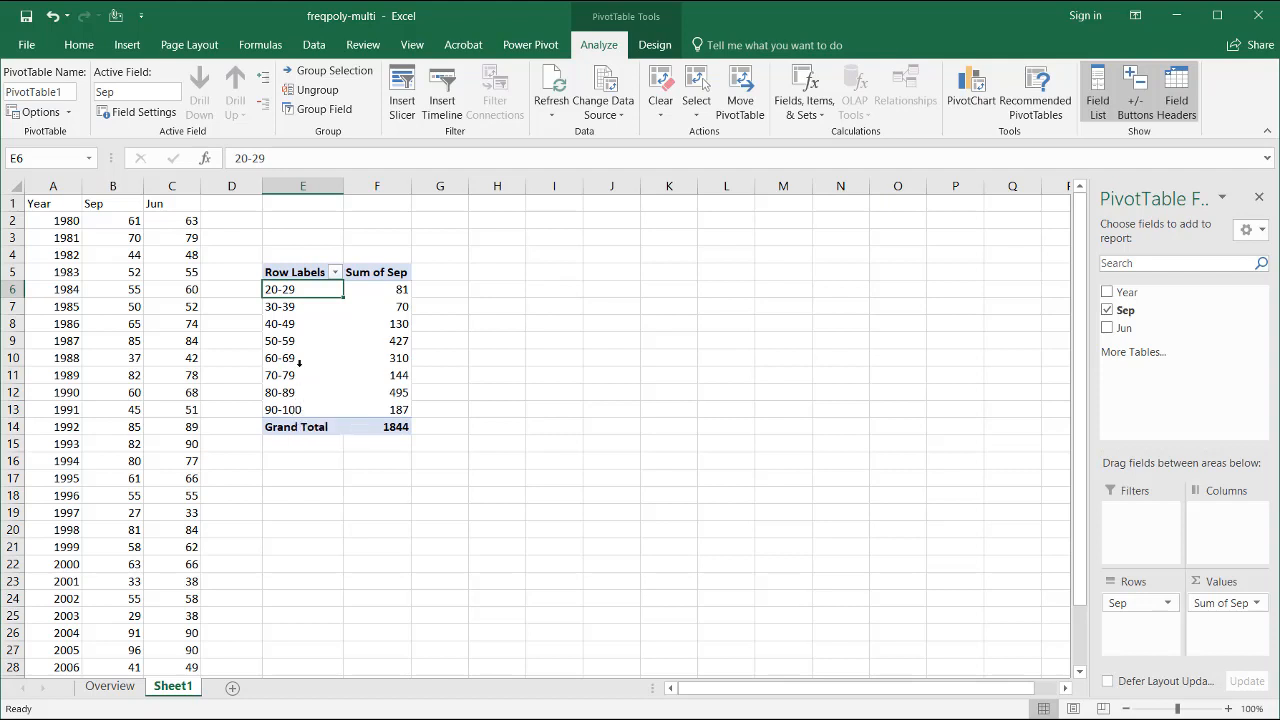
Step: Regroup the Sep row labels so the bins end at 99 instead of 100
right_click(280, 375)
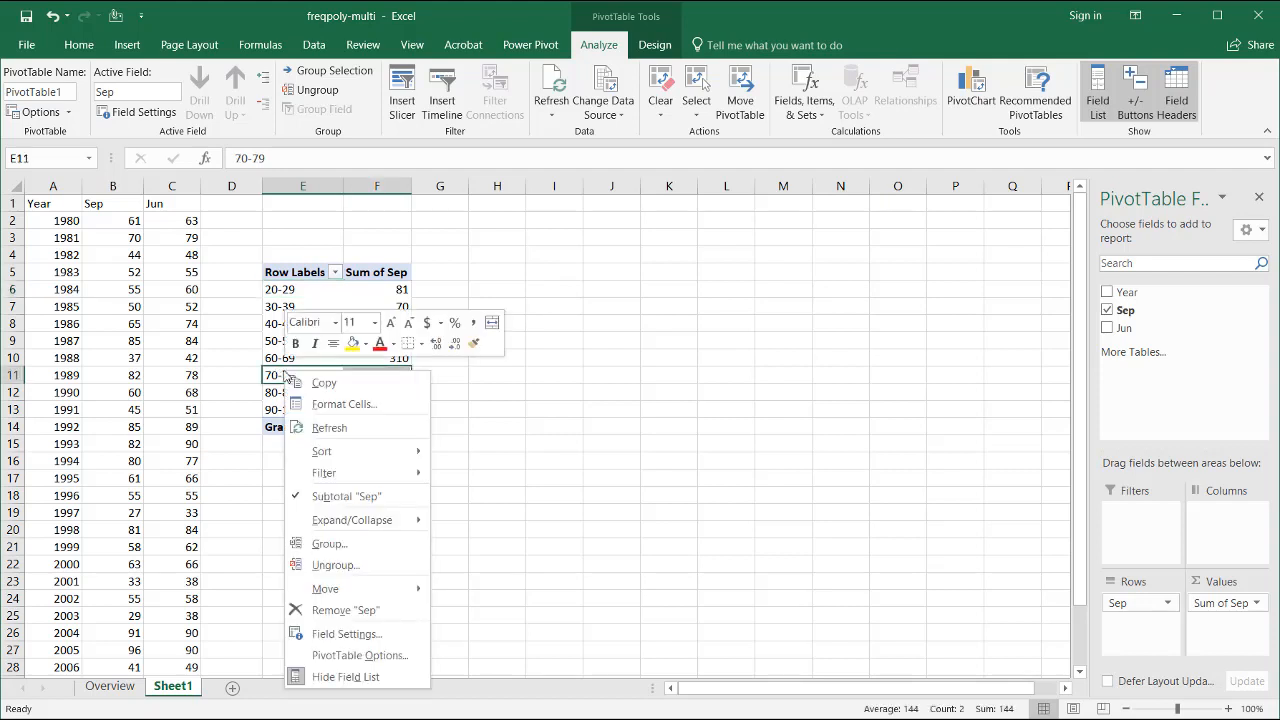
left_click(331, 543)
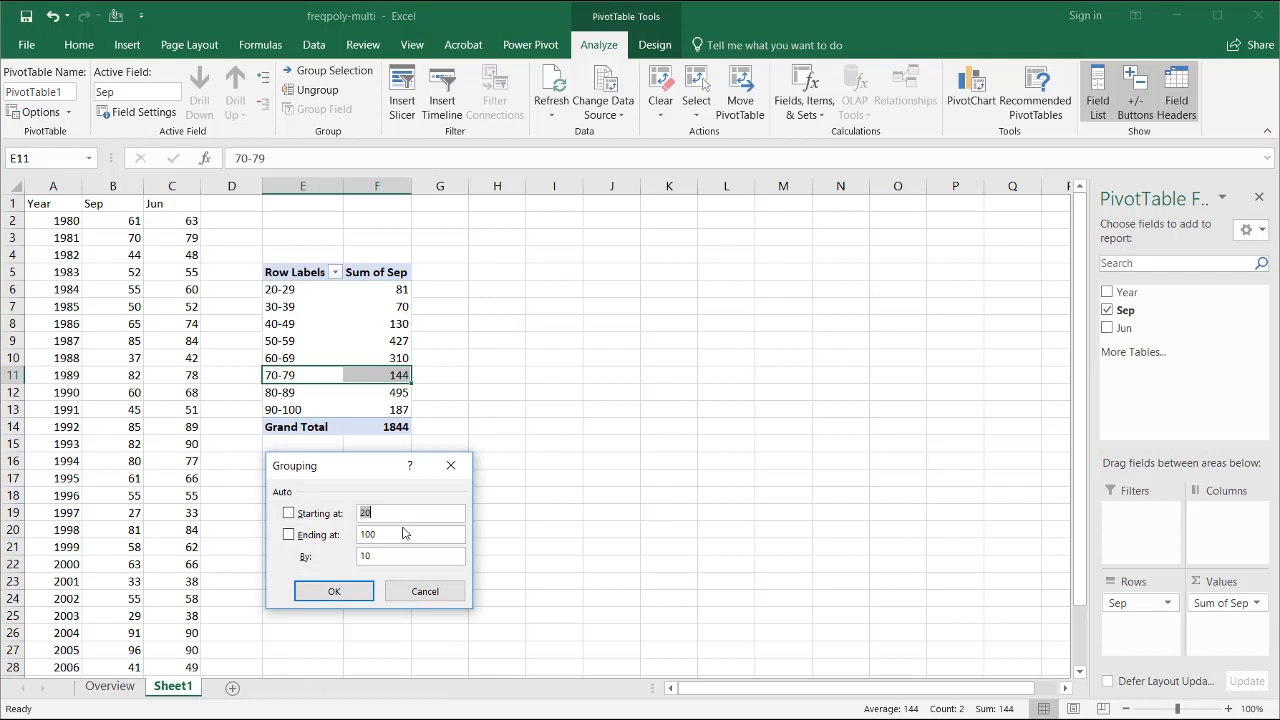
mouse_move(390, 534)
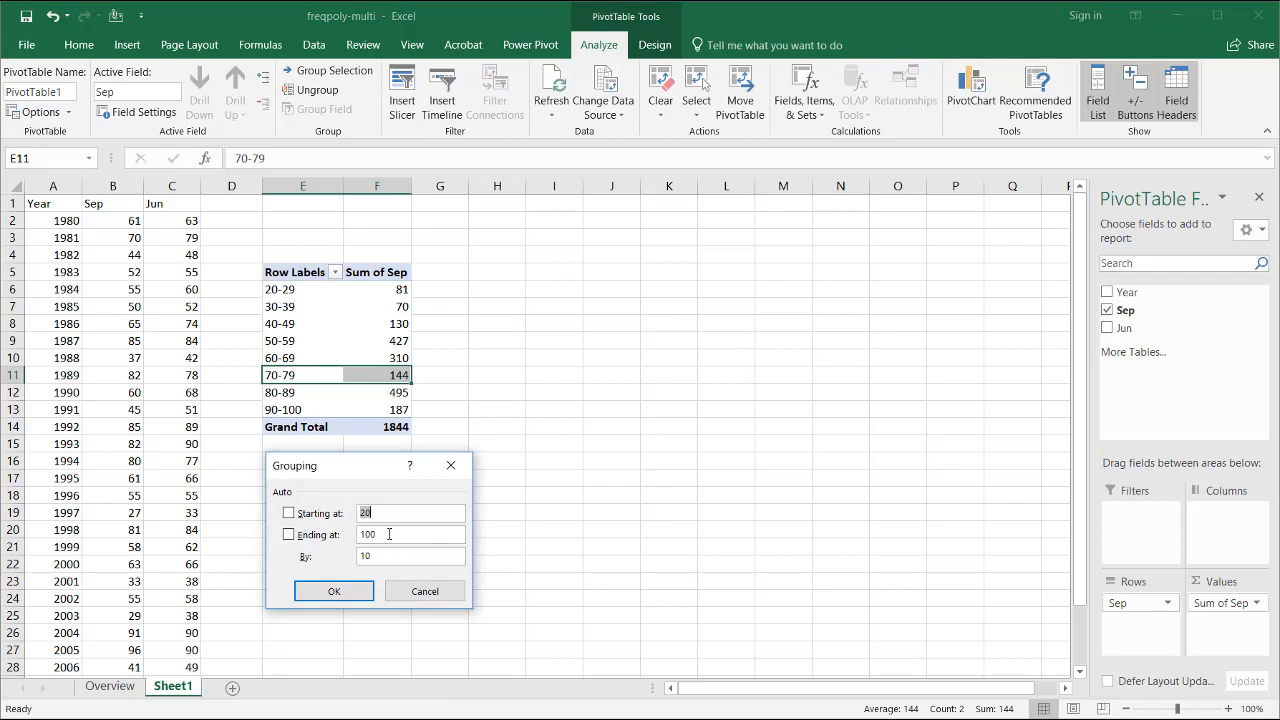
left_click(410, 534)
type("99")
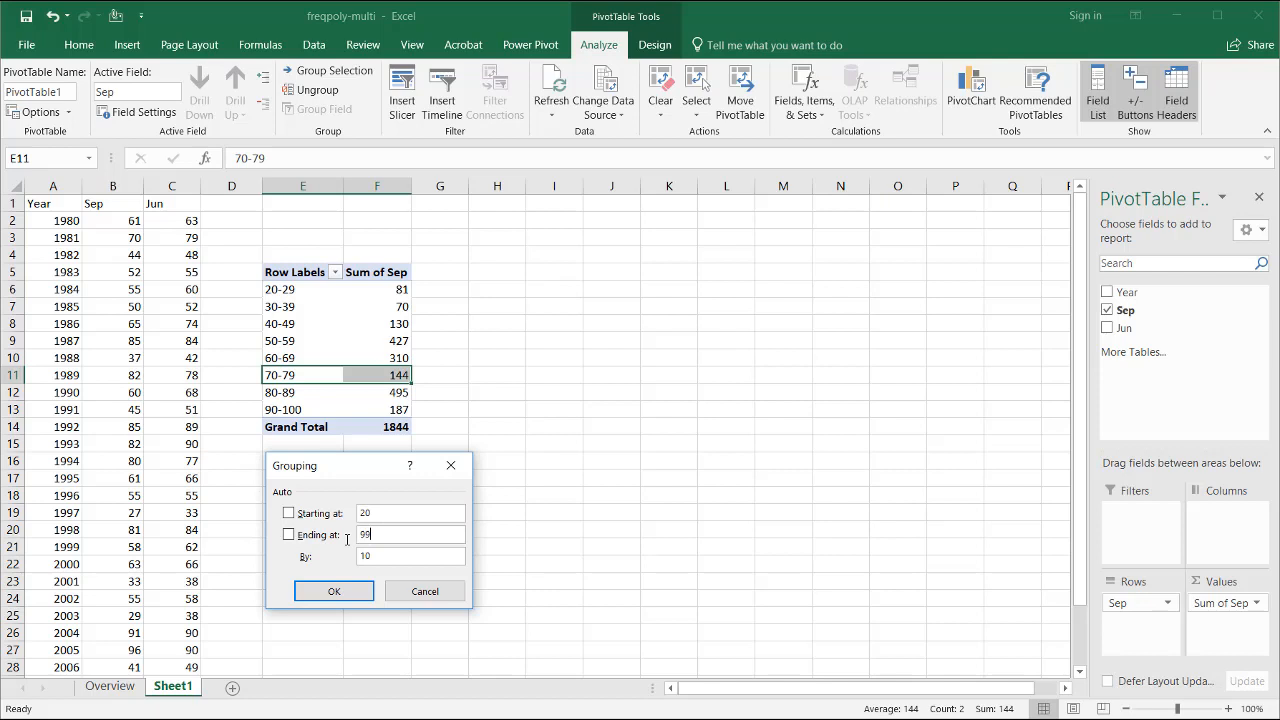
left_click(333, 591)
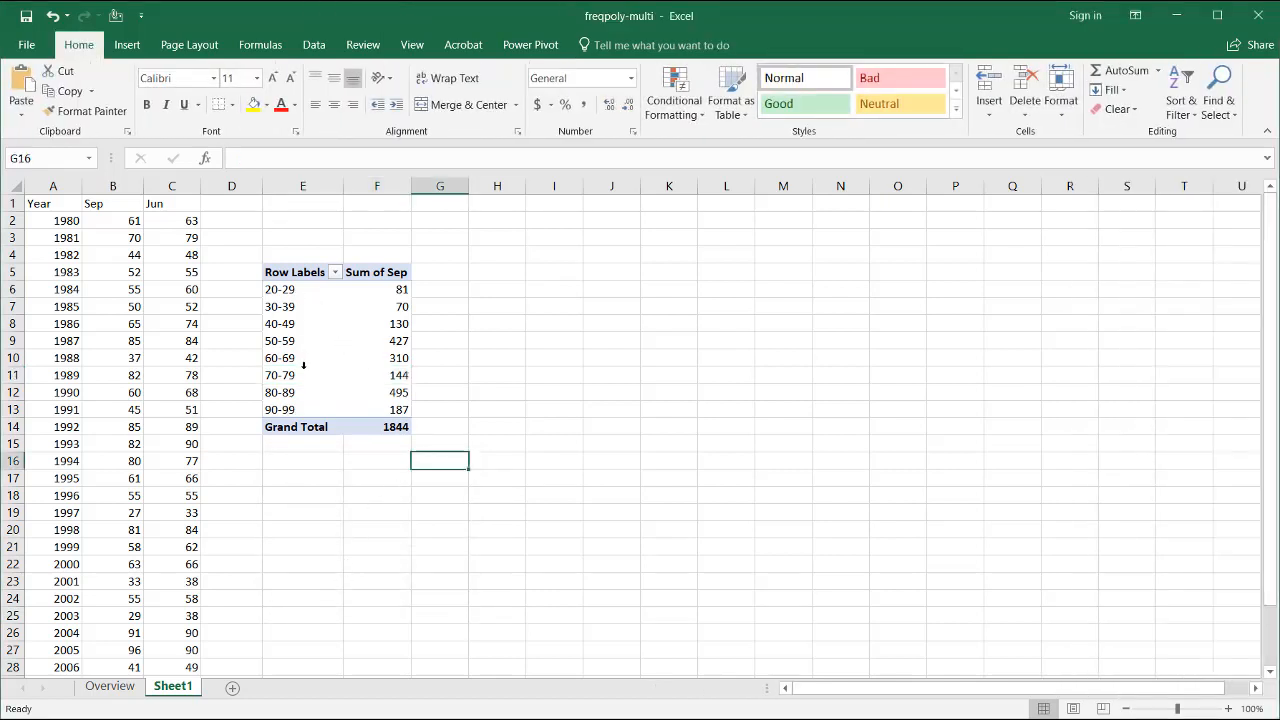
left_click(377, 323)
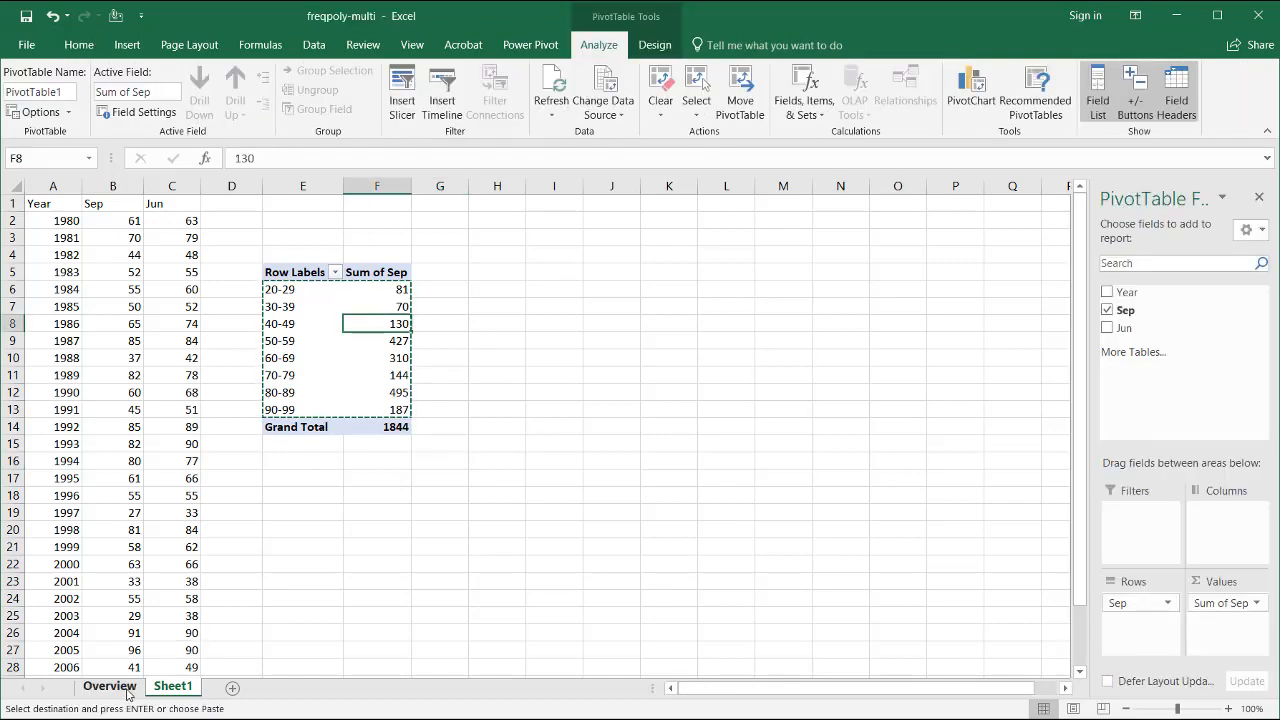
left_click(109, 686)
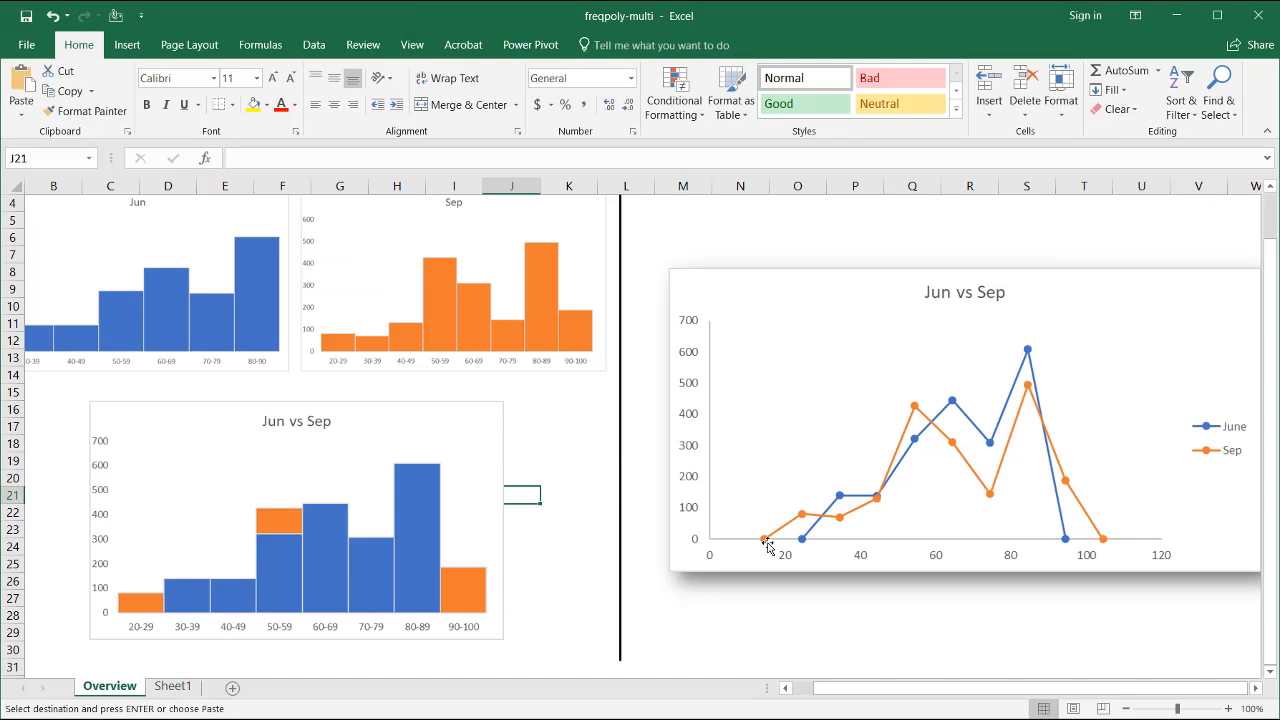
mouse_move(183, 573)
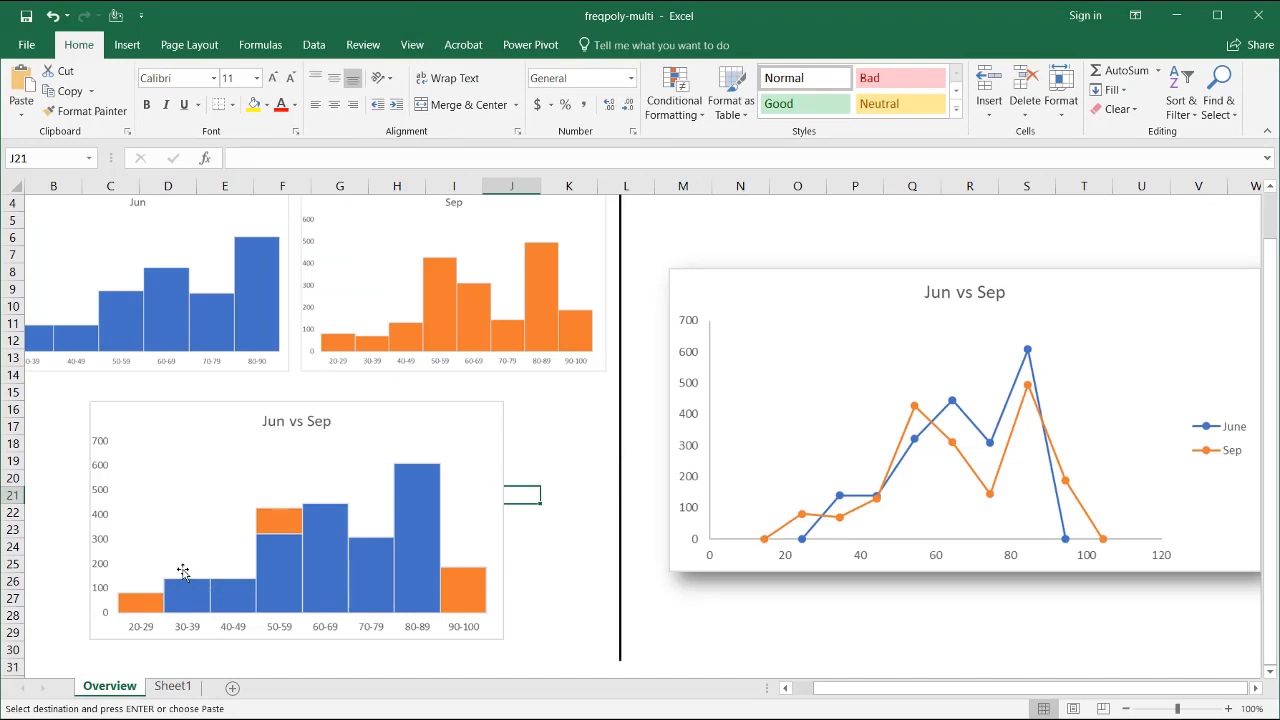
mouse_move(138, 636)
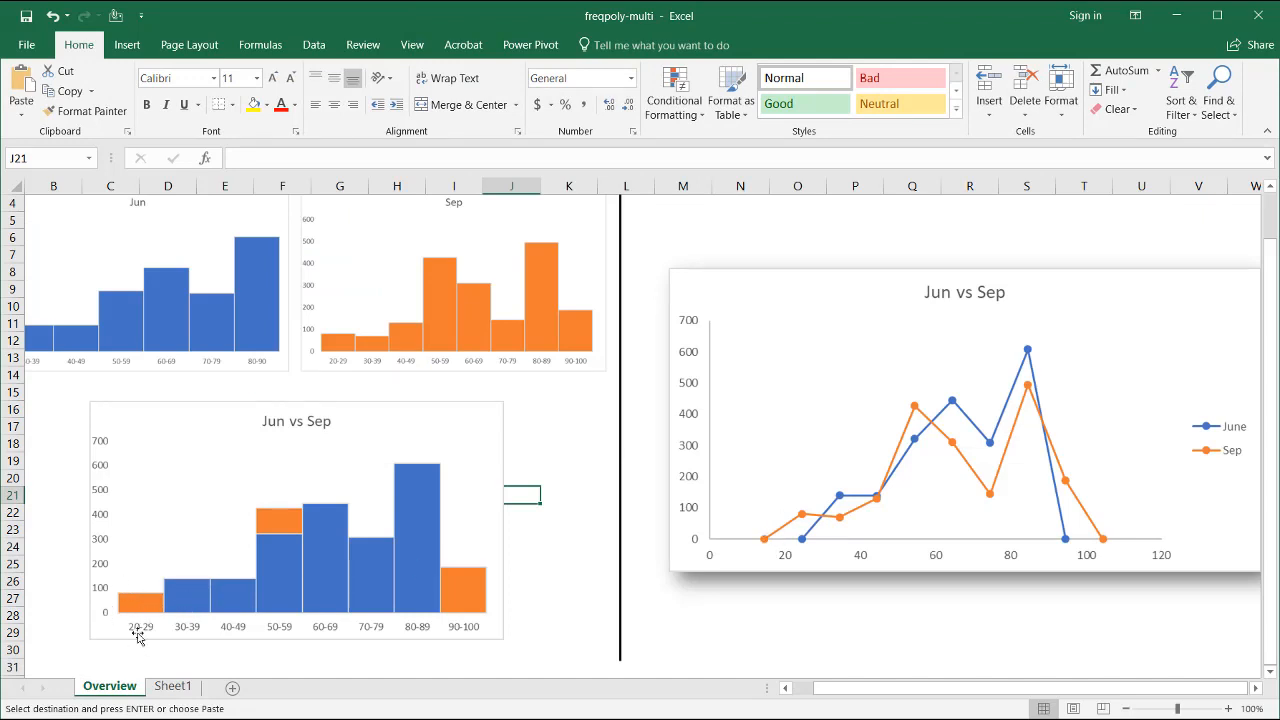
mouse_move(147, 630)
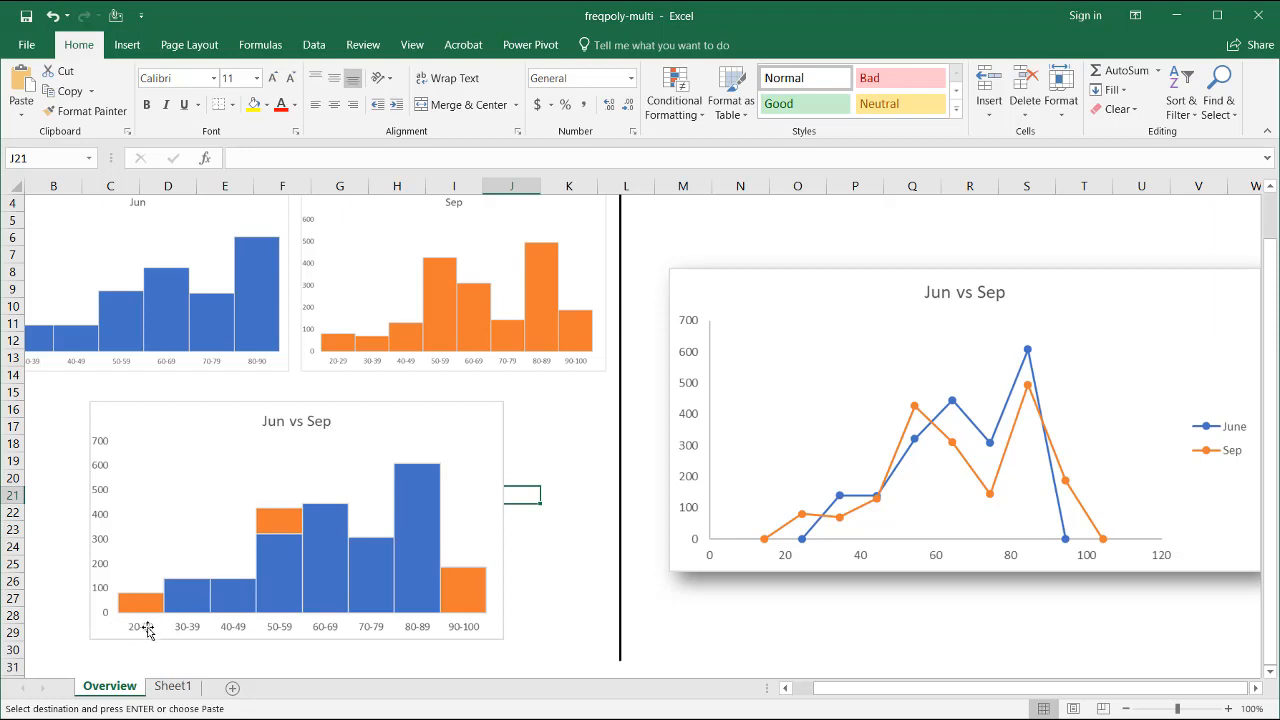
mouse_move(140, 597)
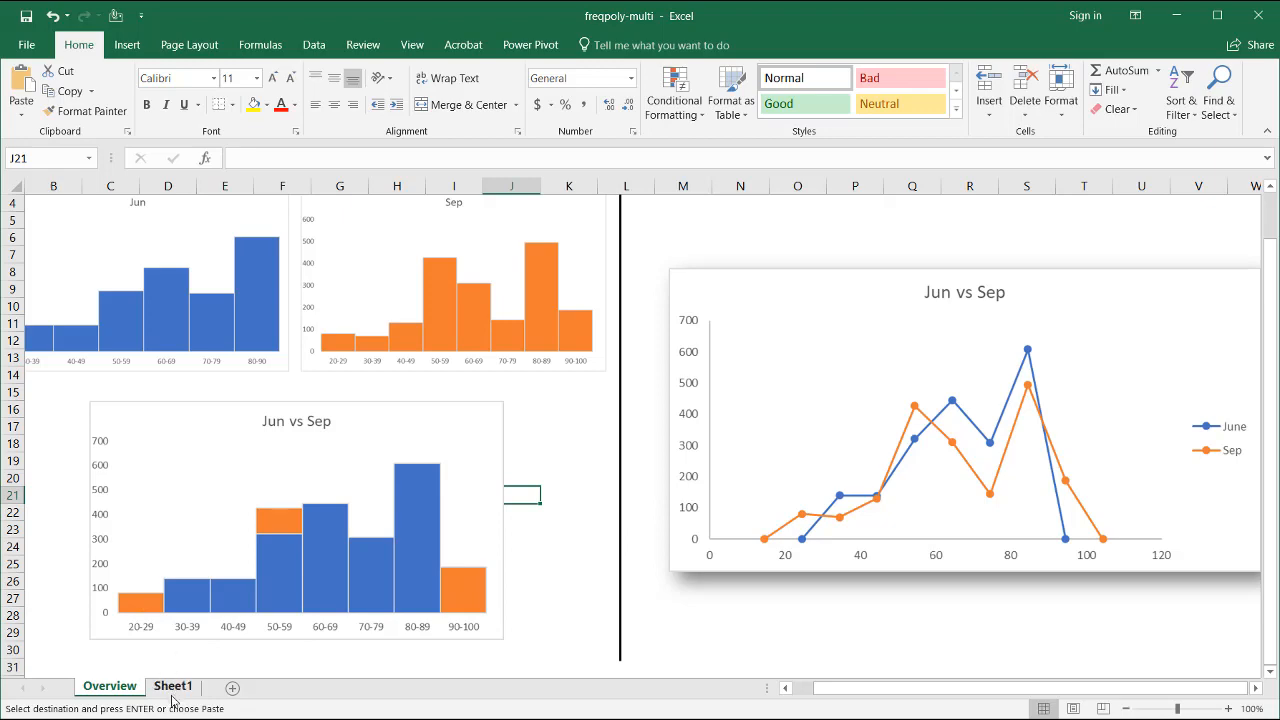
left_click(173, 686)
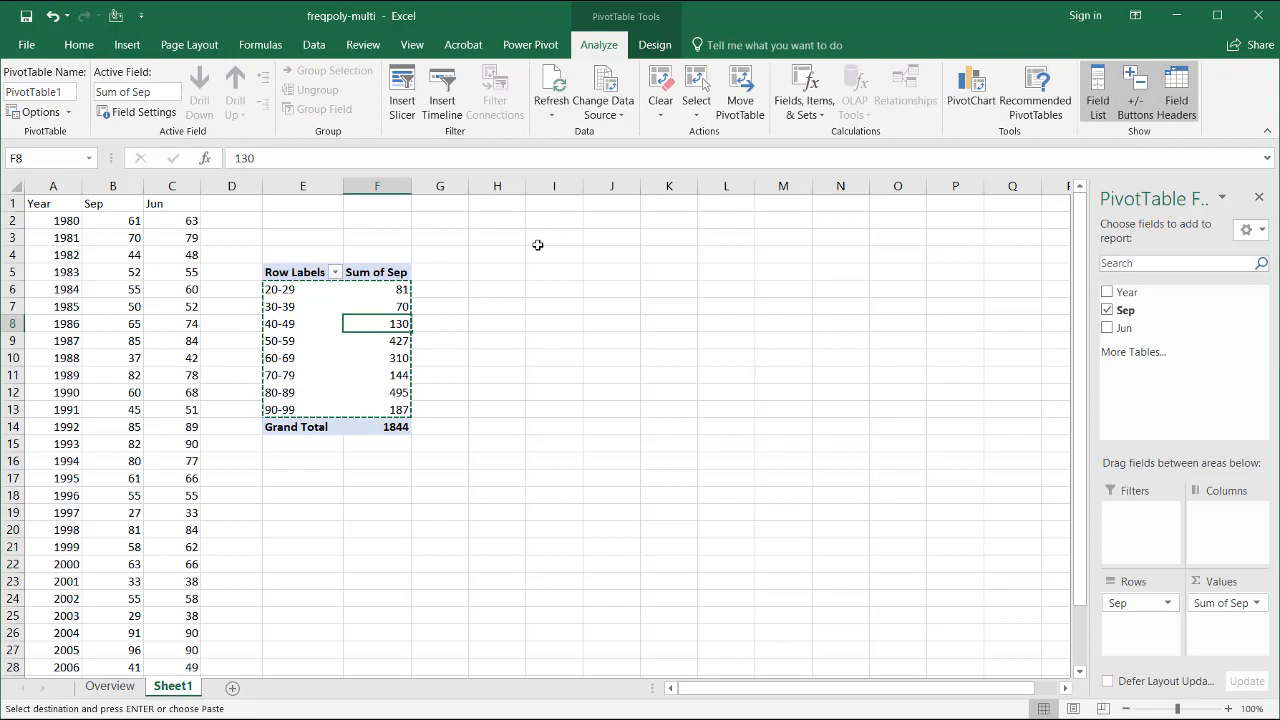
left_click(554, 255)
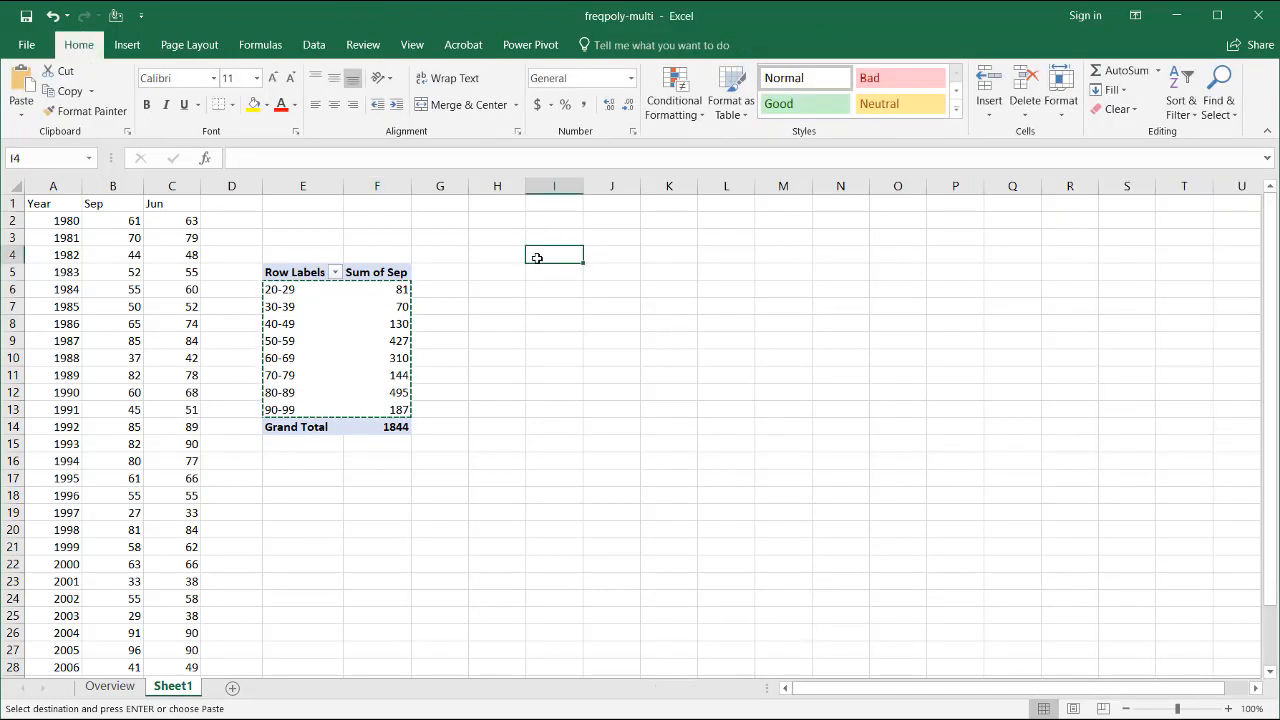
Step: Enter the first bin midpoint, 24.5, in column I
type("24.5")
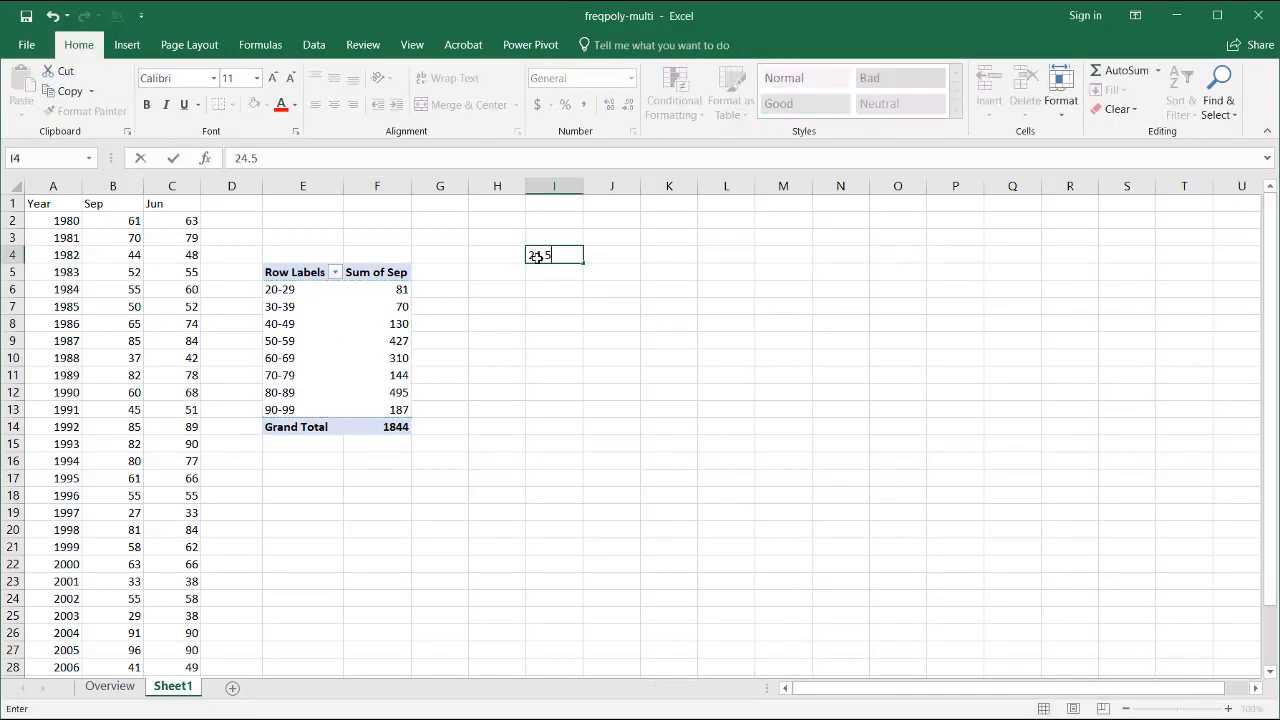
key("Return")
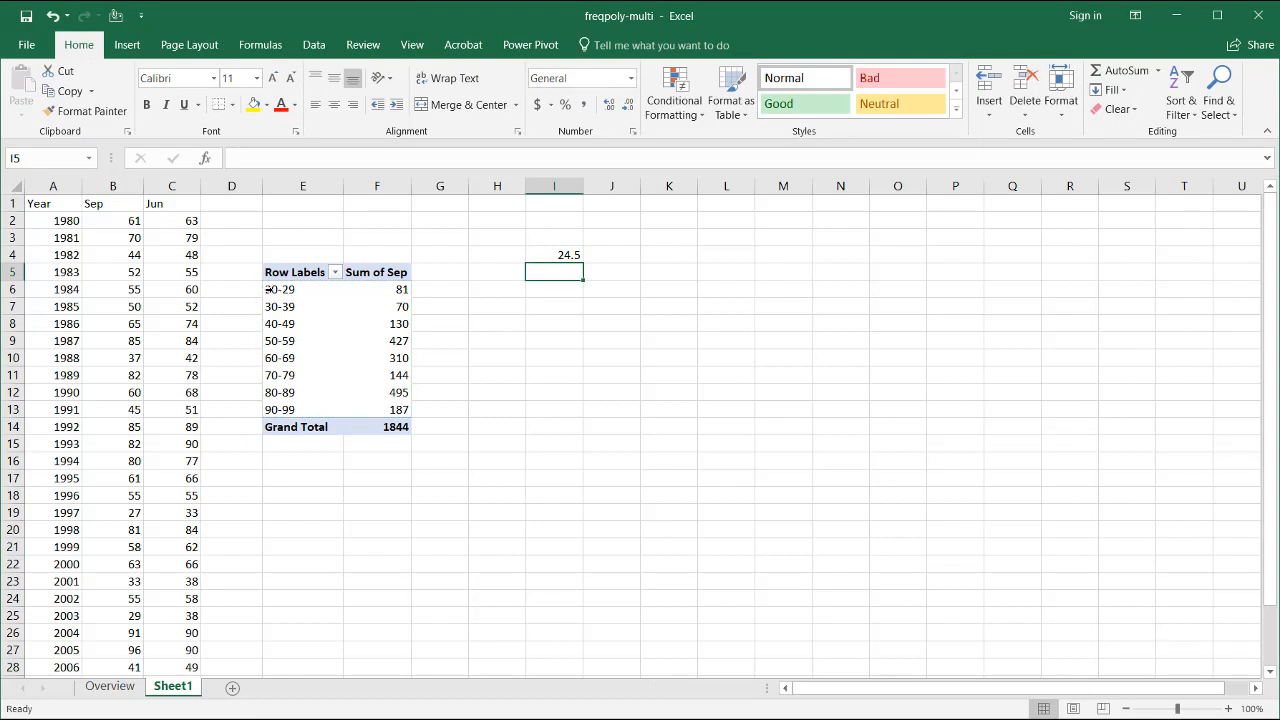
left_click(554, 254)
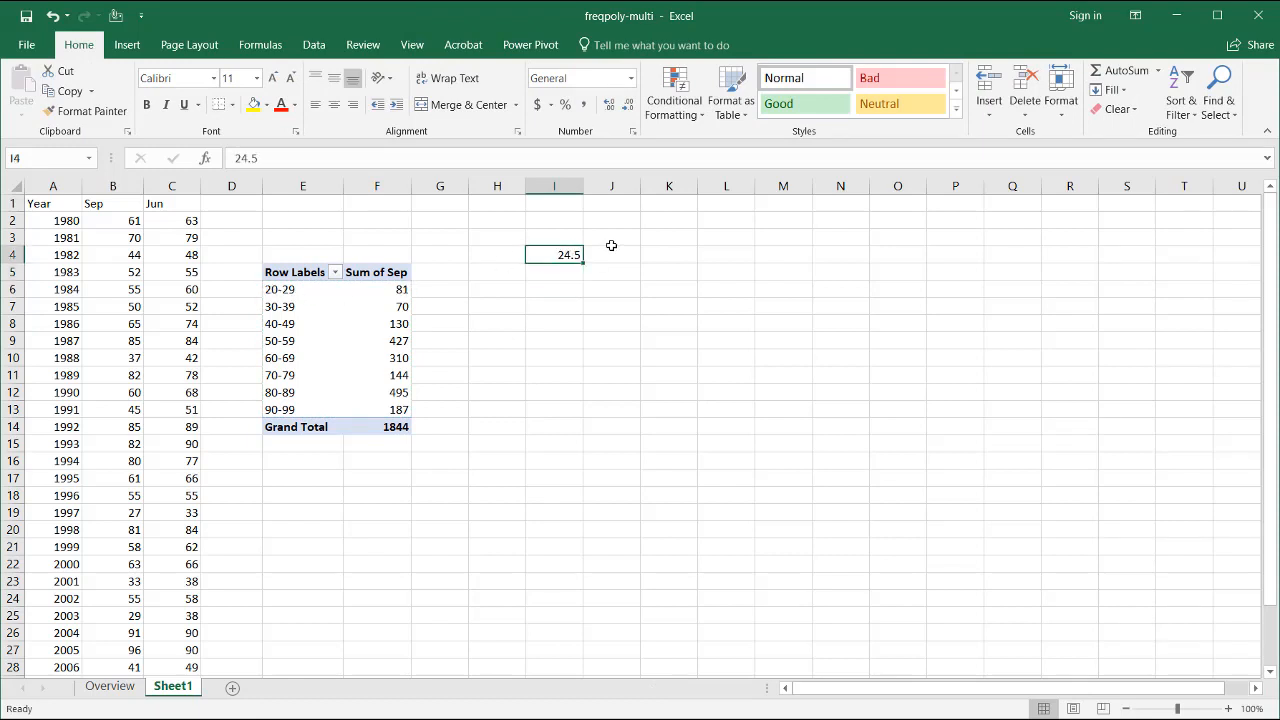
Step: Fill a linear series down the column with step 10, stopping at 104
left_click(1113, 90)
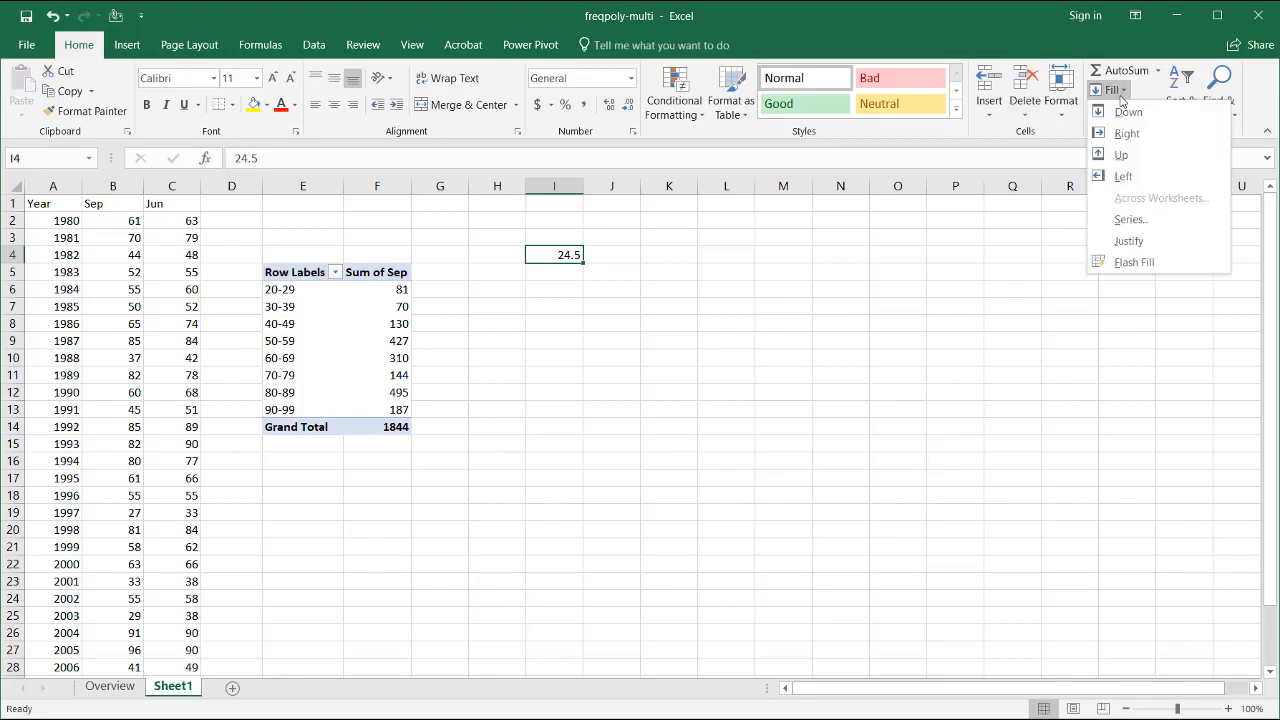
left_click(1131, 219)
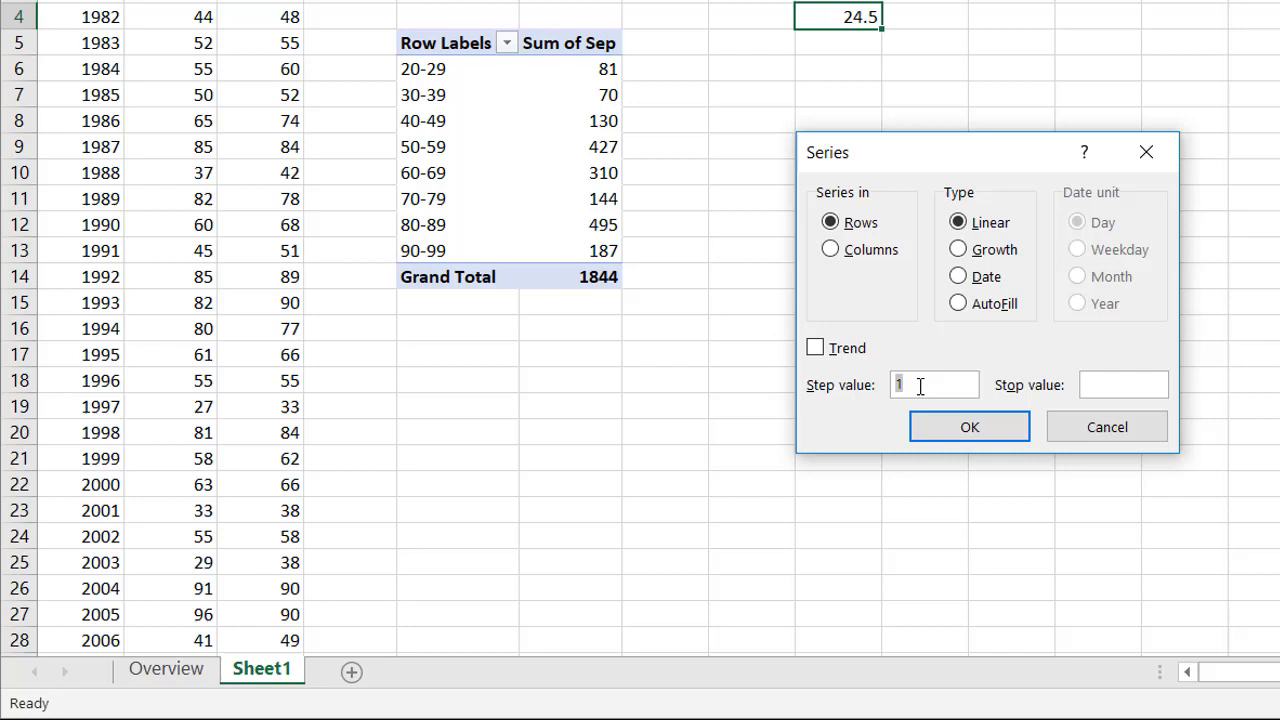
type("0")
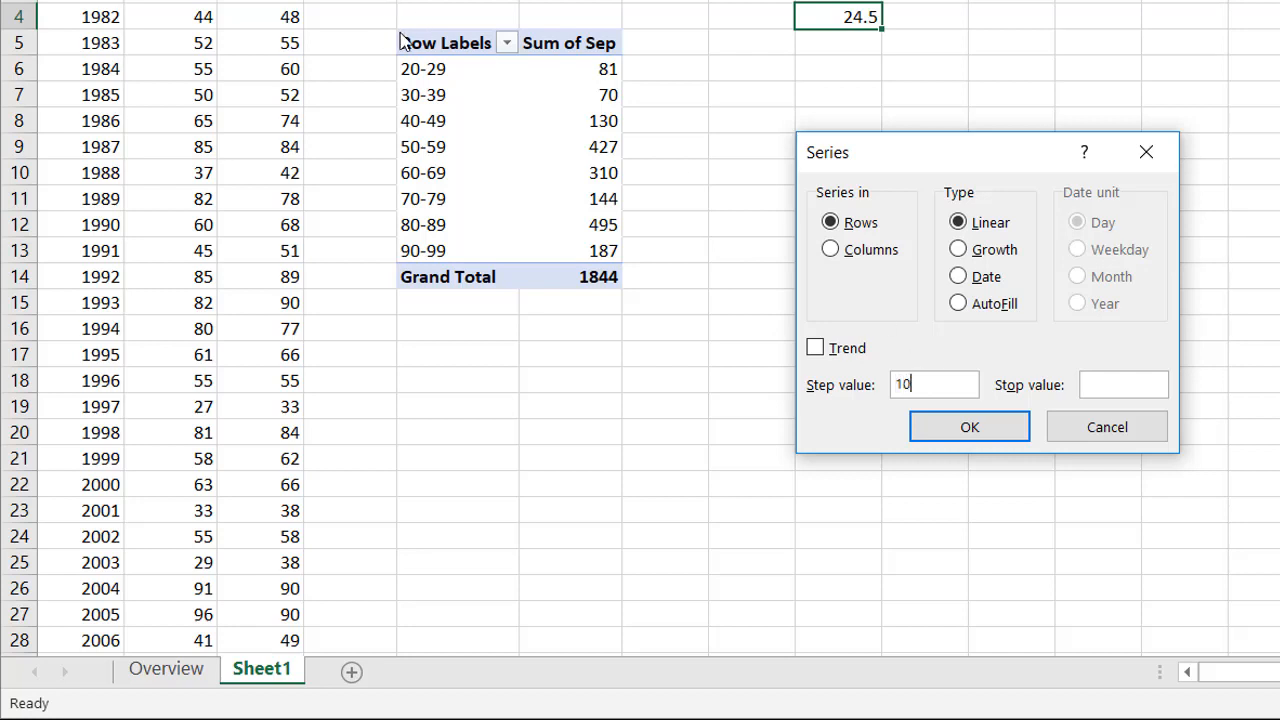
mouse_move(830, 249)
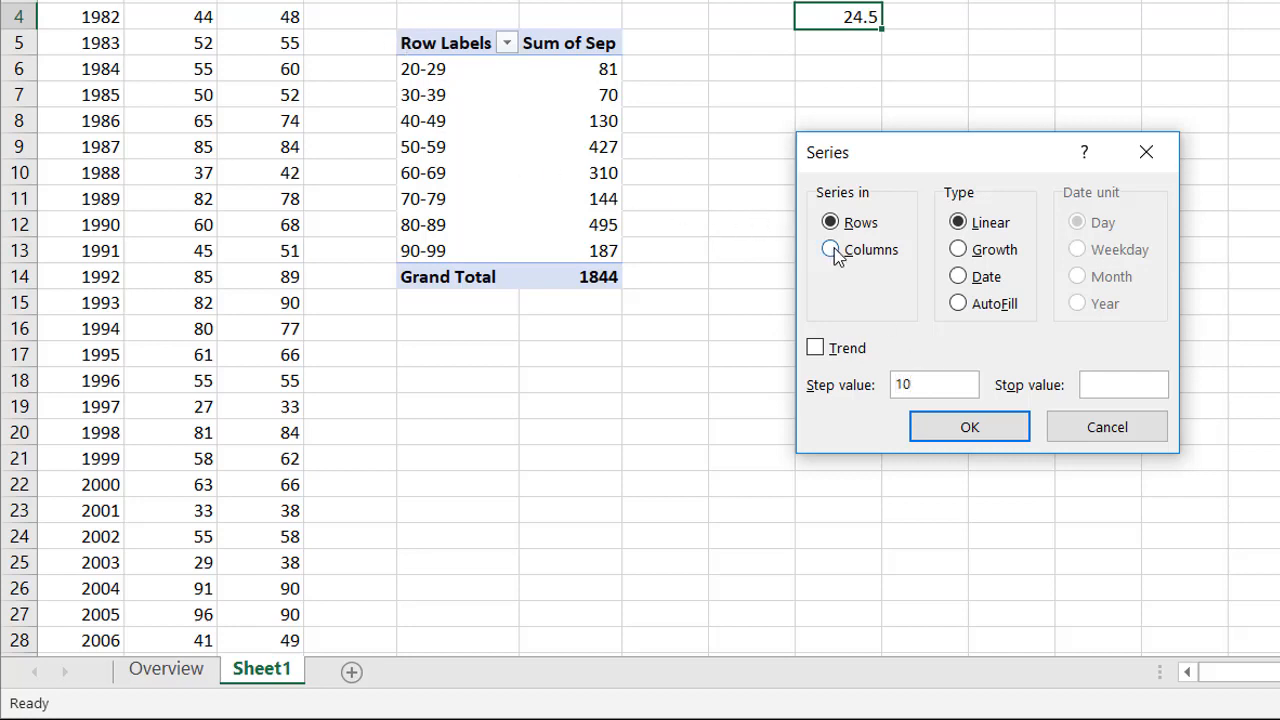
left_click(830, 249)
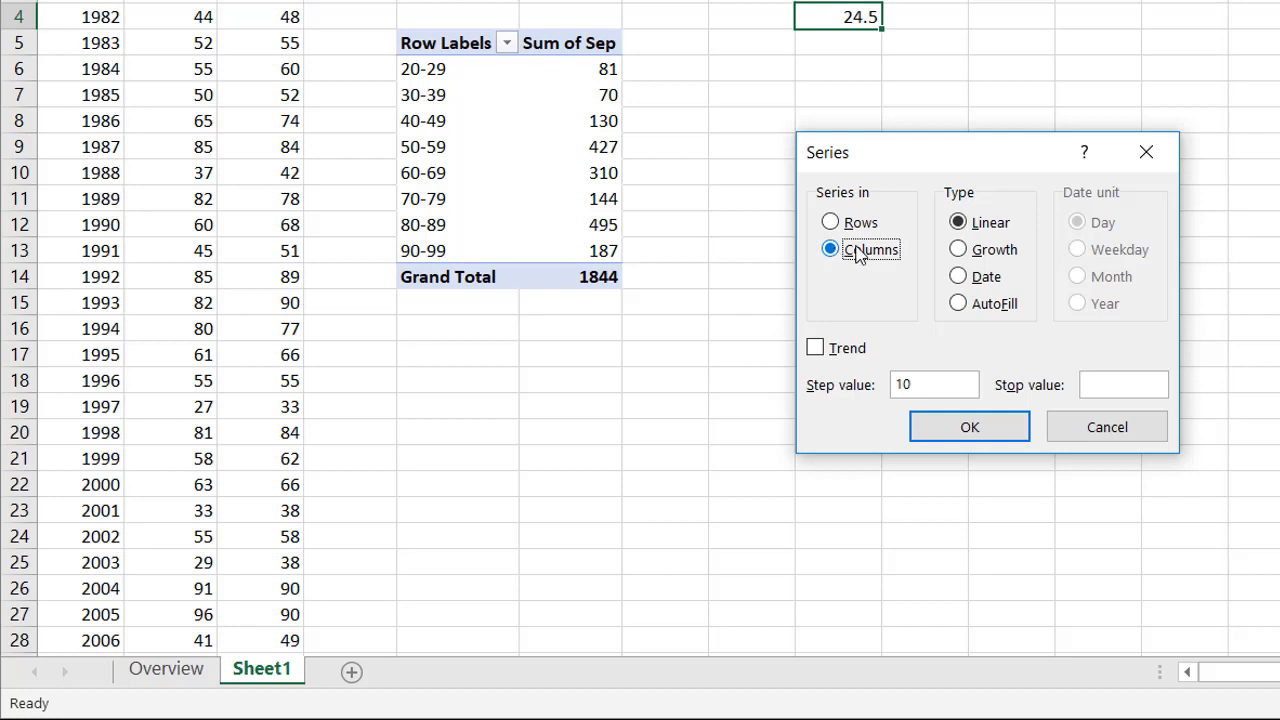
left_click(1122, 385)
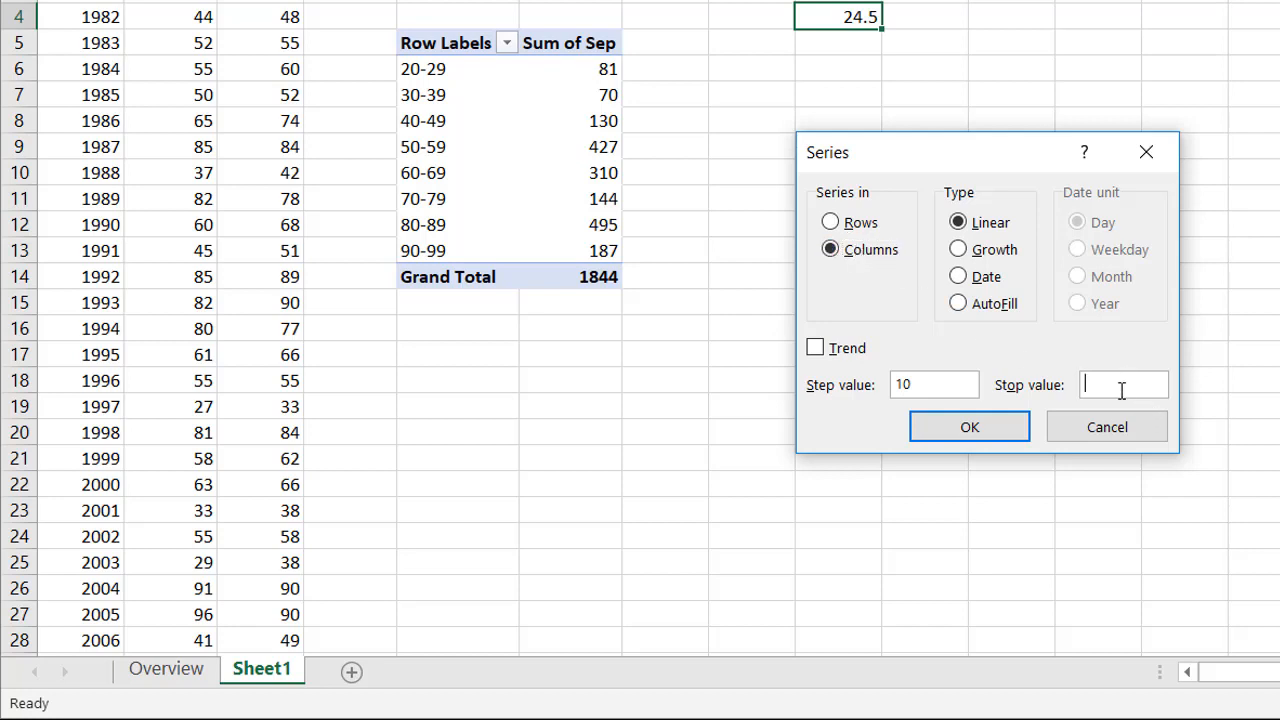
type("104")
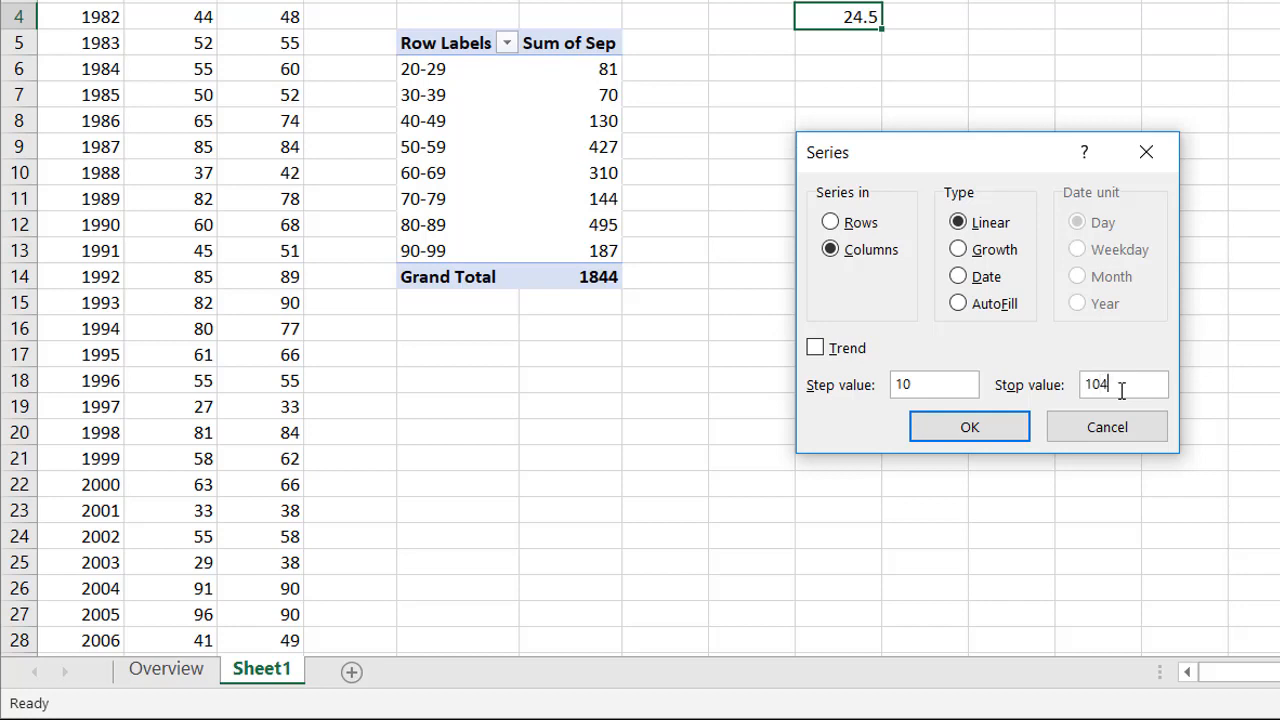
left_click(968, 427)
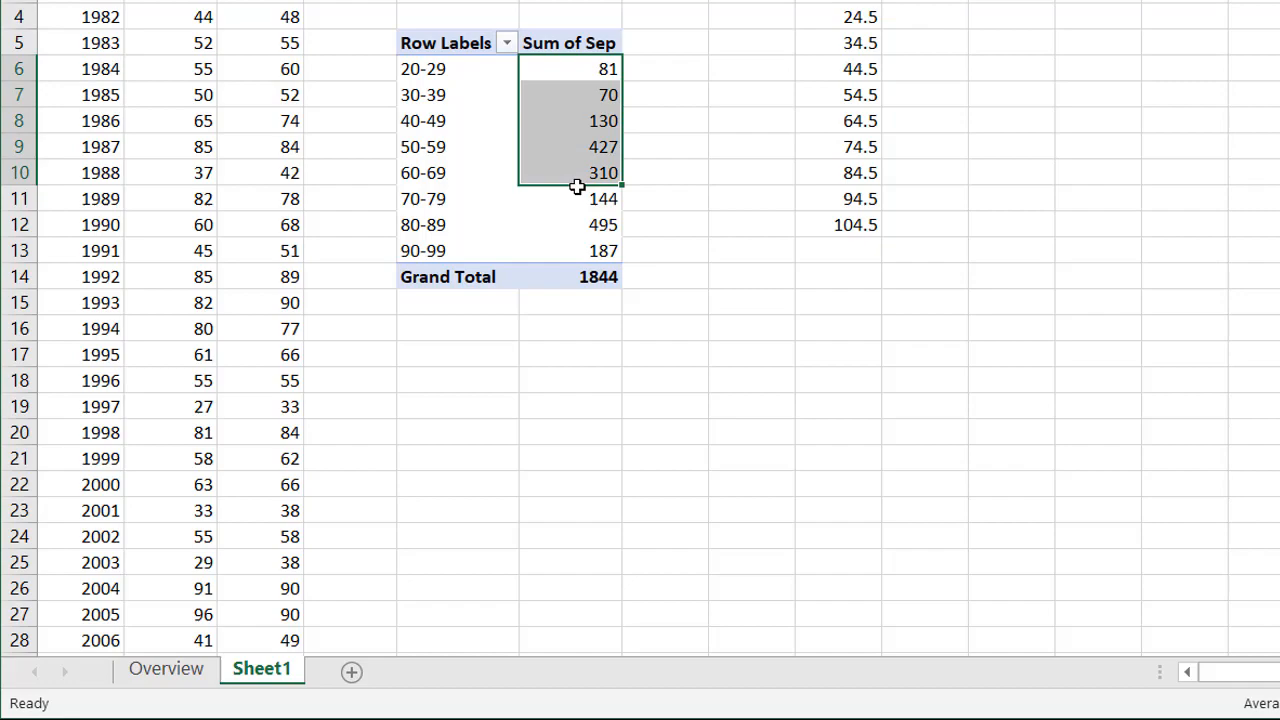
Step: Copy the eight Sep bin totals (81 through 187) into column J beside the midpoints
left_click_drag(577, 186, 587, 250)
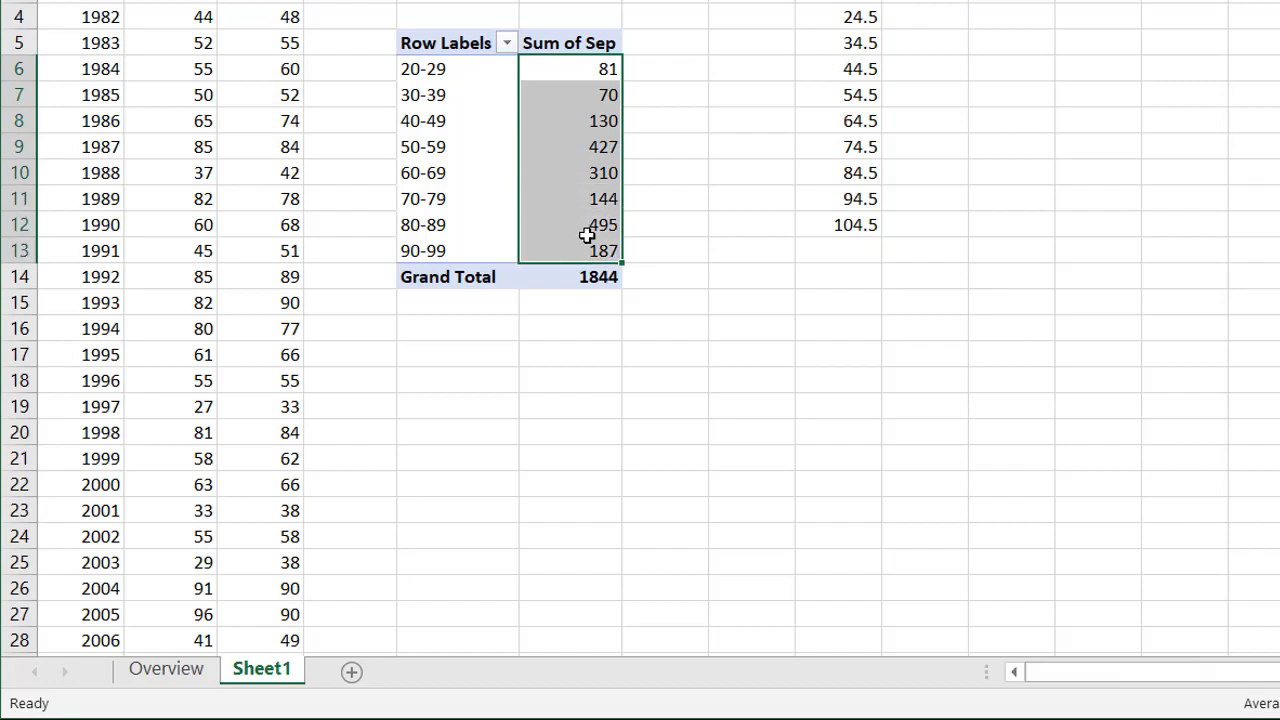
key("ctrl+c")
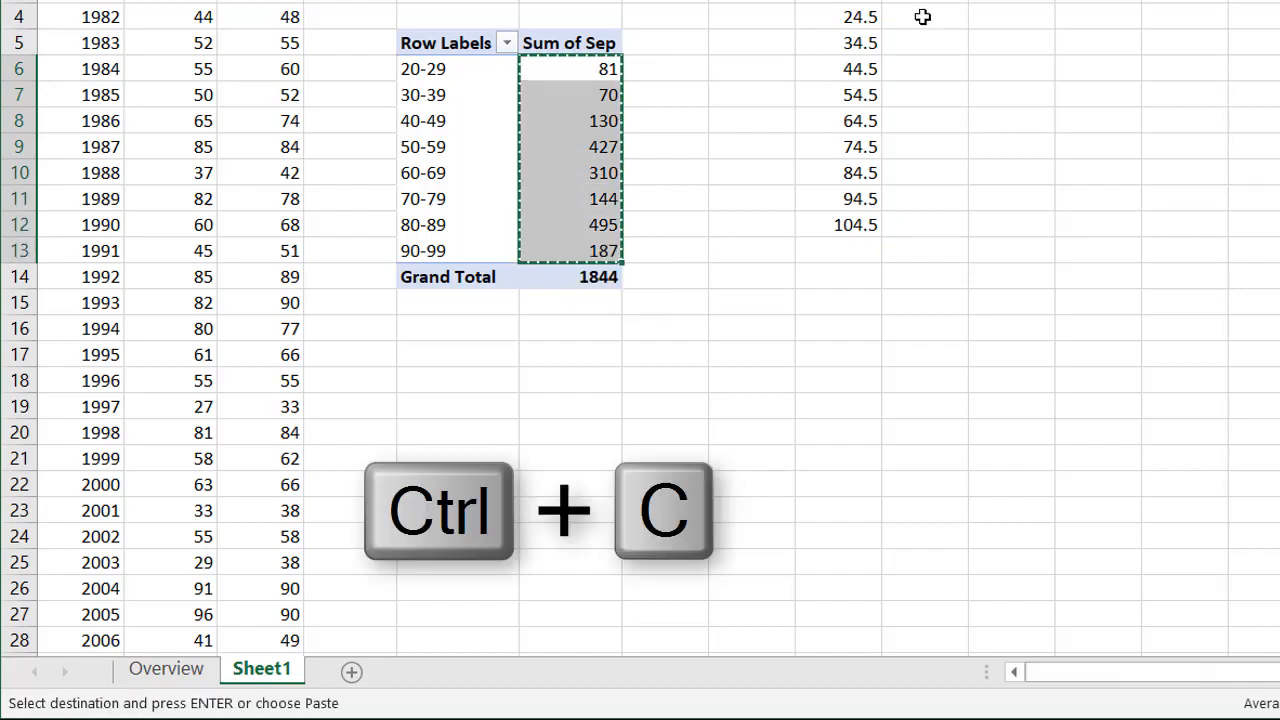
key("ctrl+v")
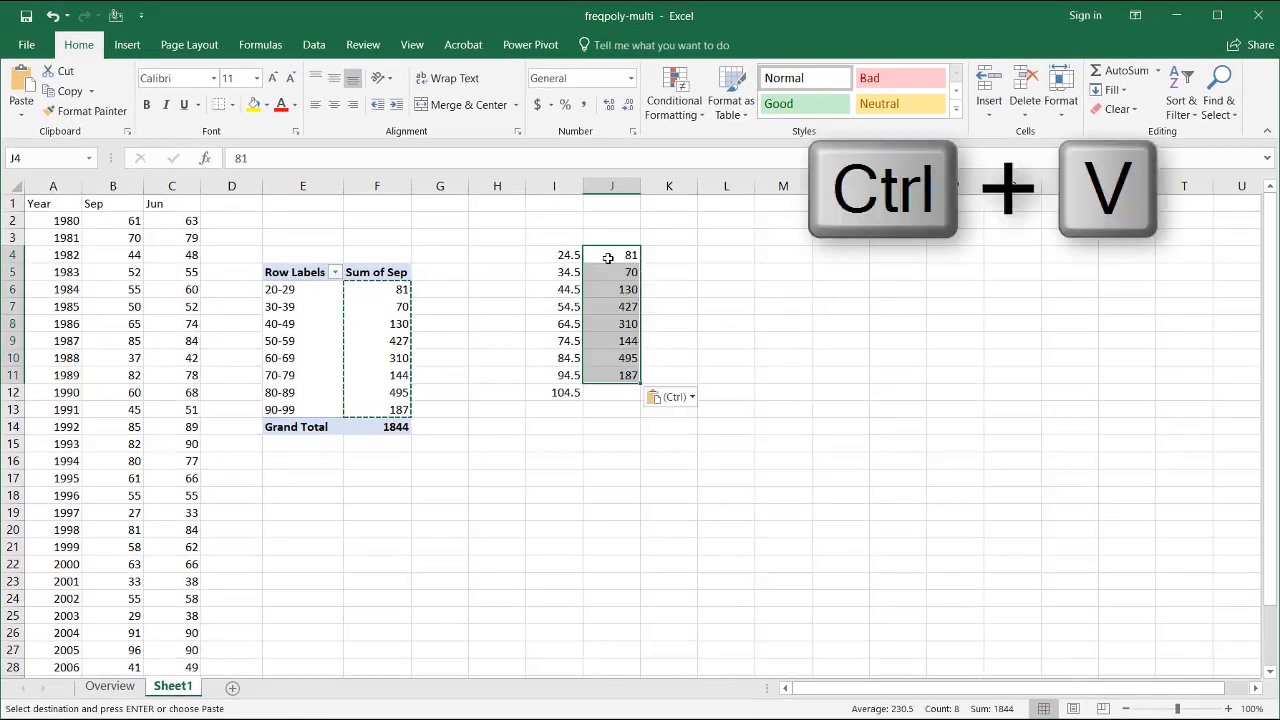
left_click(377, 477)
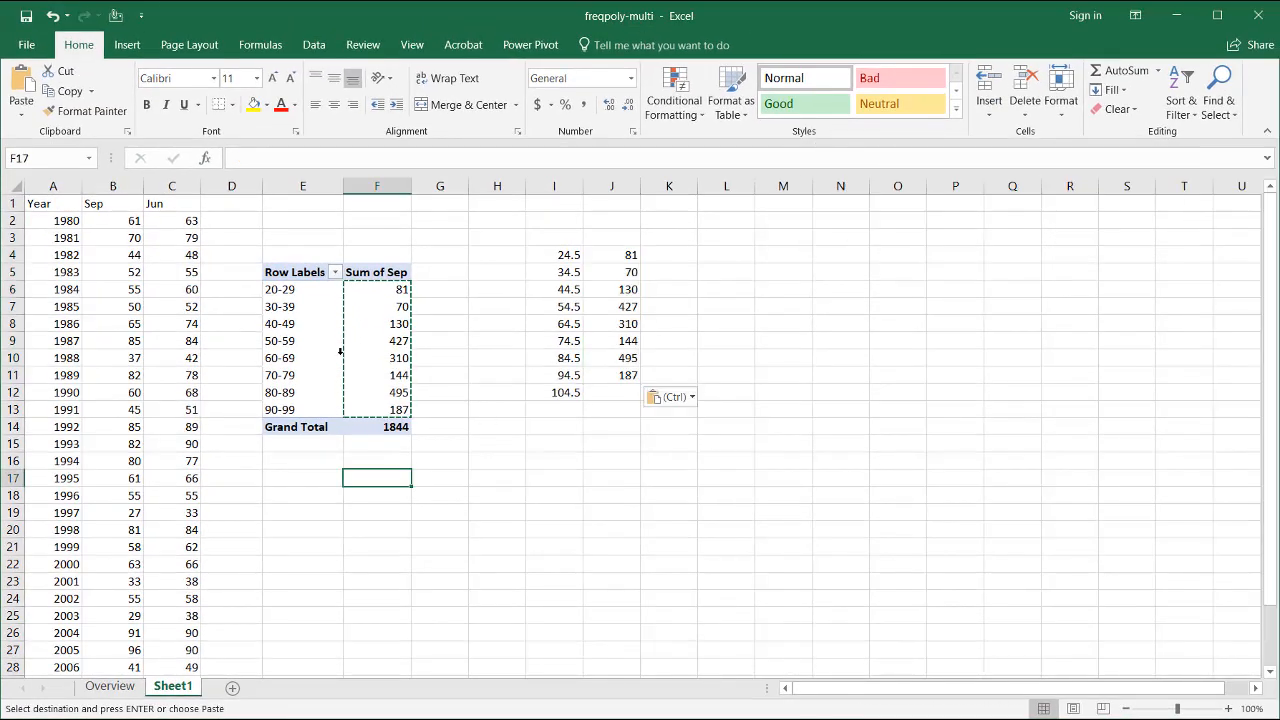
left_click(302, 340)
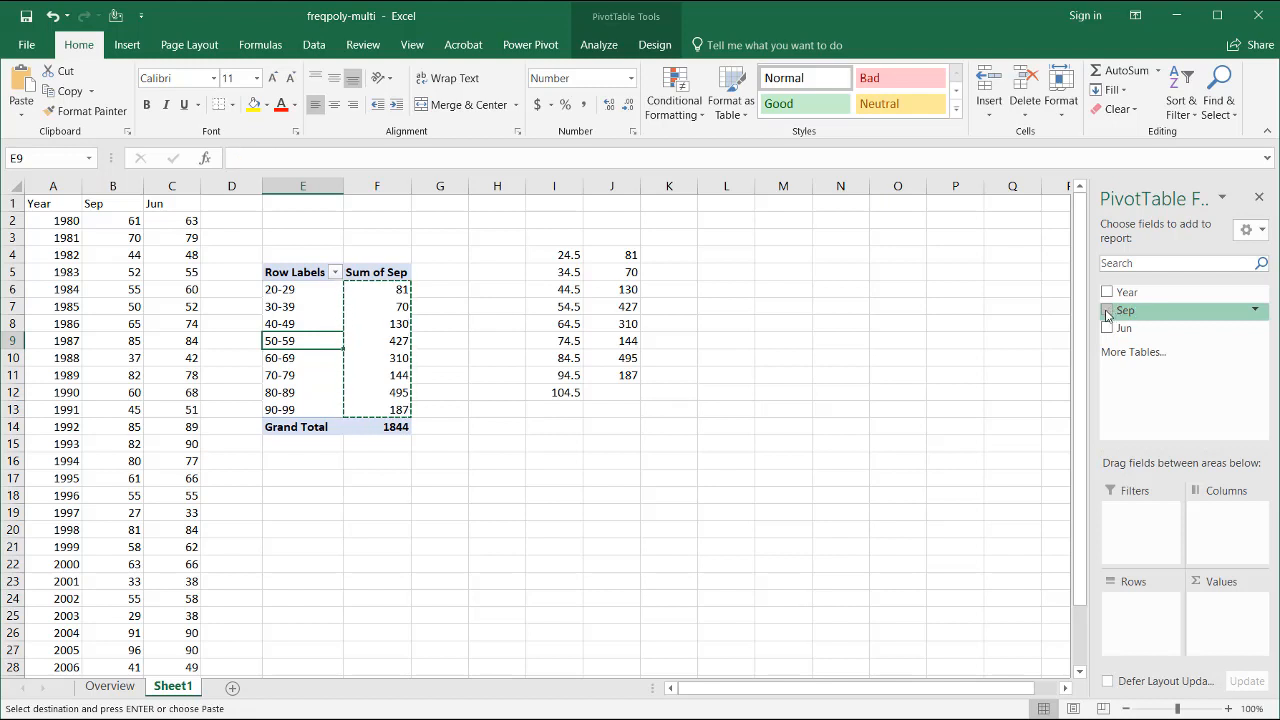
Step: Put Jun in the pivot table, group it into bins from 30, and reopen grouping
left_click(1107, 328)
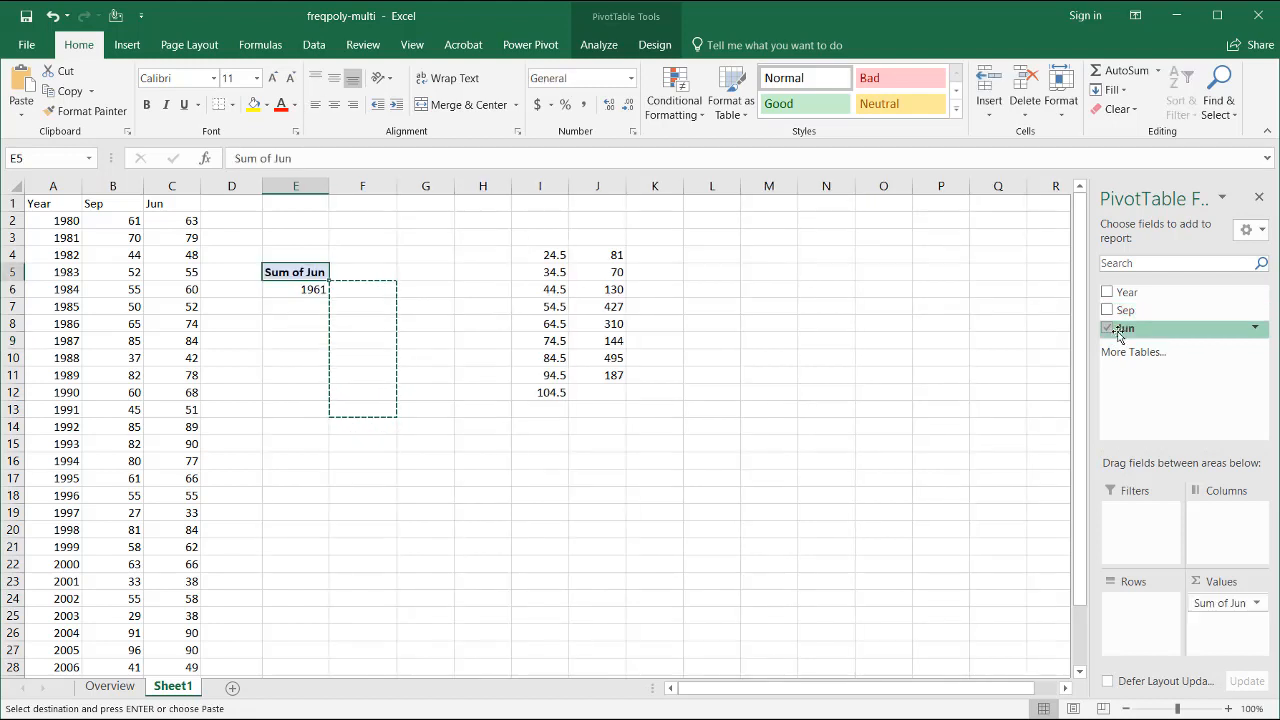
left_click(1107, 328)
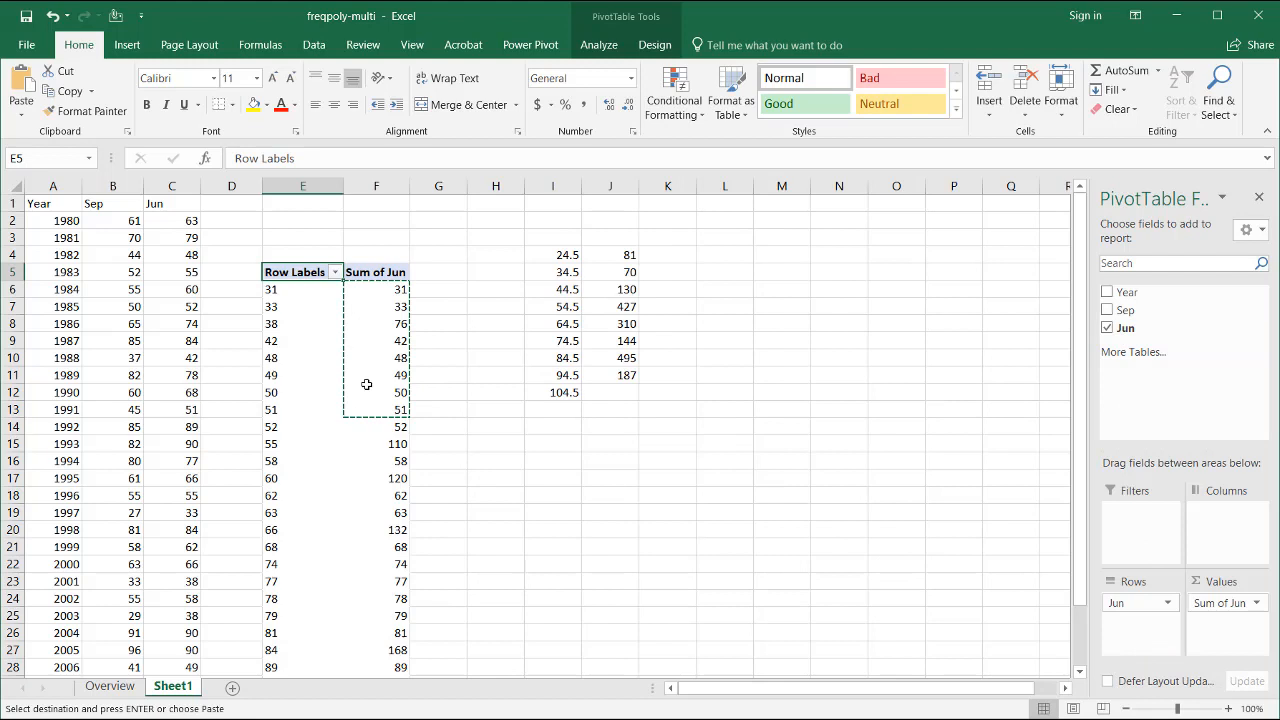
right_click(303, 340)
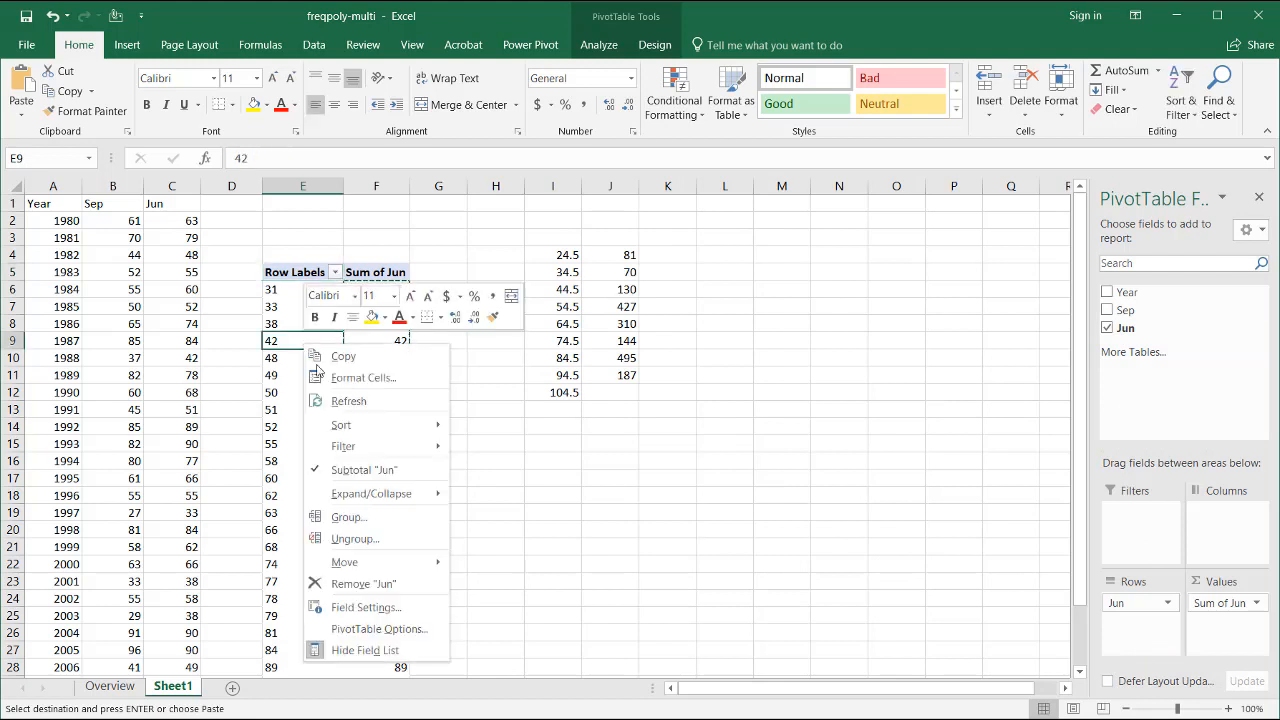
left_click(349, 516)
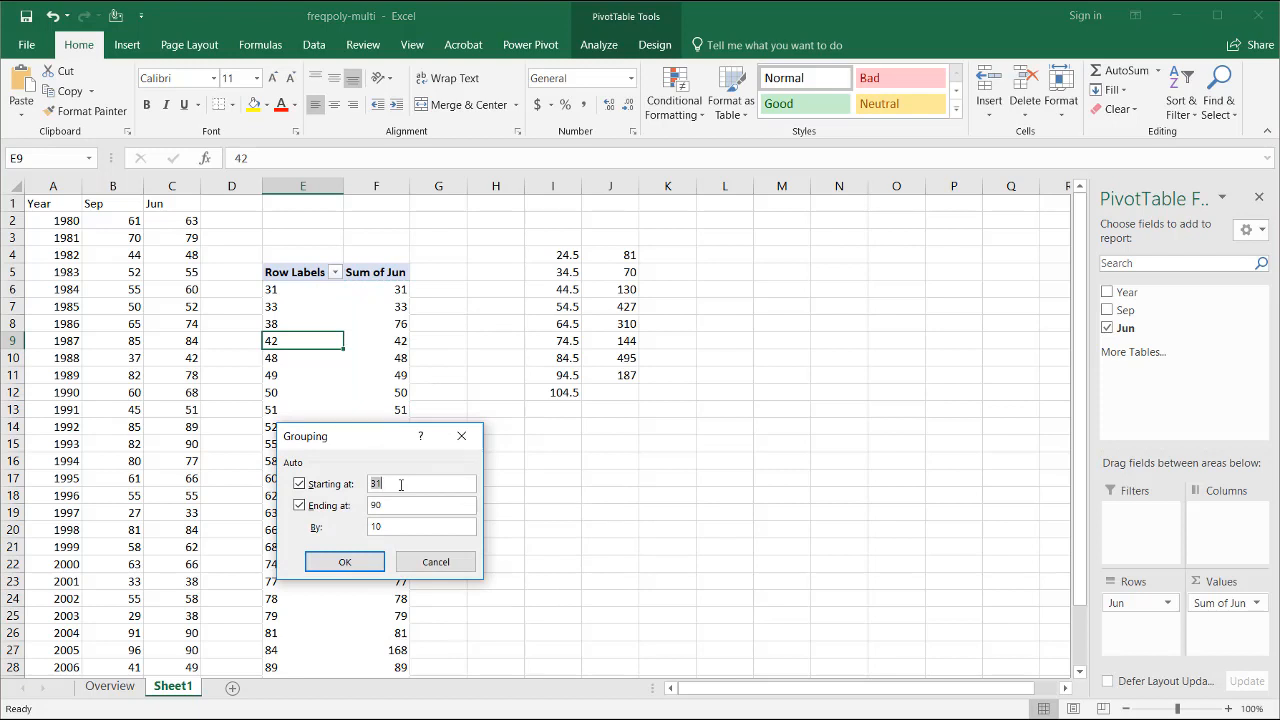
left_click(299, 483)
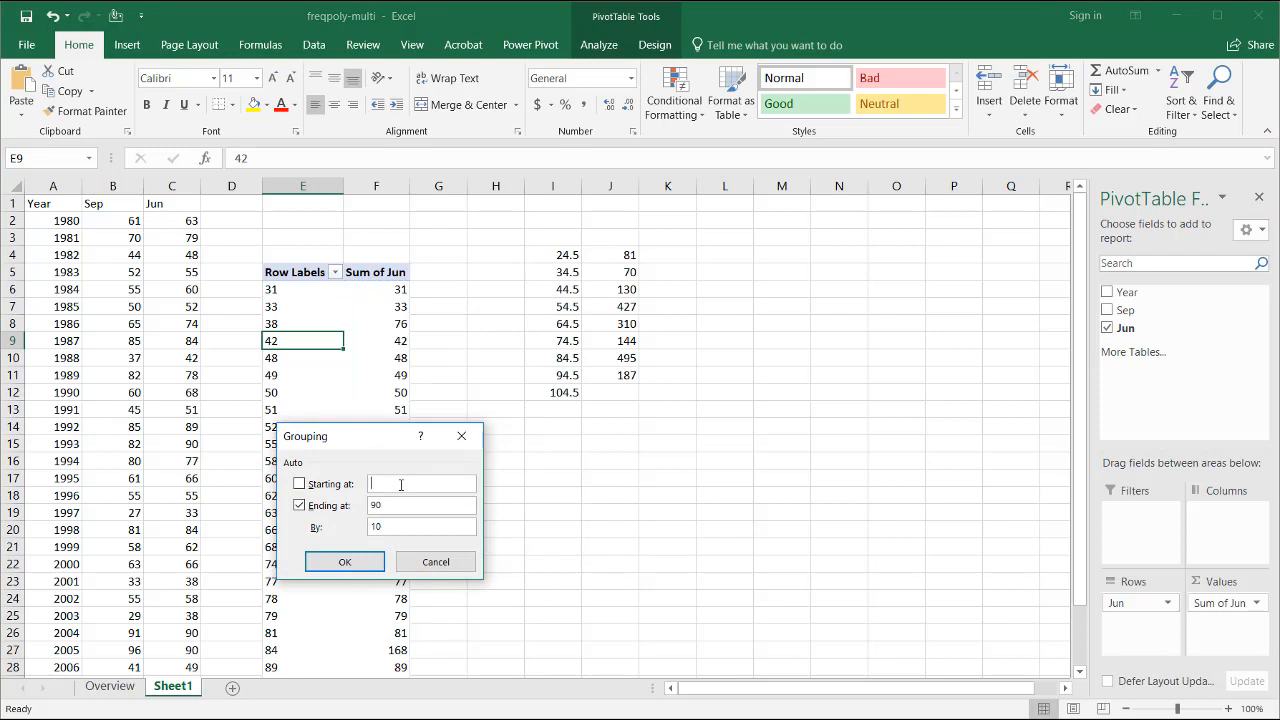
type("30")
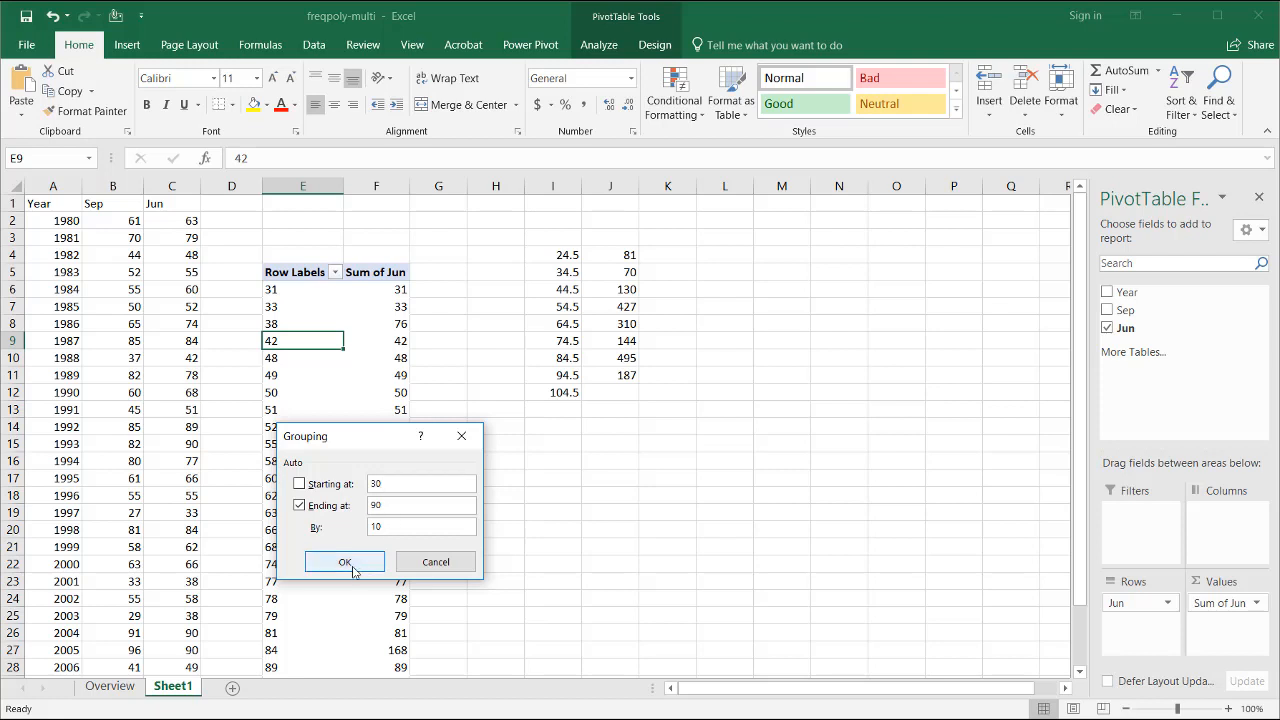
left_click(344, 561)
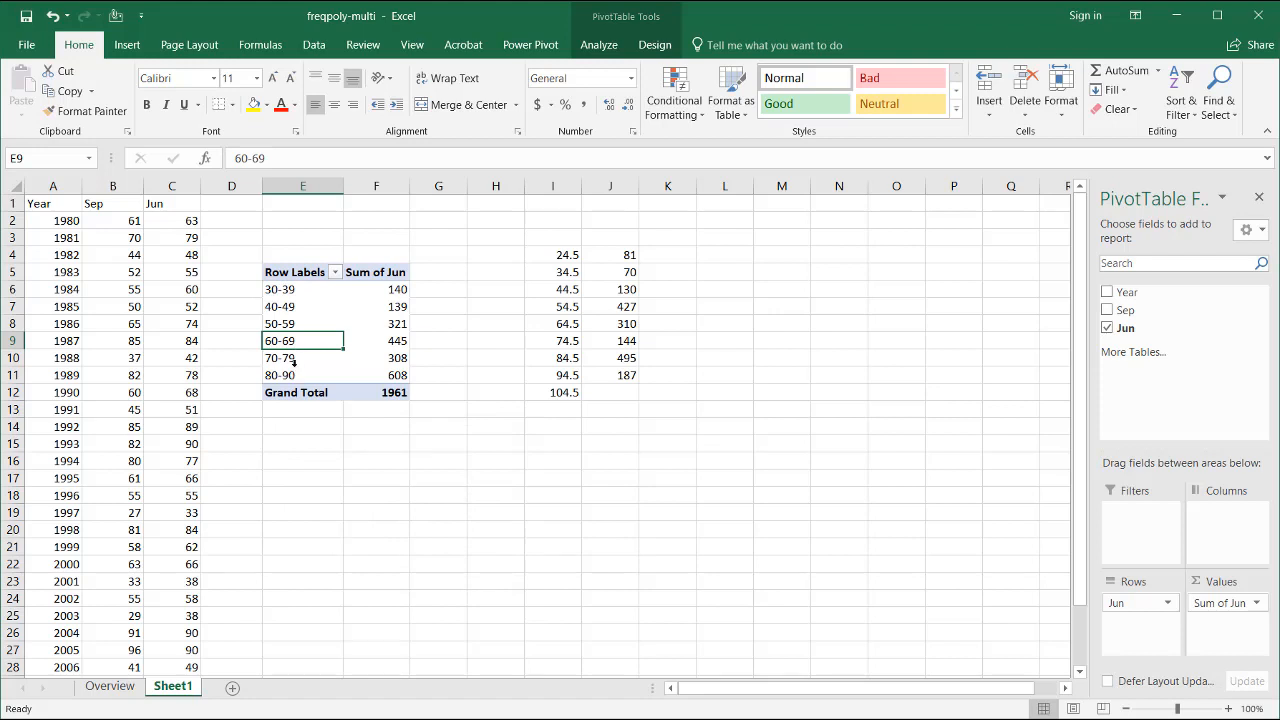
right_click(302, 340)
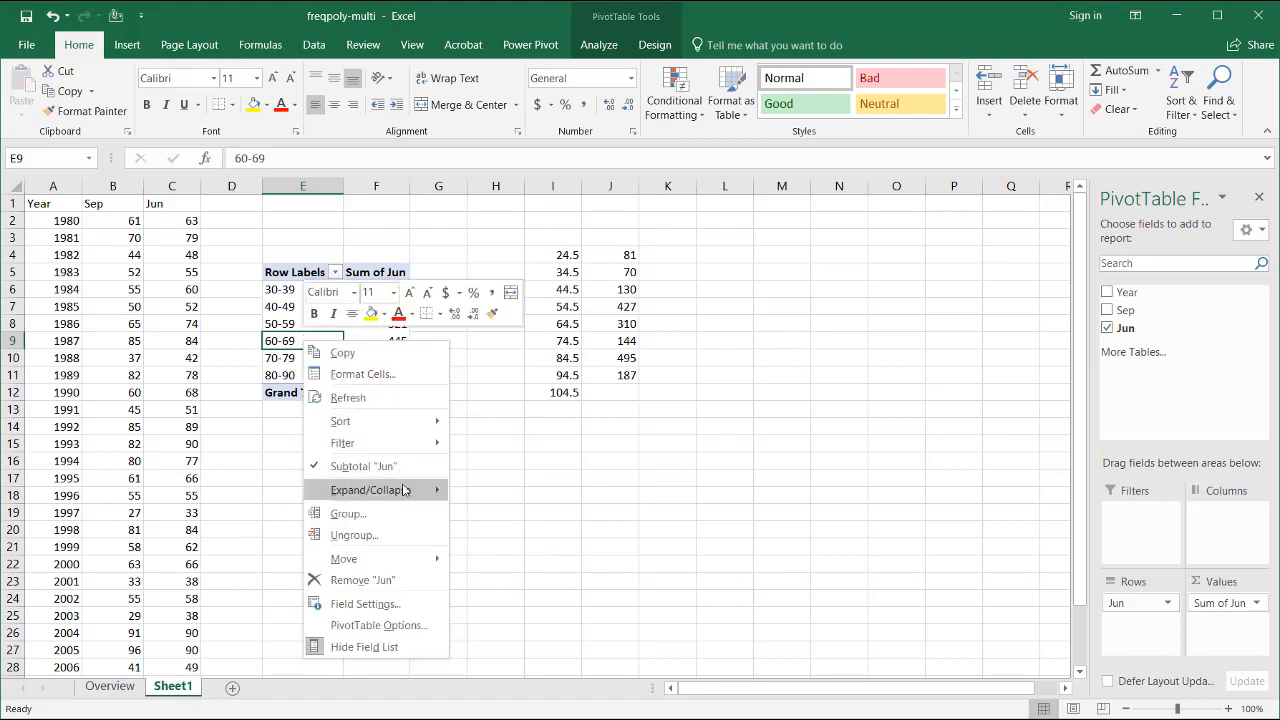
left_click(347, 513)
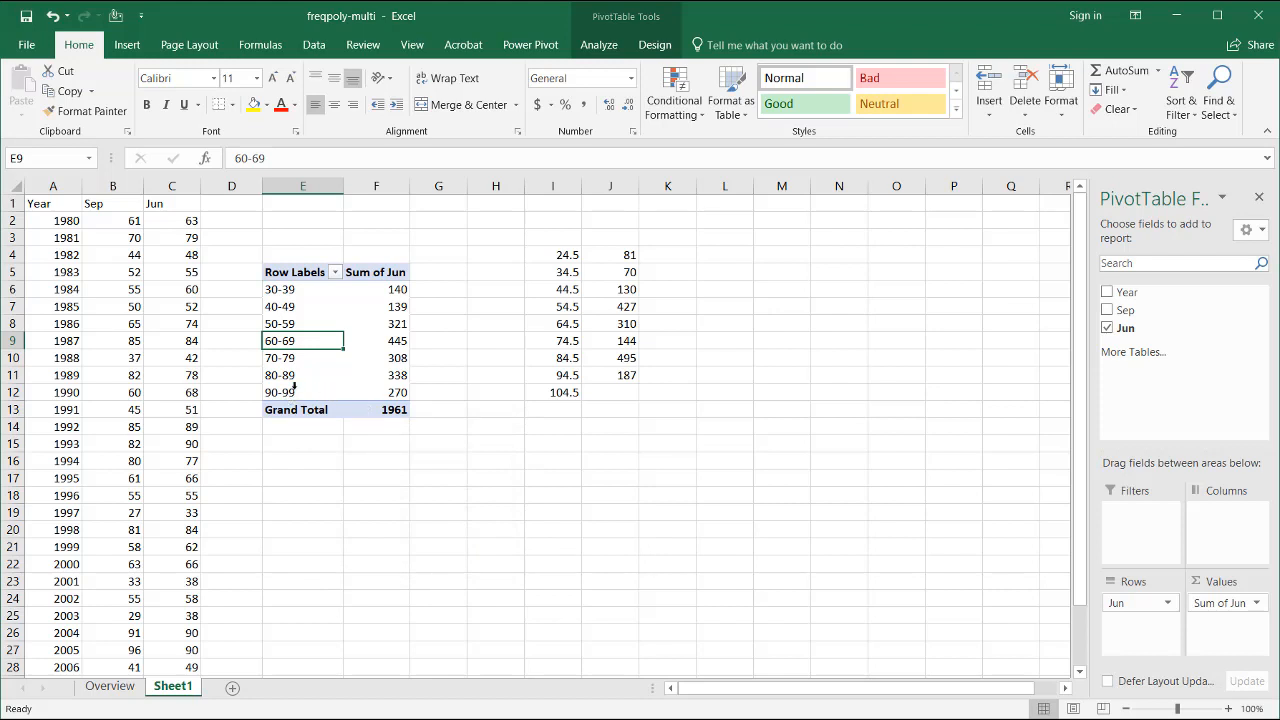
mouse_move(254, 255)
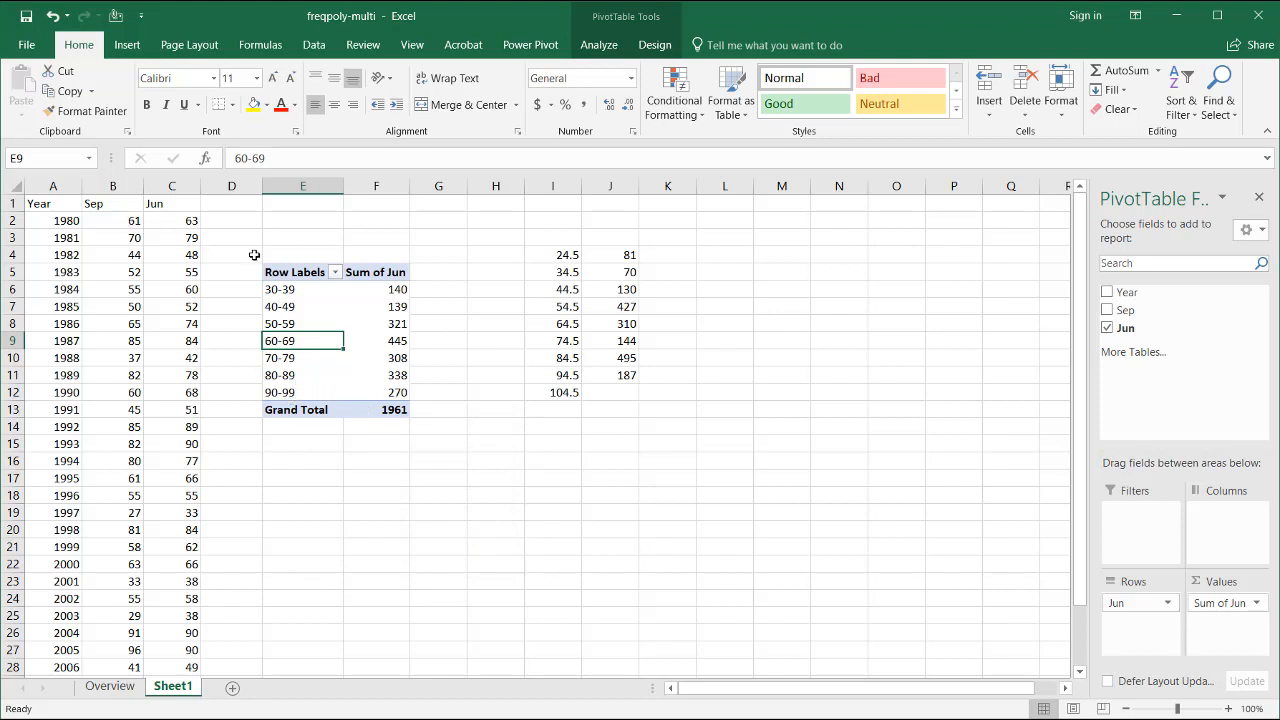
left_click(172, 186)
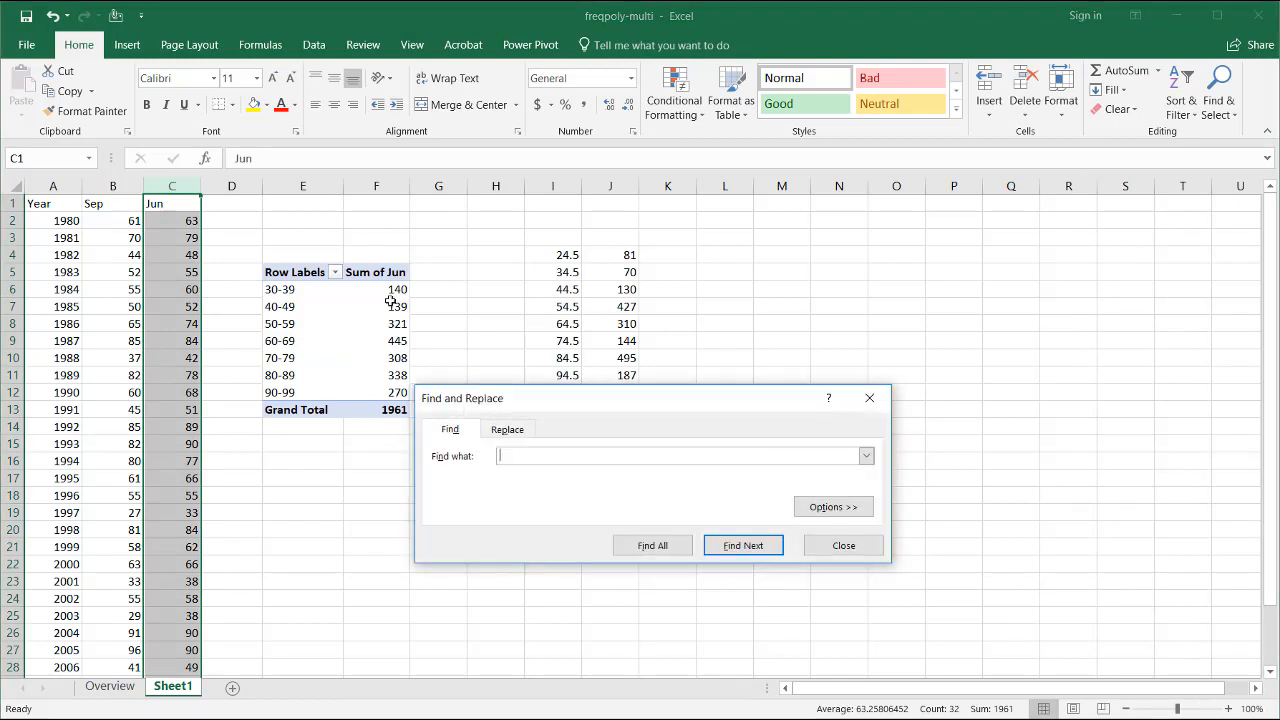
type("100")
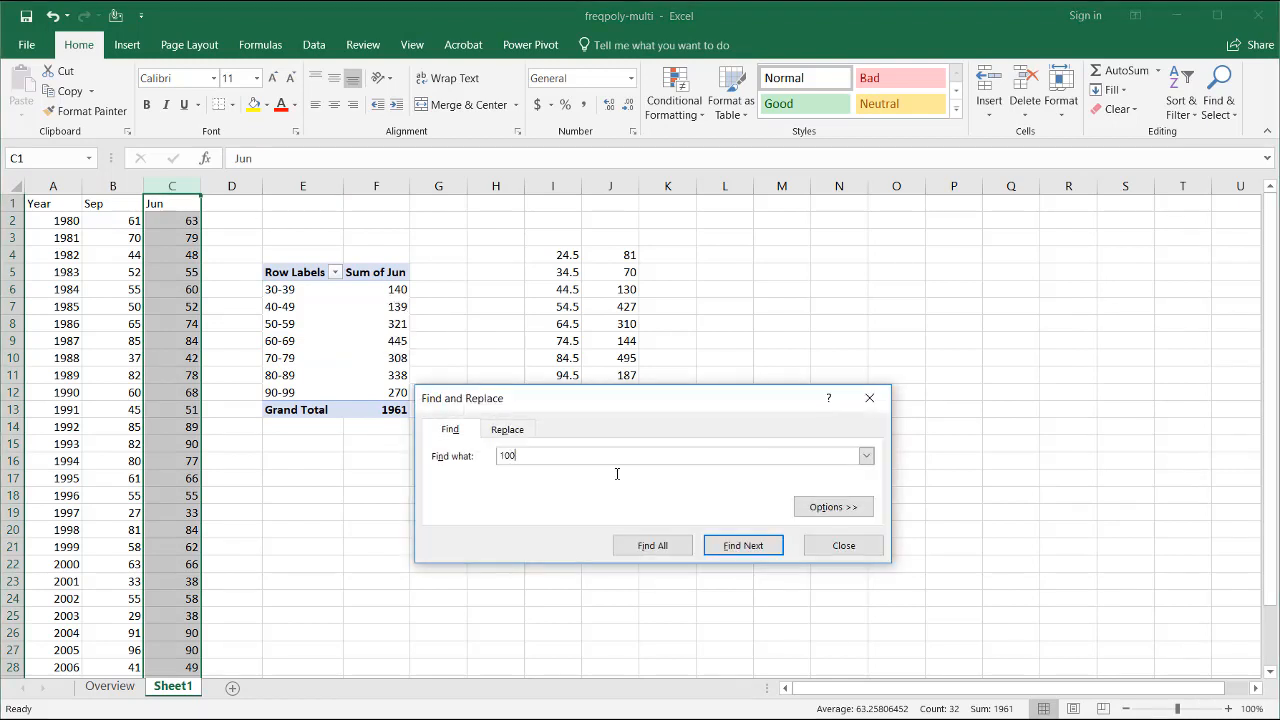
left_click(742, 545)
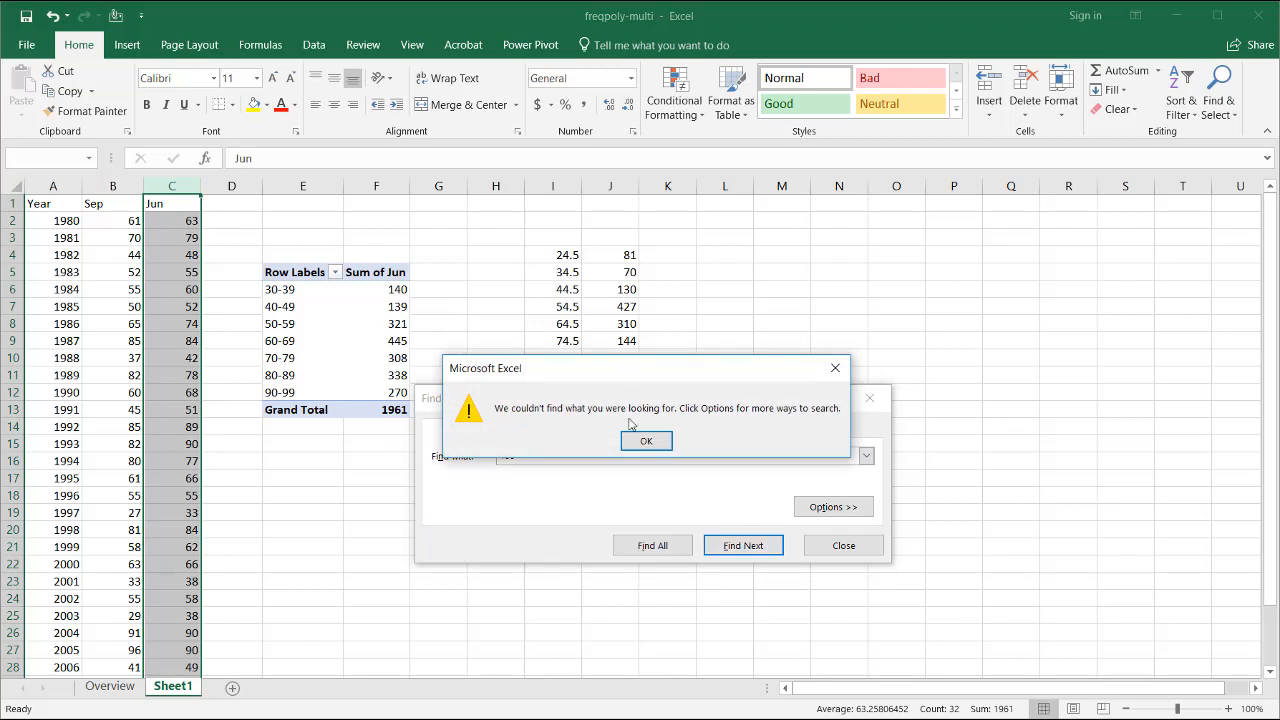
left_click(646, 441)
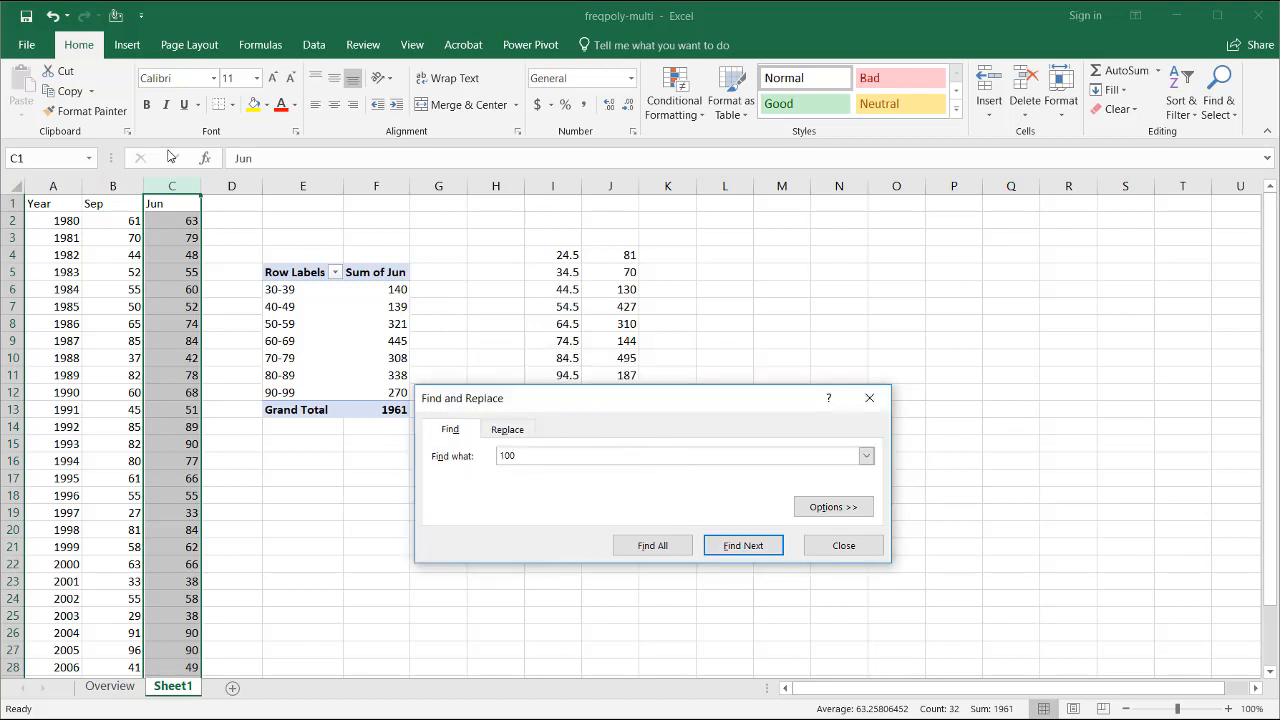
left_click(842, 545)
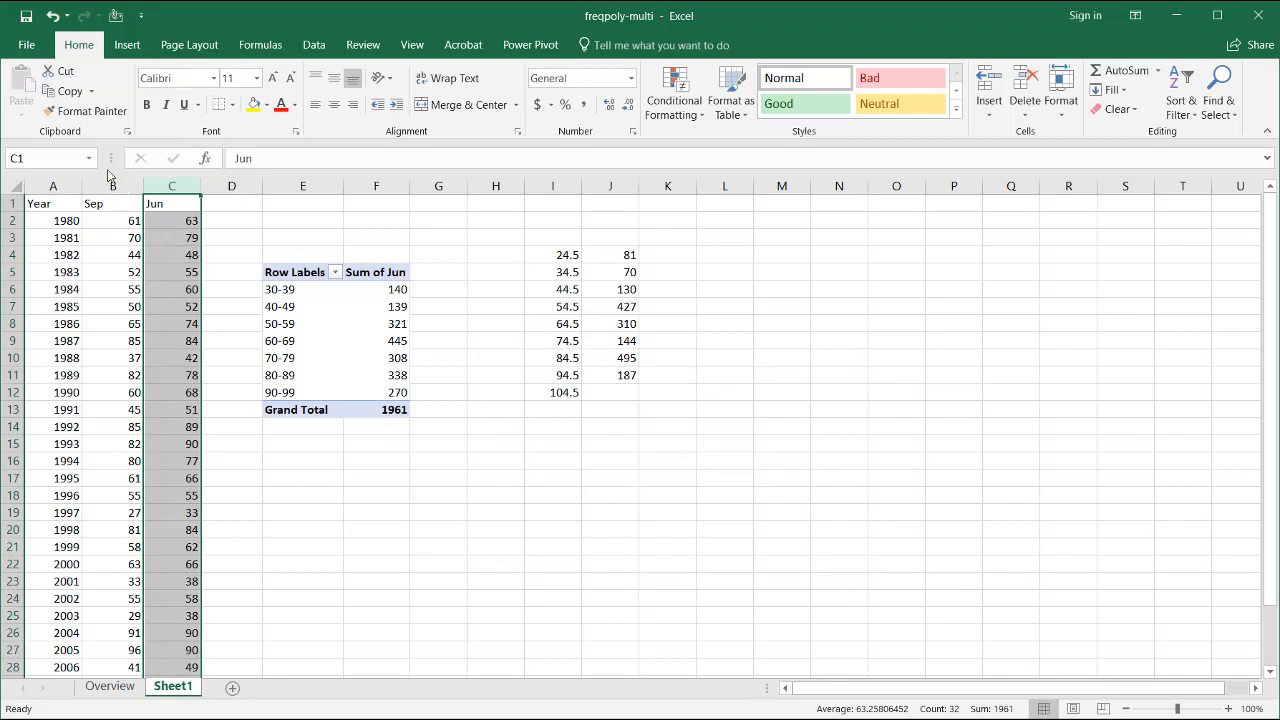
left_click(111, 186)
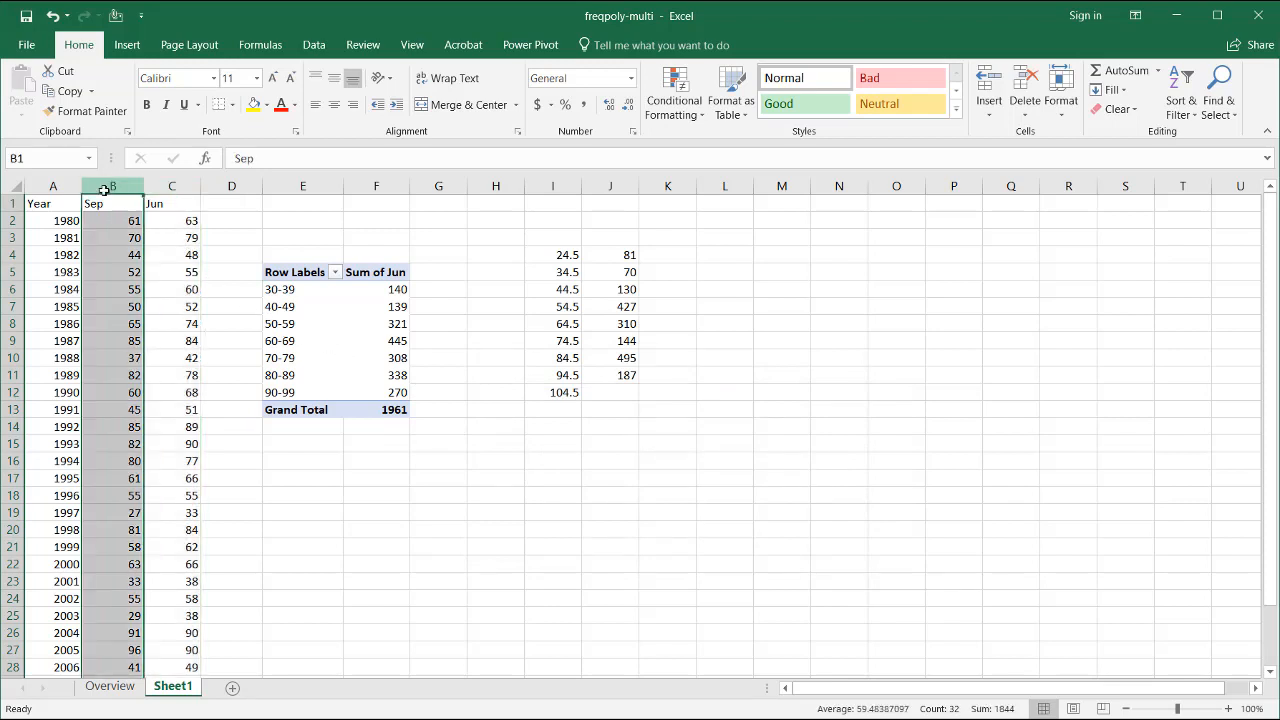
key("ctrl+f")
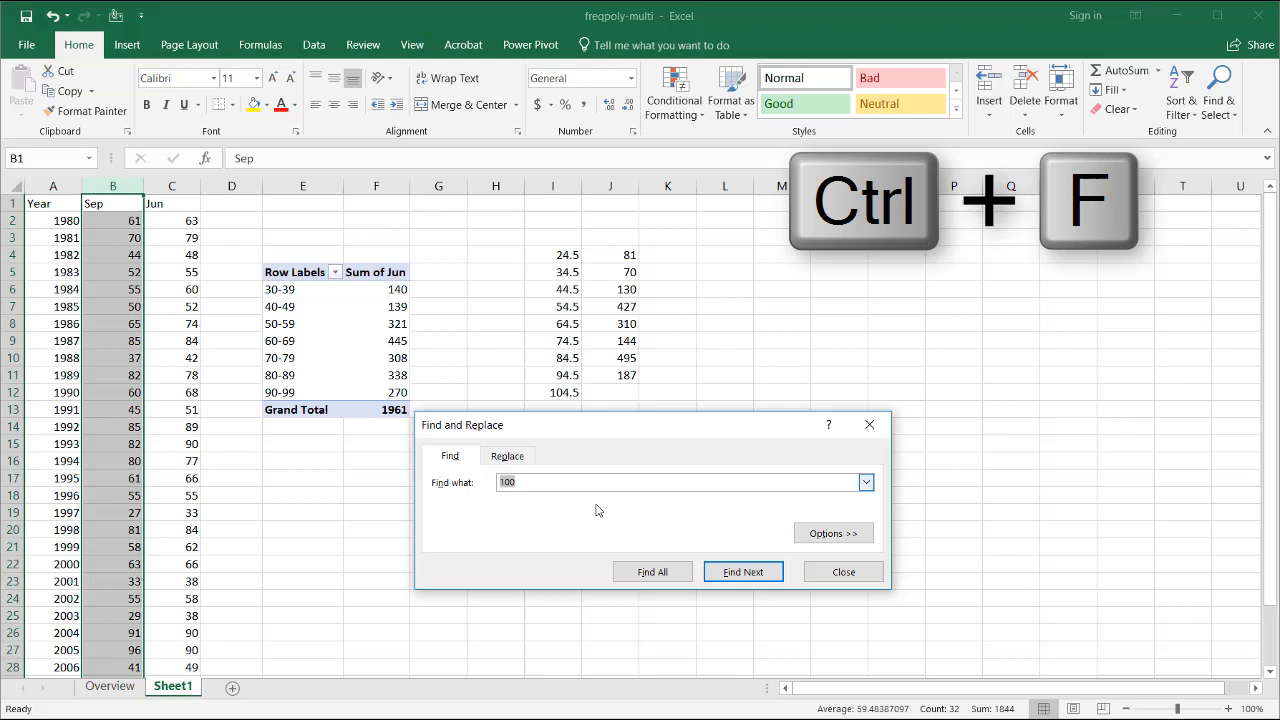
left_click(742, 571)
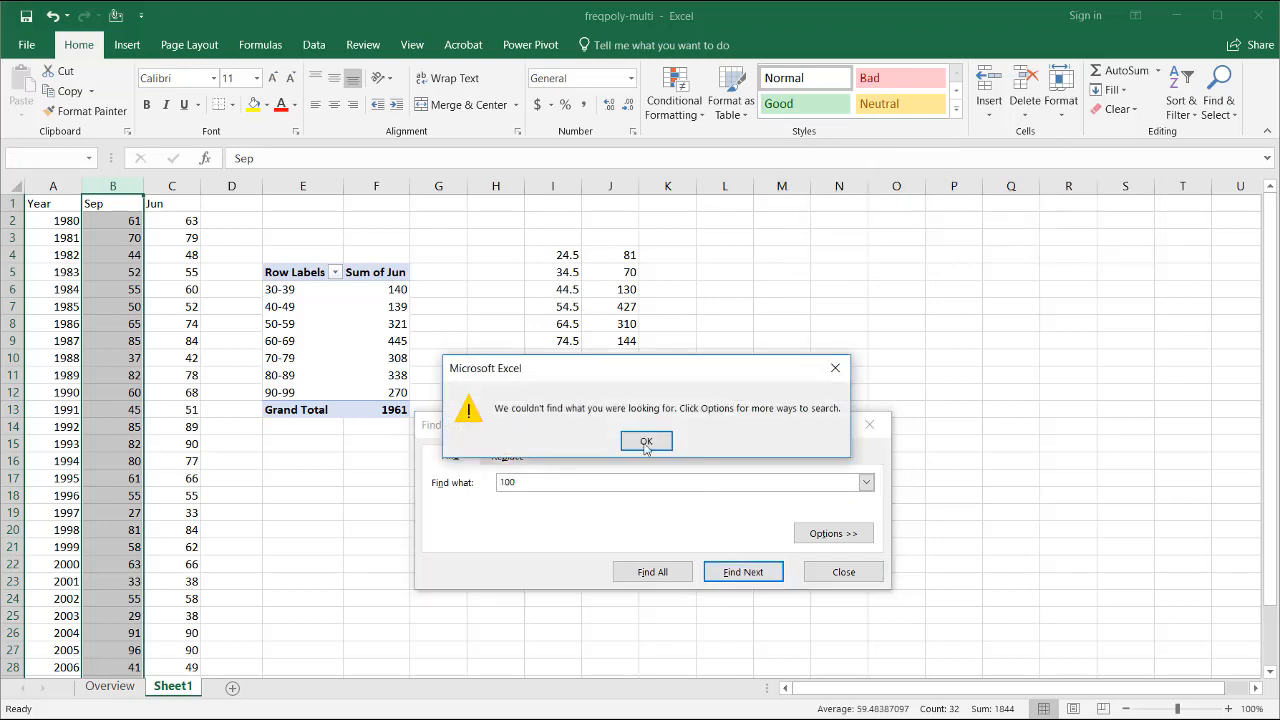
left_click(646, 441)
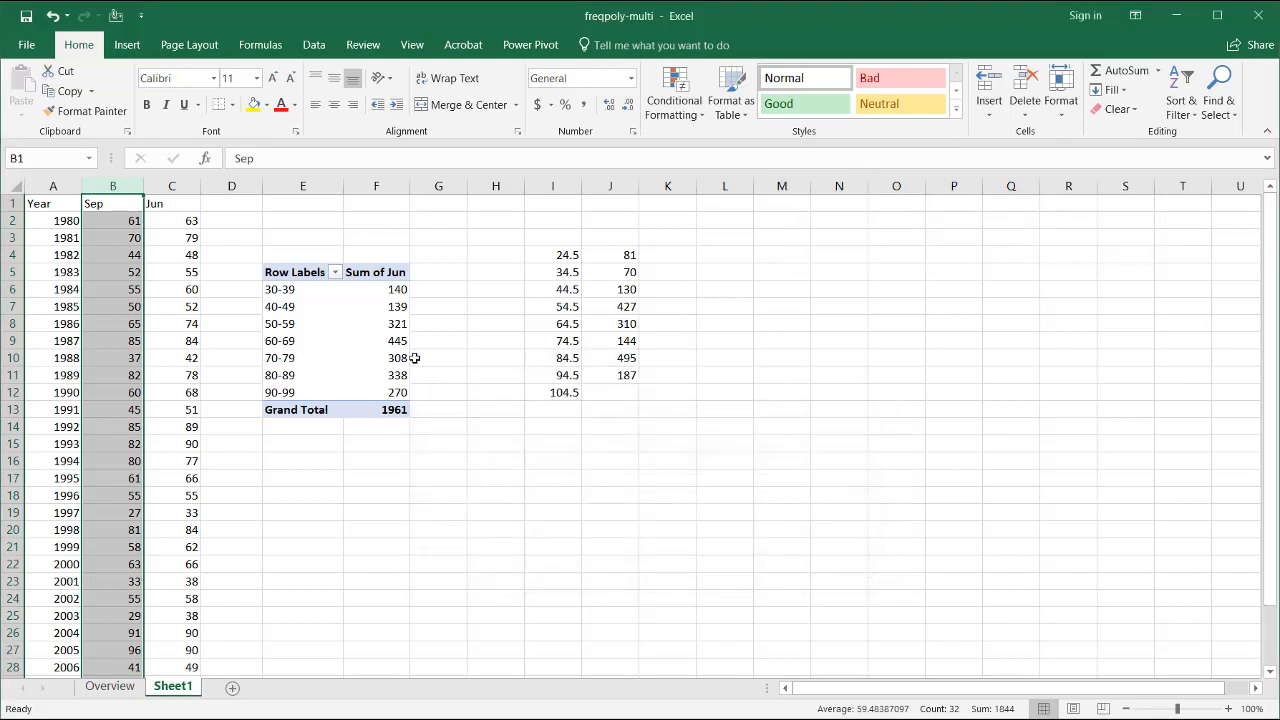
left_click(302, 340)
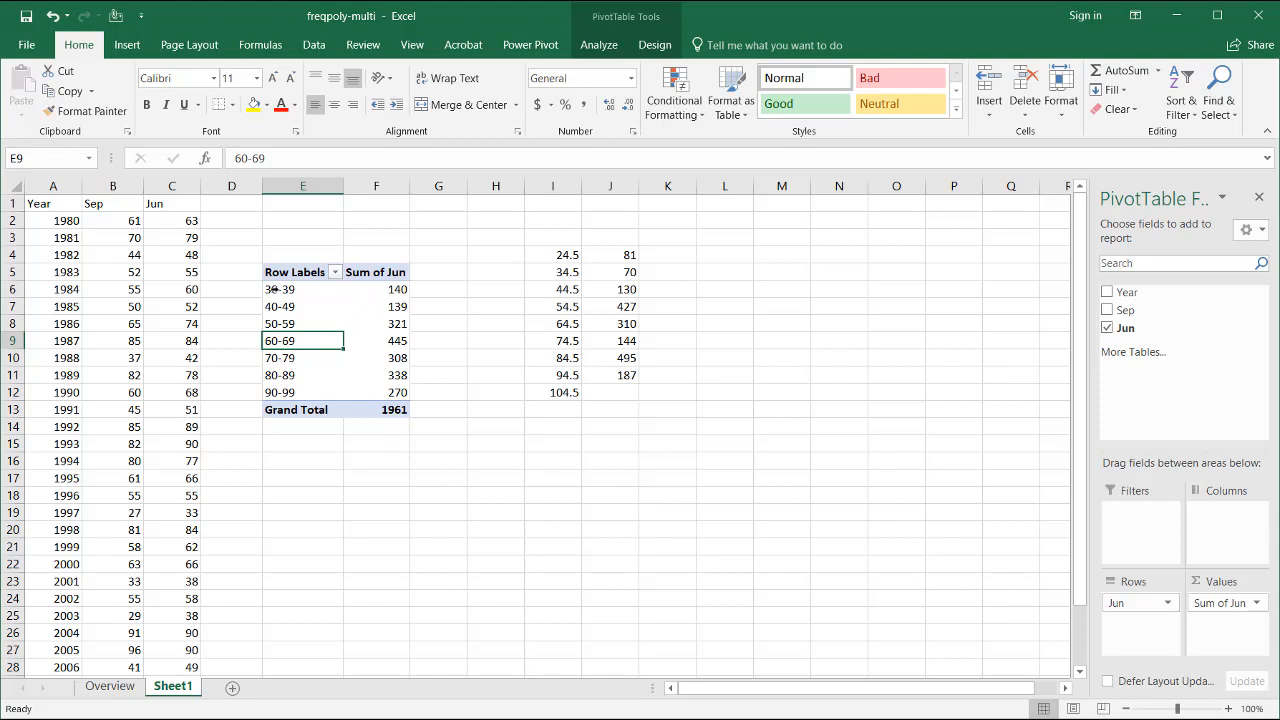
Step: Paste the Jun totals beside the Sep counts with a 0 above and below them
left_click_drag(376, 289, 376, 357)
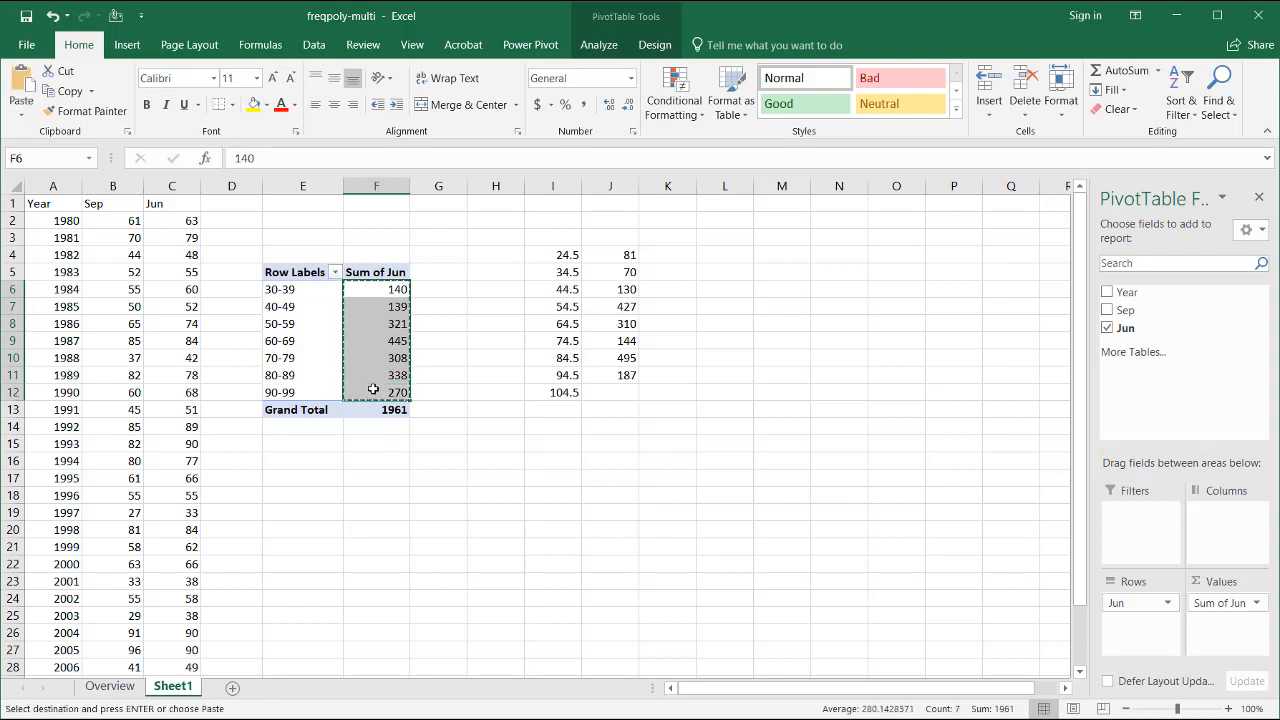
mouse_move(674, 282)
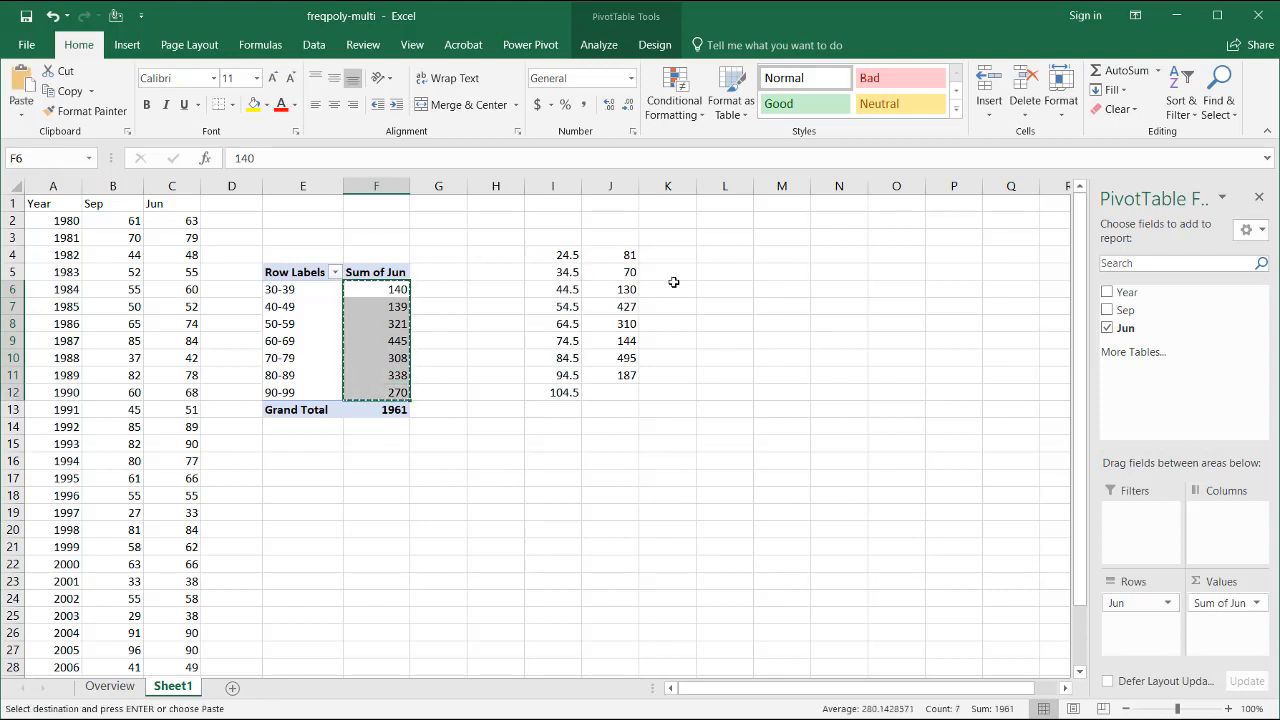
left_click(667, 271)
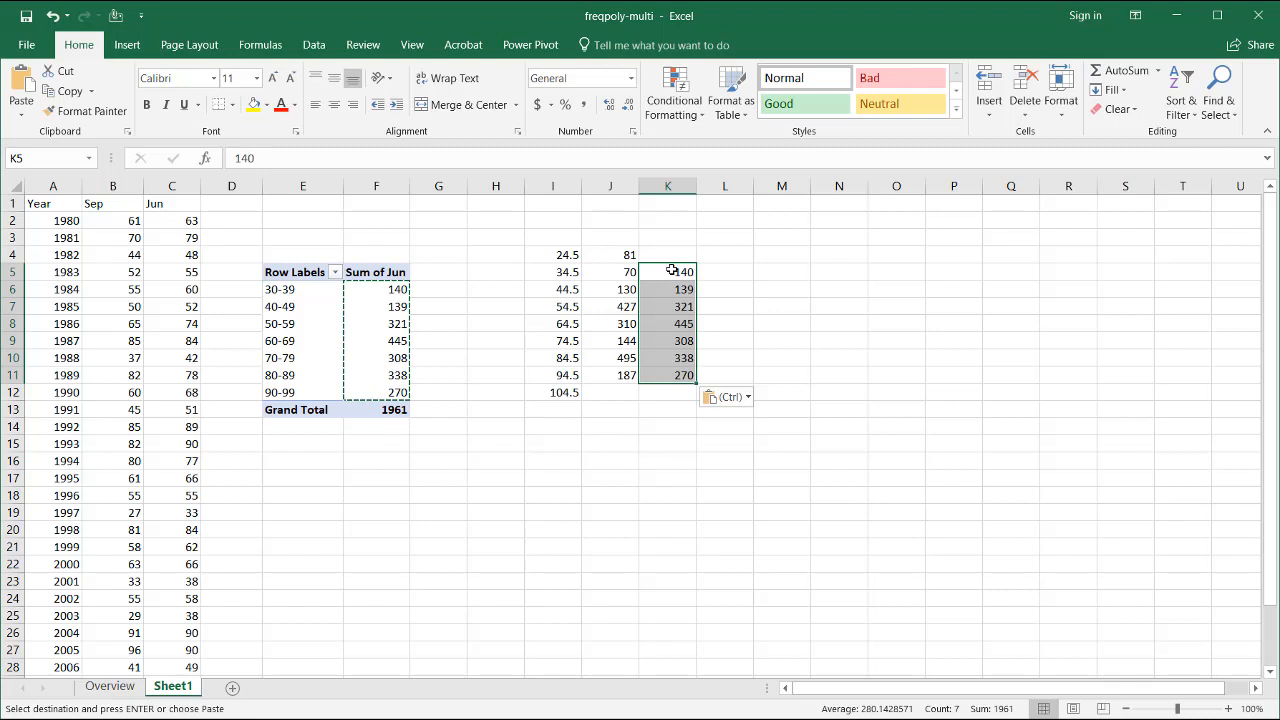
left_click(667, 254)
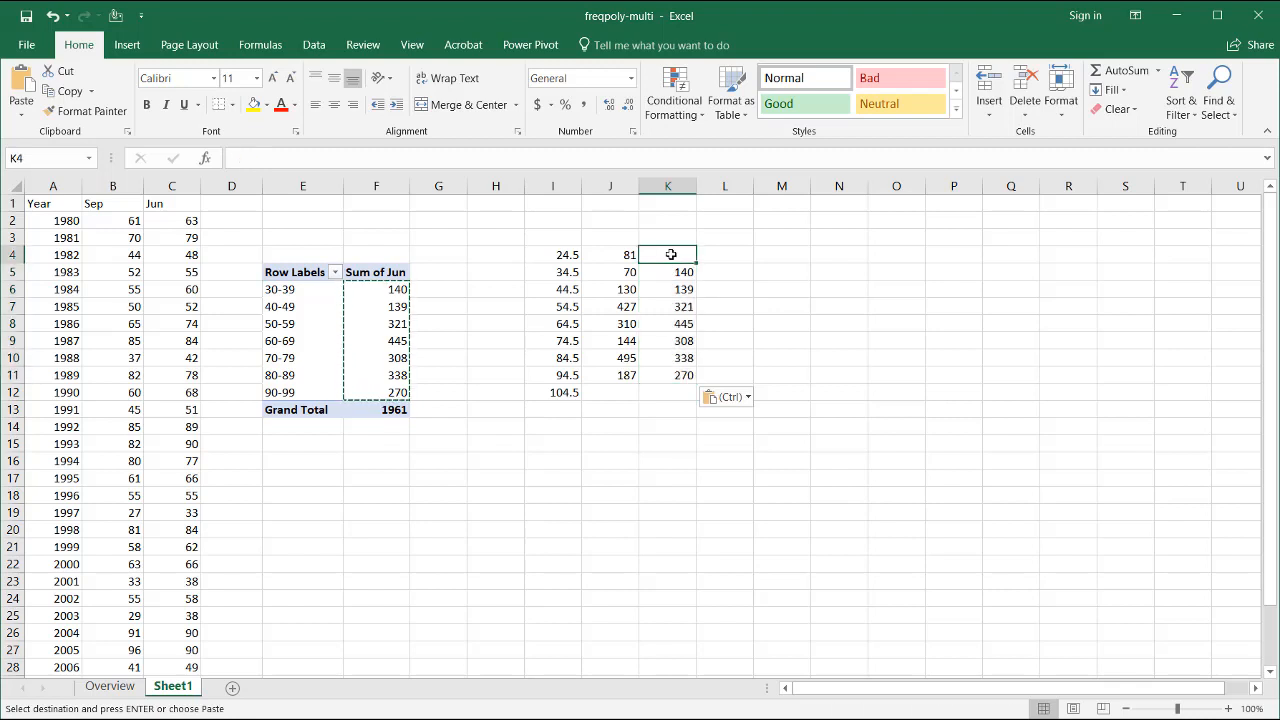
type("0")
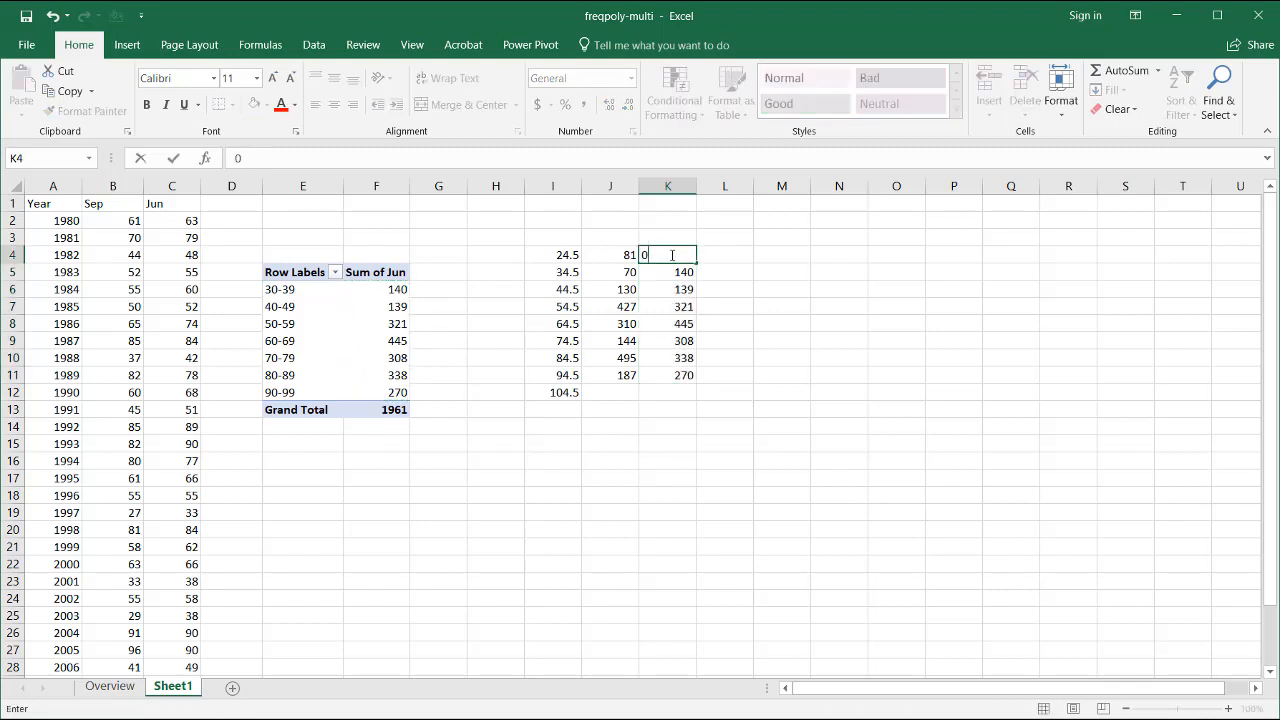
left_click(668, 391)
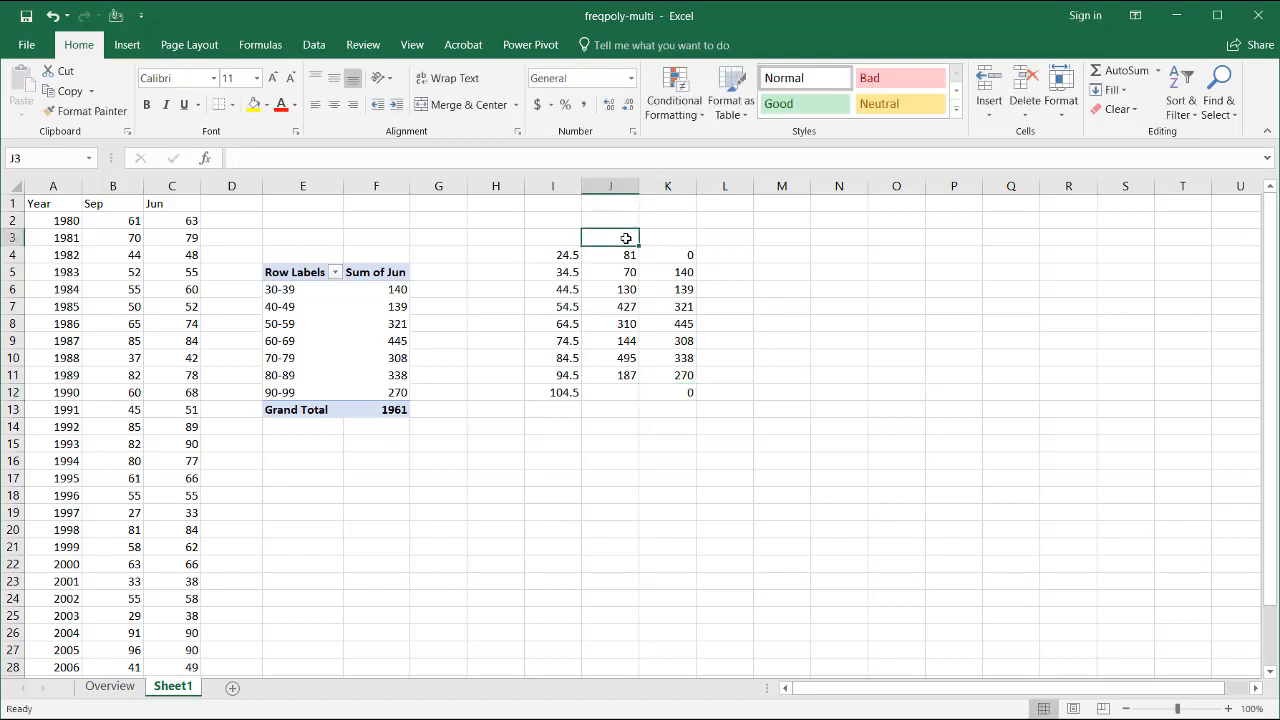
type("0")
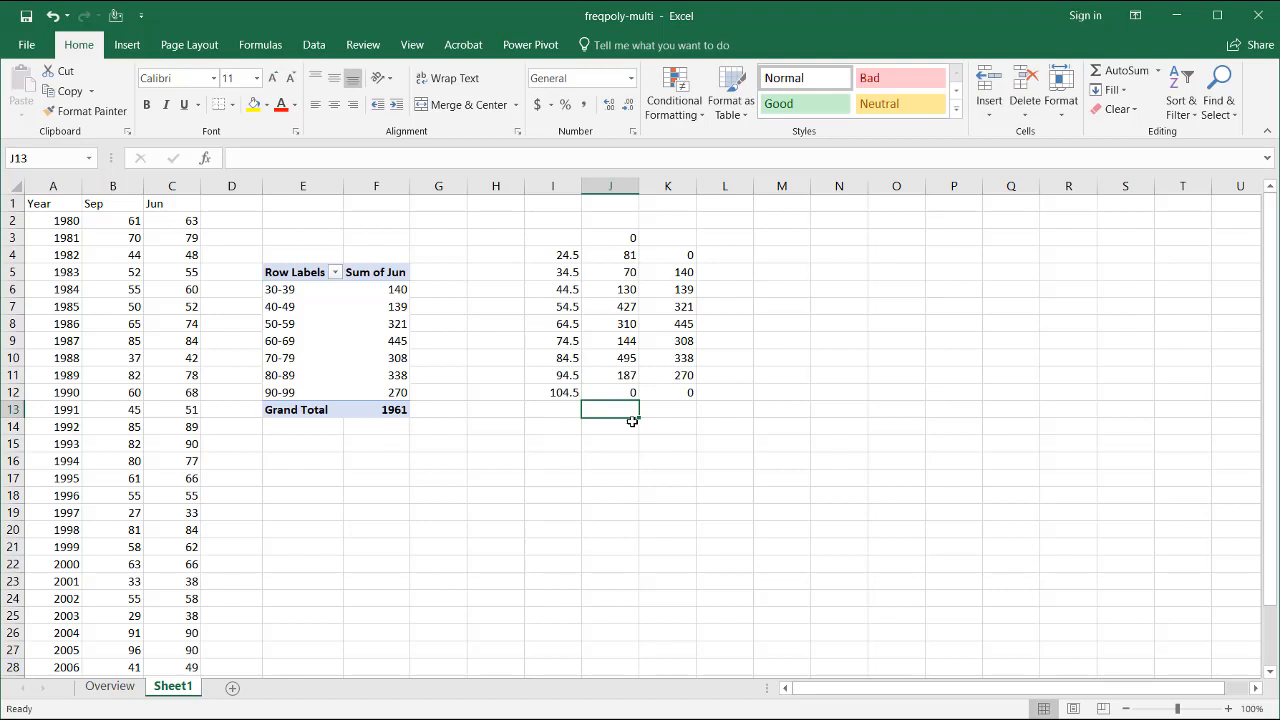
Step: Label the frequency columns Sep and Jun
left_click(610, 237)
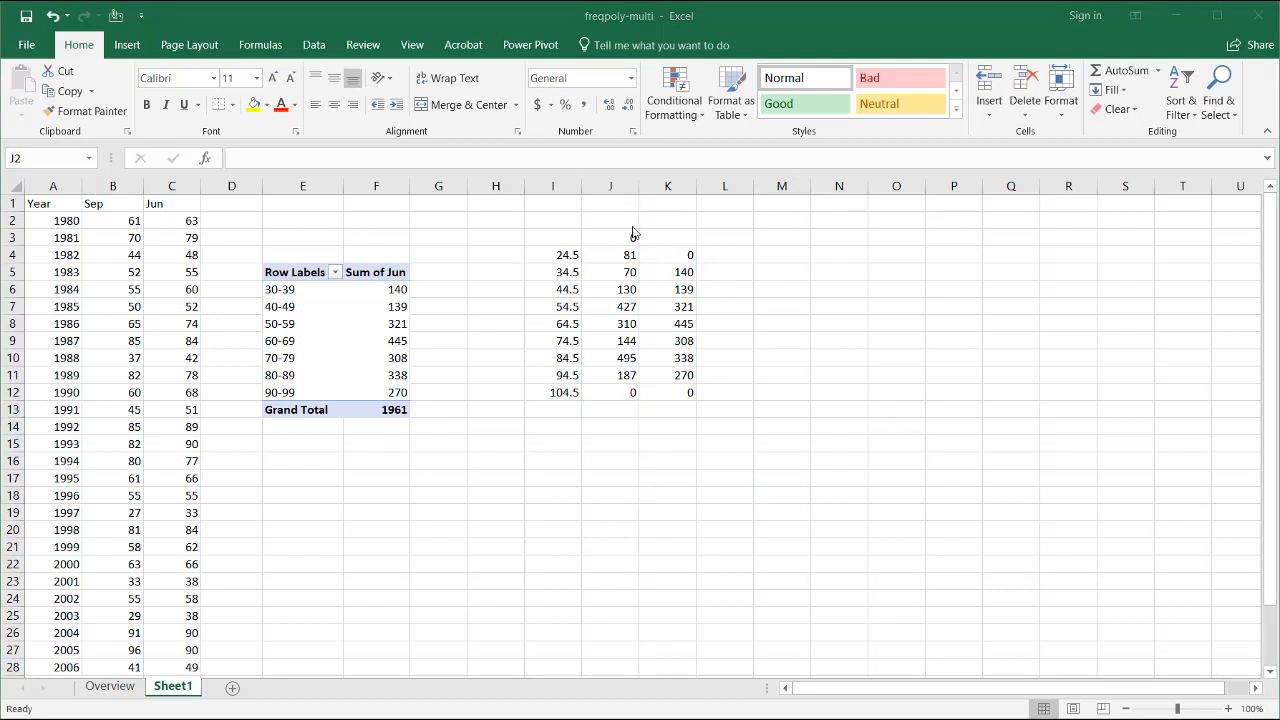
left_click(610, 220)
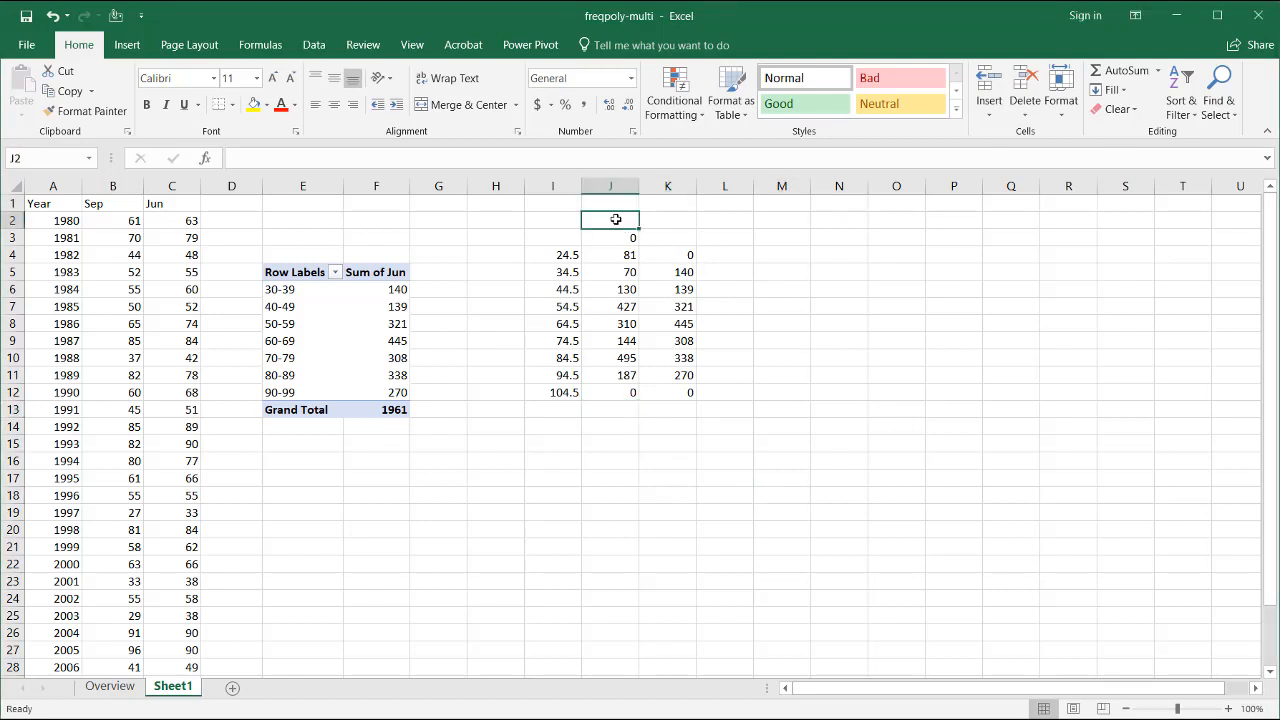
type("Sep")
left_click(668, 220)
type("Ju")
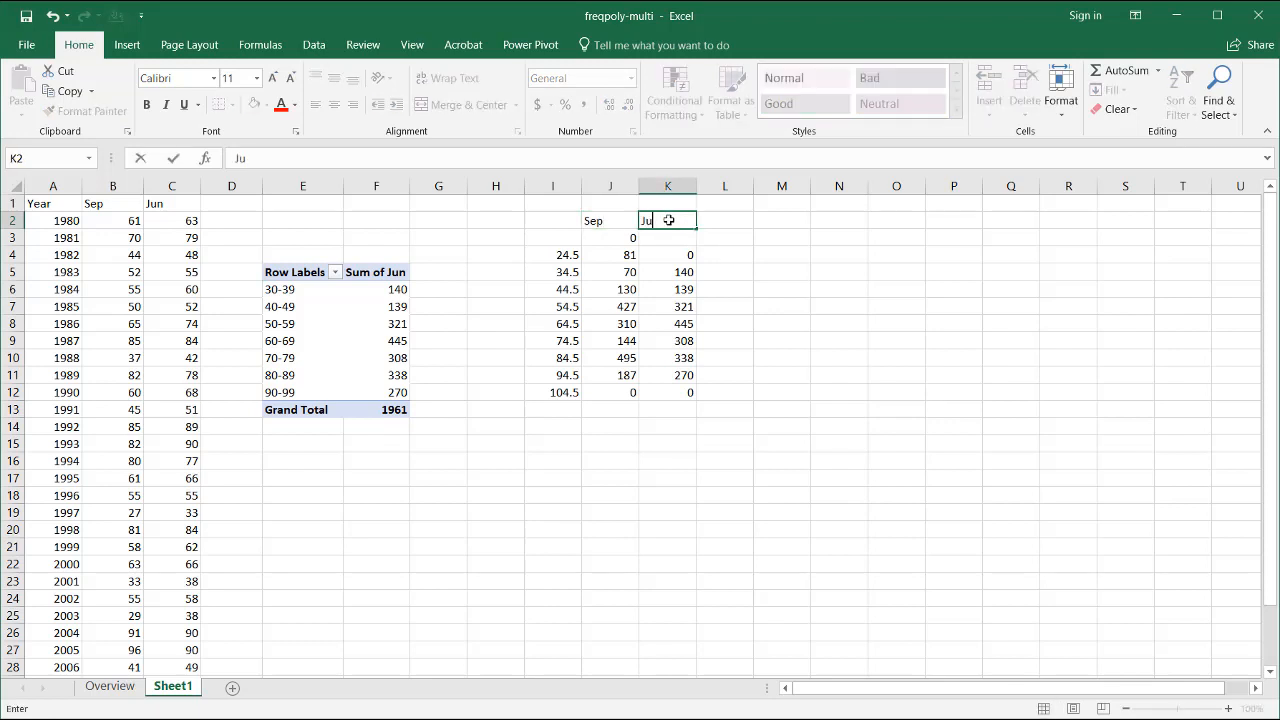
key("Return")
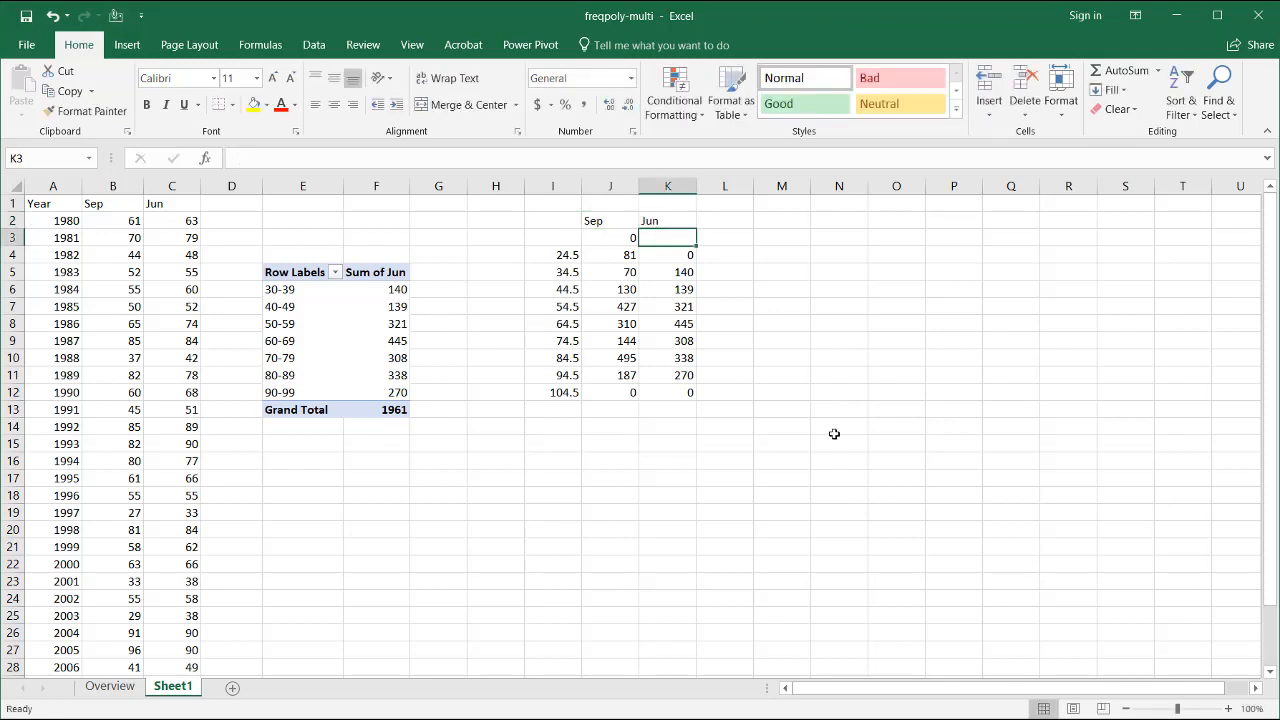
left_click(839, 426)
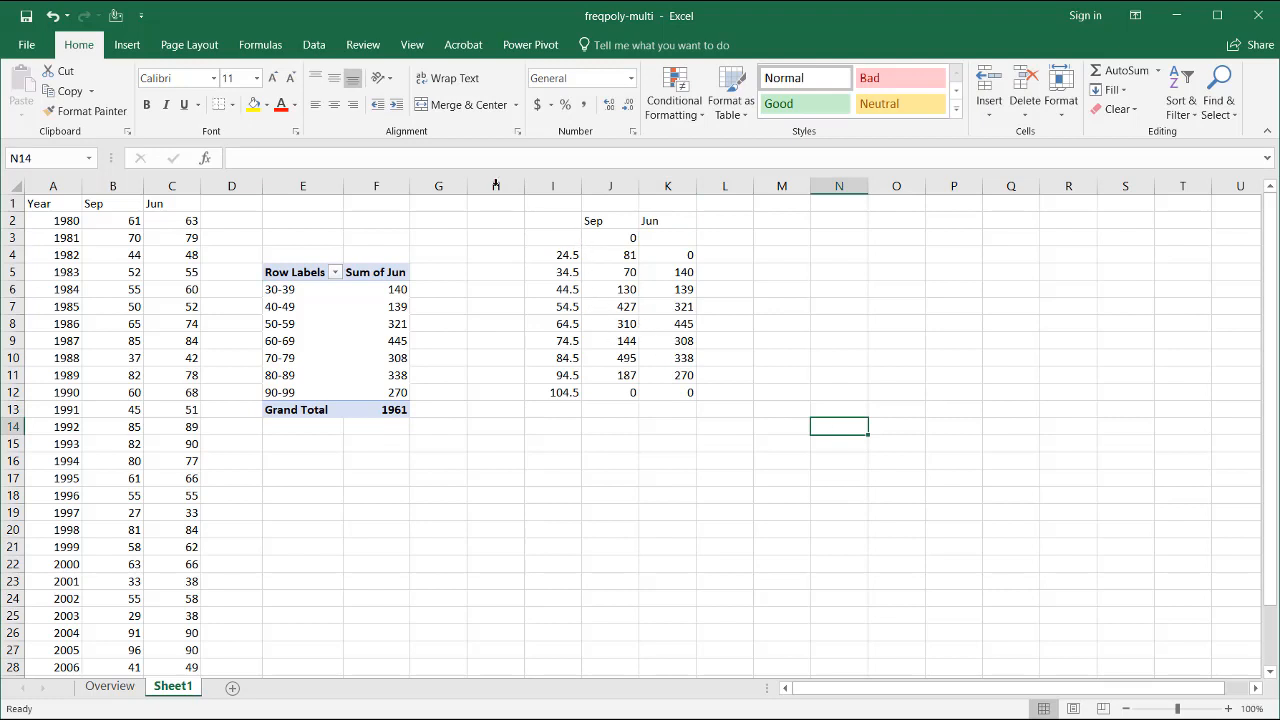
left_click(126, 44)
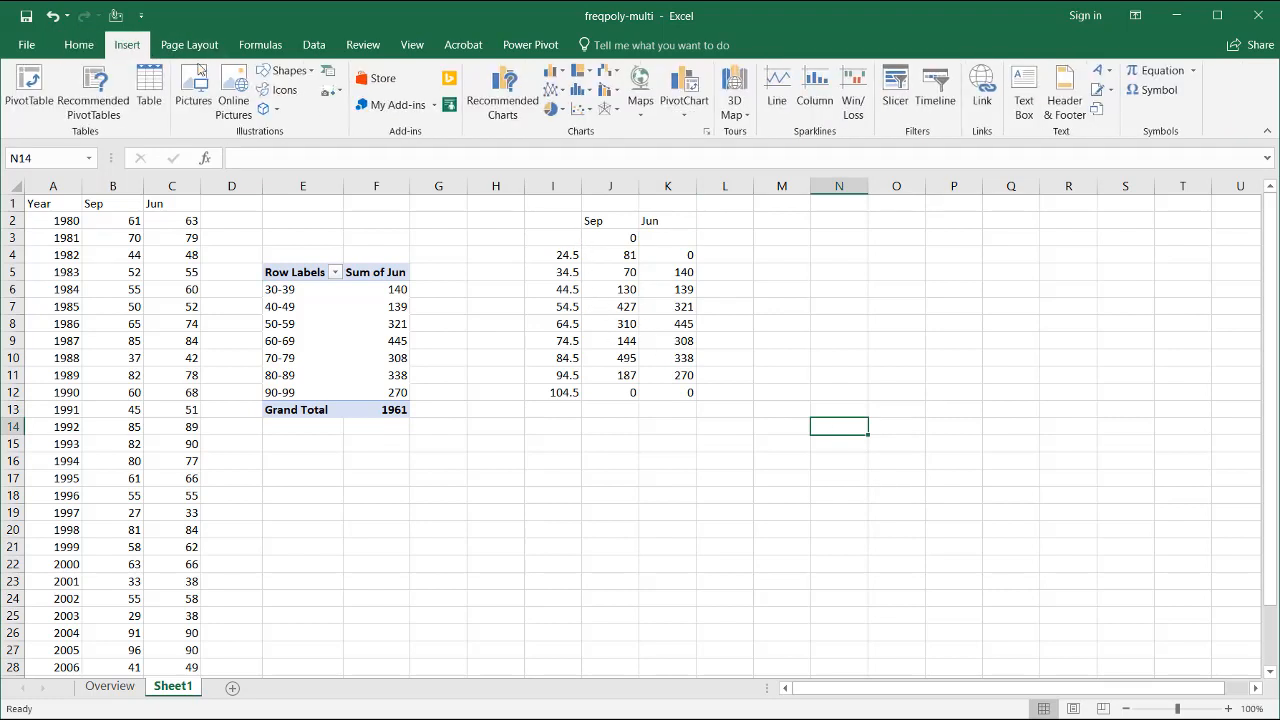
Step: Insert a Scatter with Straight Lines and Markers chart
left_click(578, 109)
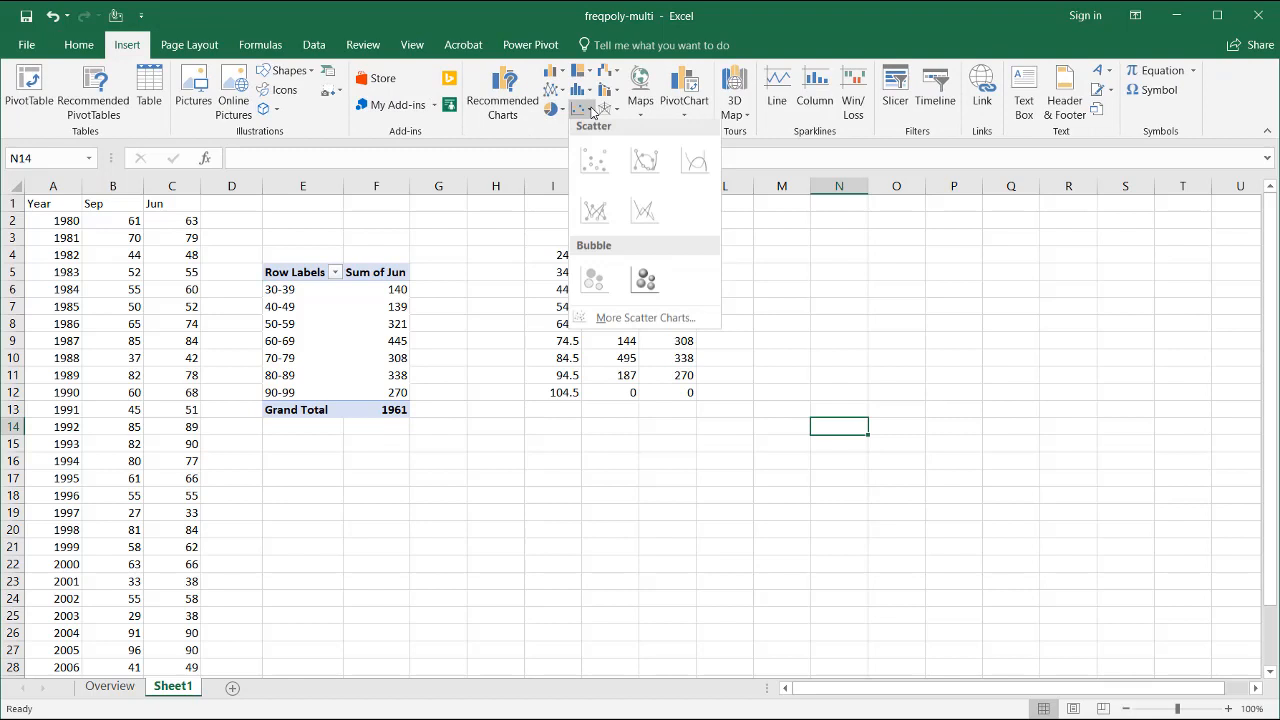
left_click(594, 211)
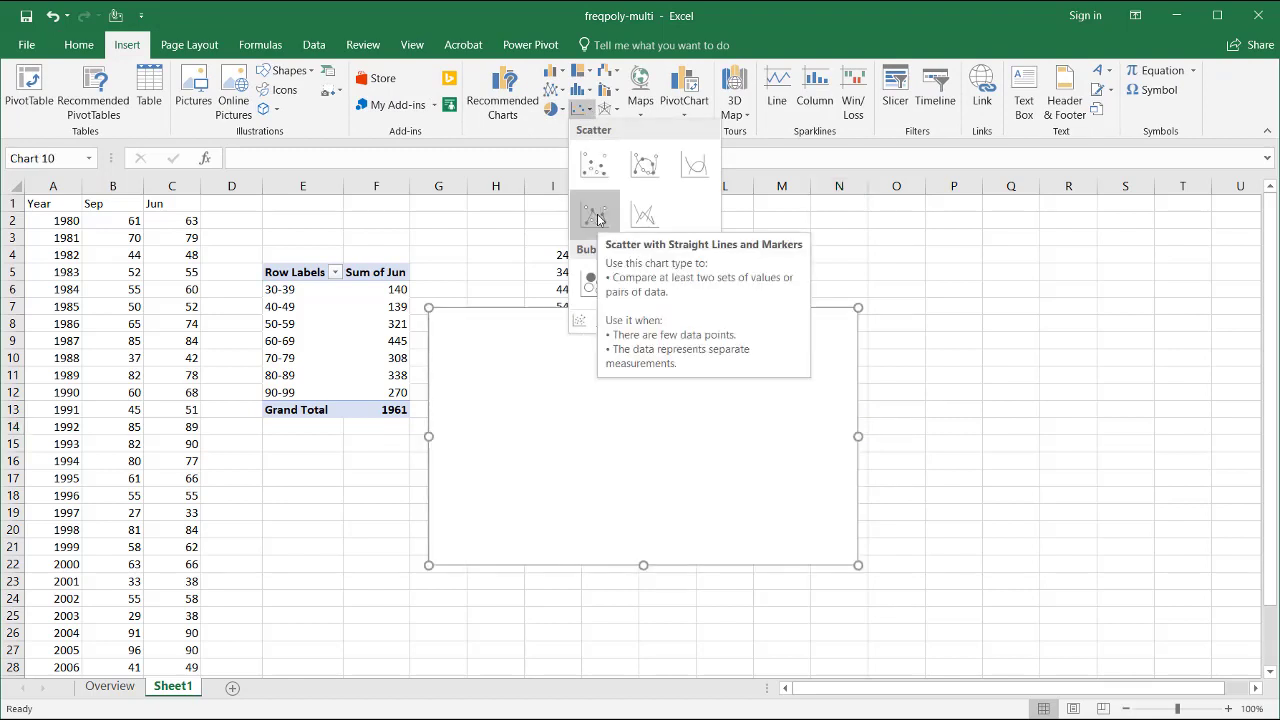
left_click(594, 212)
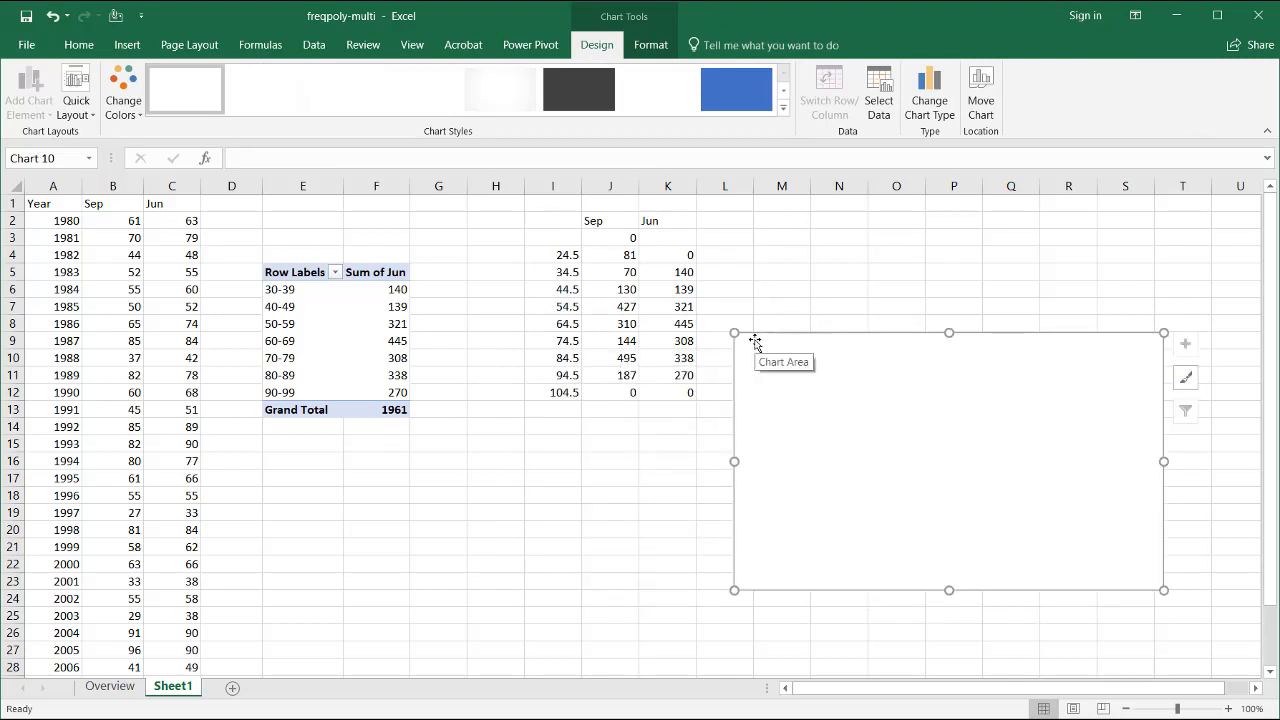
Step: Add a Sep series plotting I3:I12 as X values against J3:J12 as Y values
left_click(878, 93)
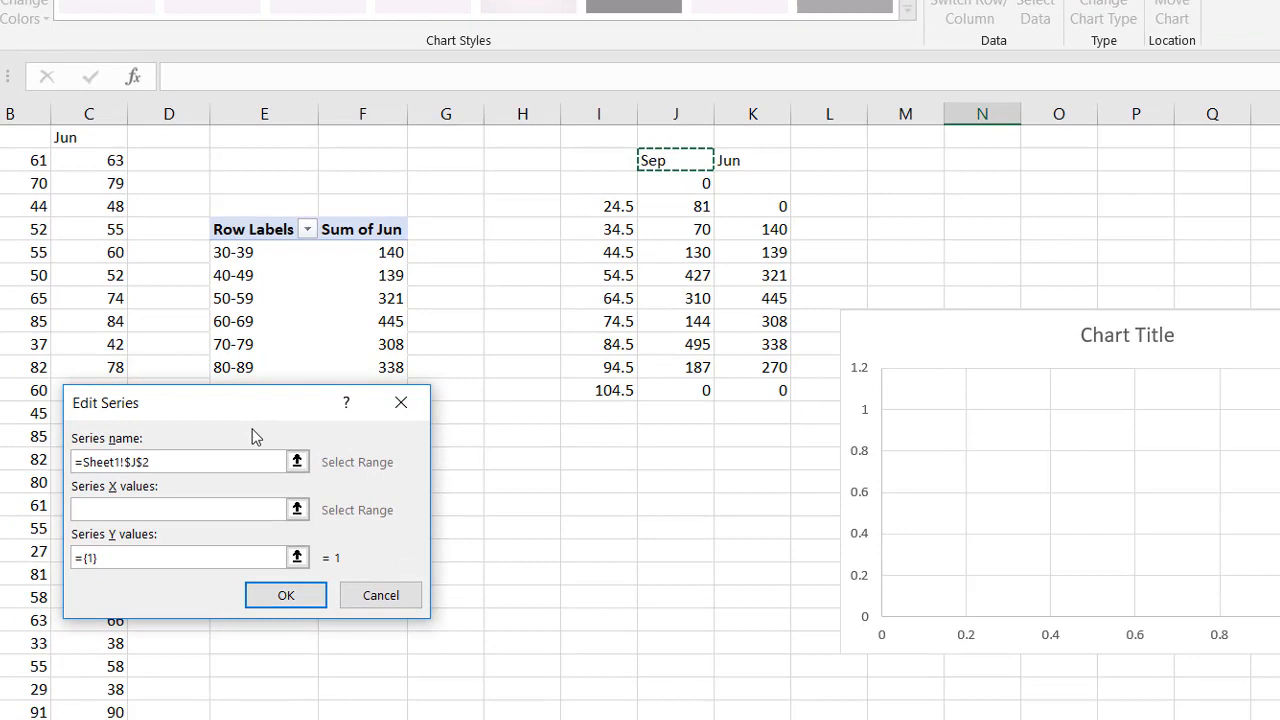
left_click(180, 510)
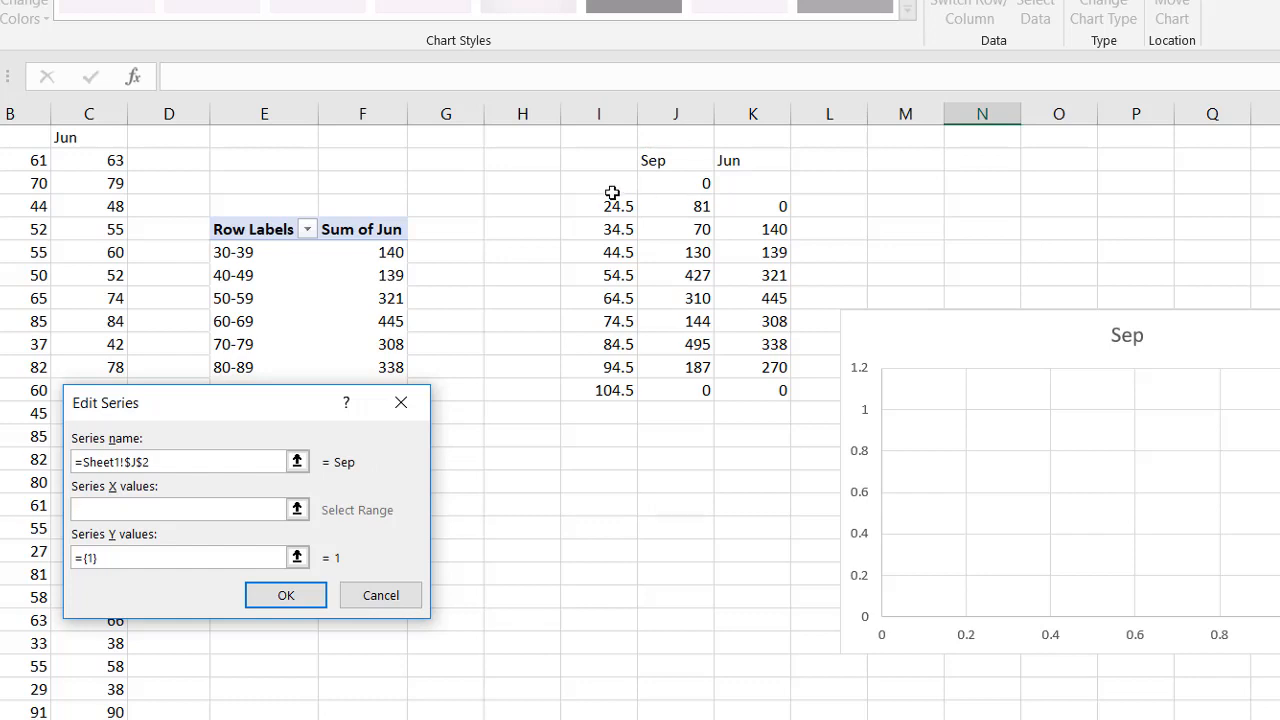
left_click(180, 509)
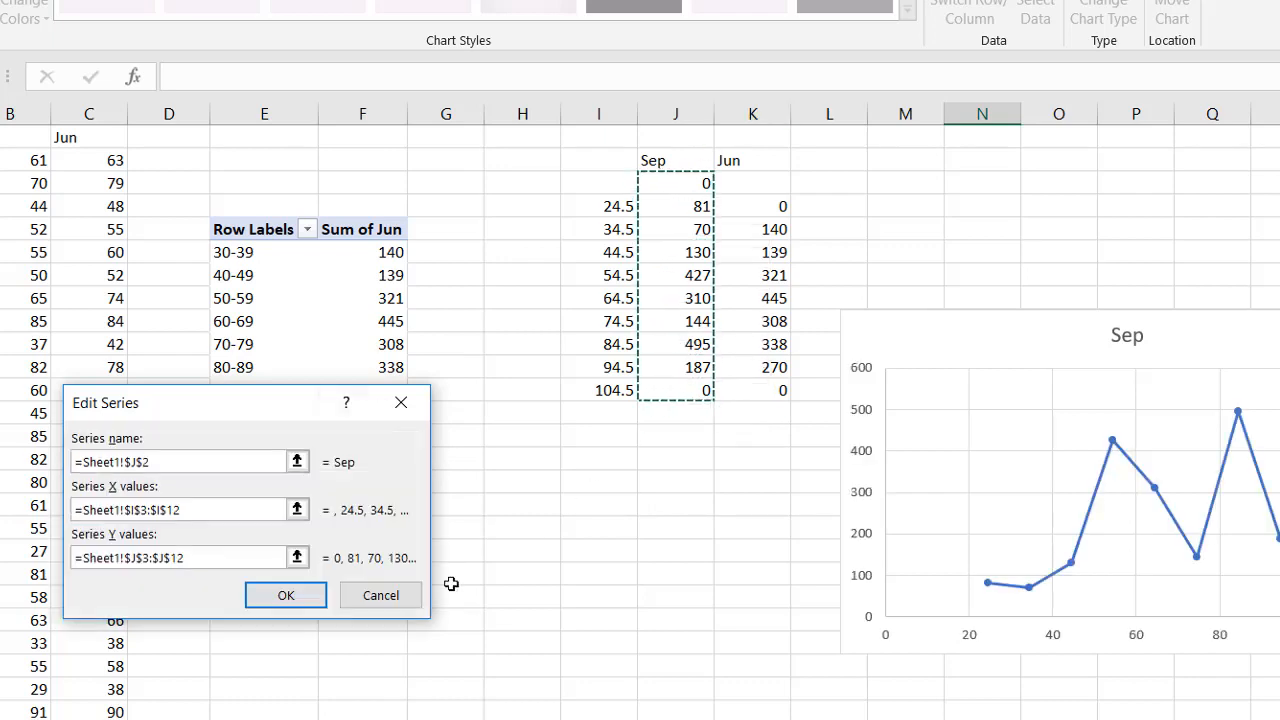
left_click(286, 595)
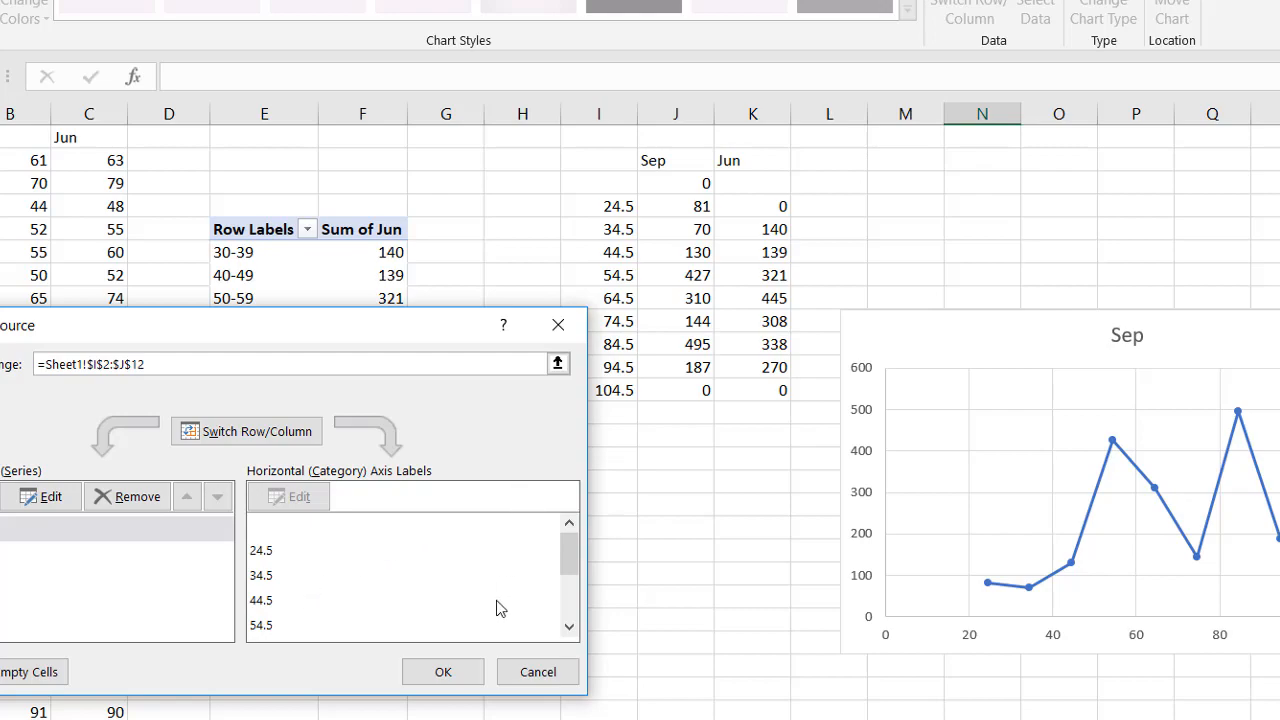
left_click(442, 671)
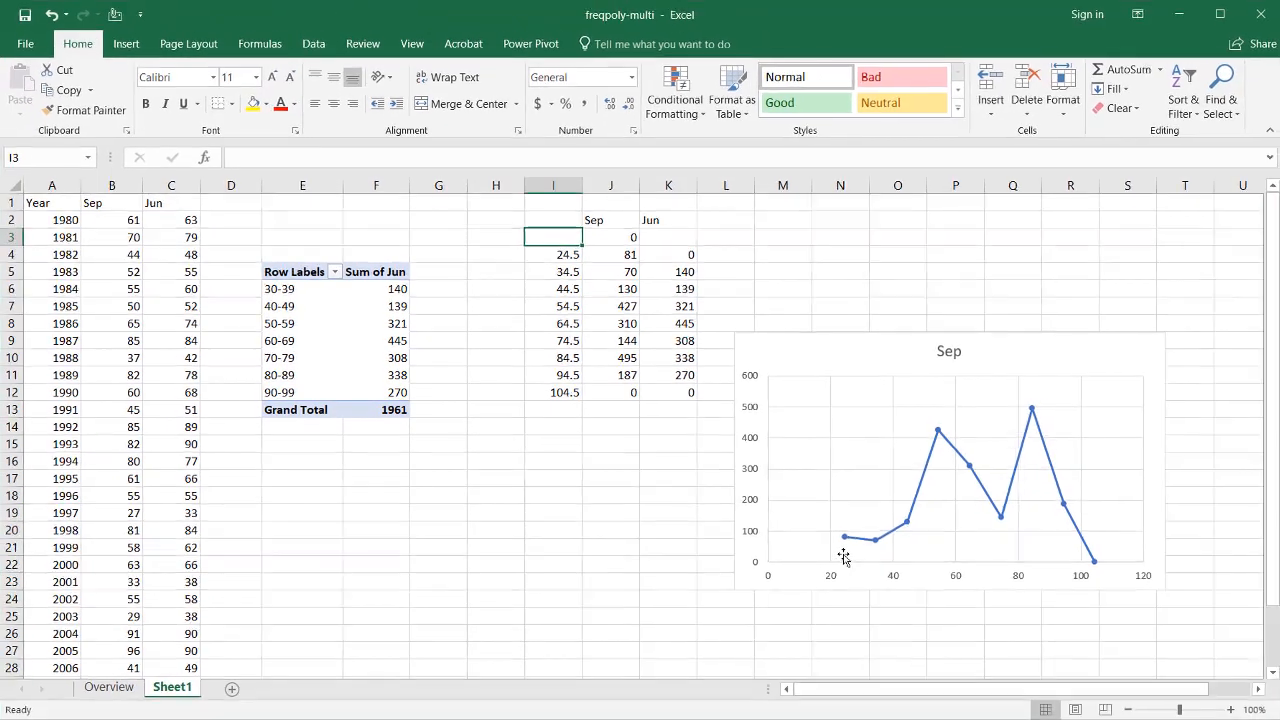
Step: Enter the midpoint 14.5 in cell I3
type("14.5")
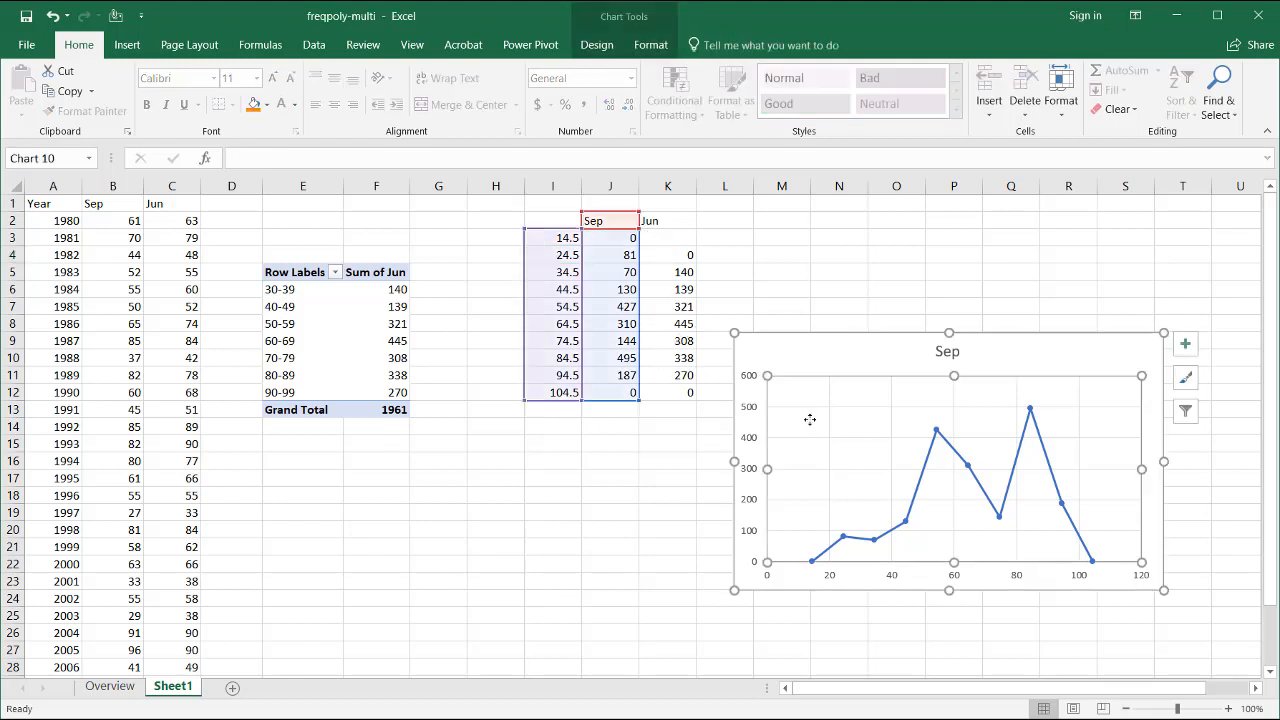
Step: Add a Jun series named from K2, with X values I4:I12 and Y values K4:K12
left_click(596, 45)
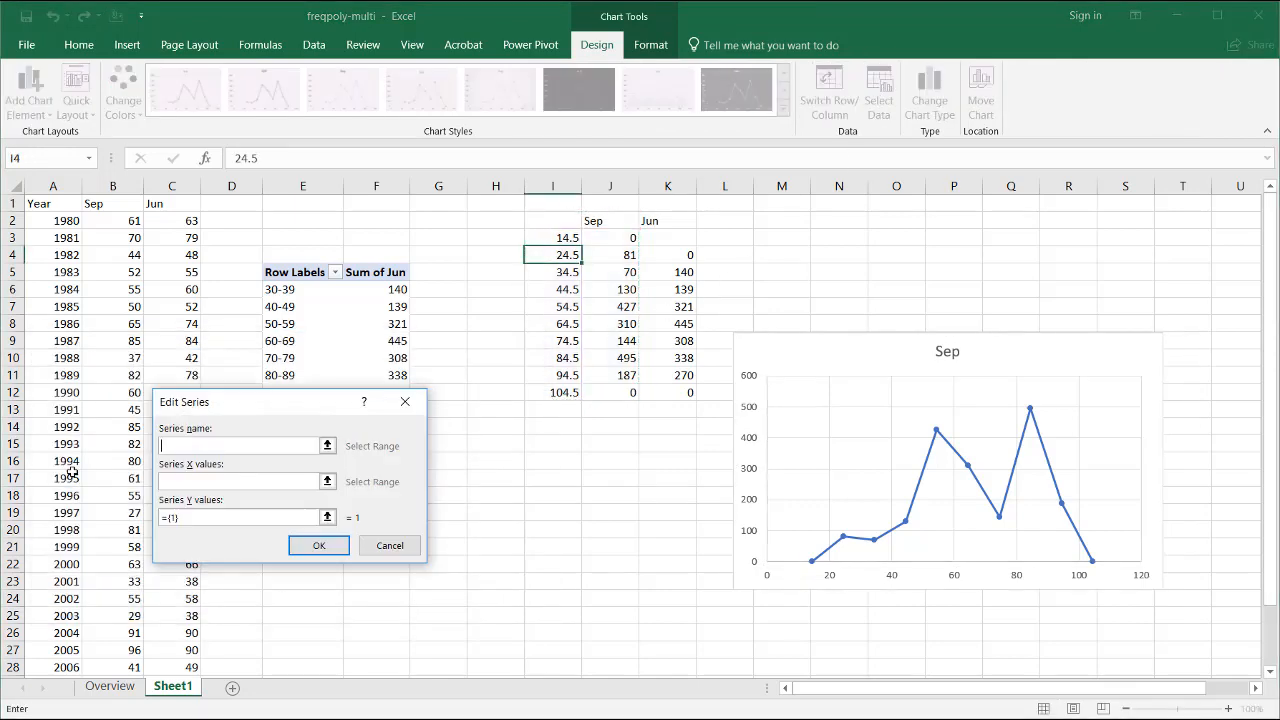
left_click(667, 220)
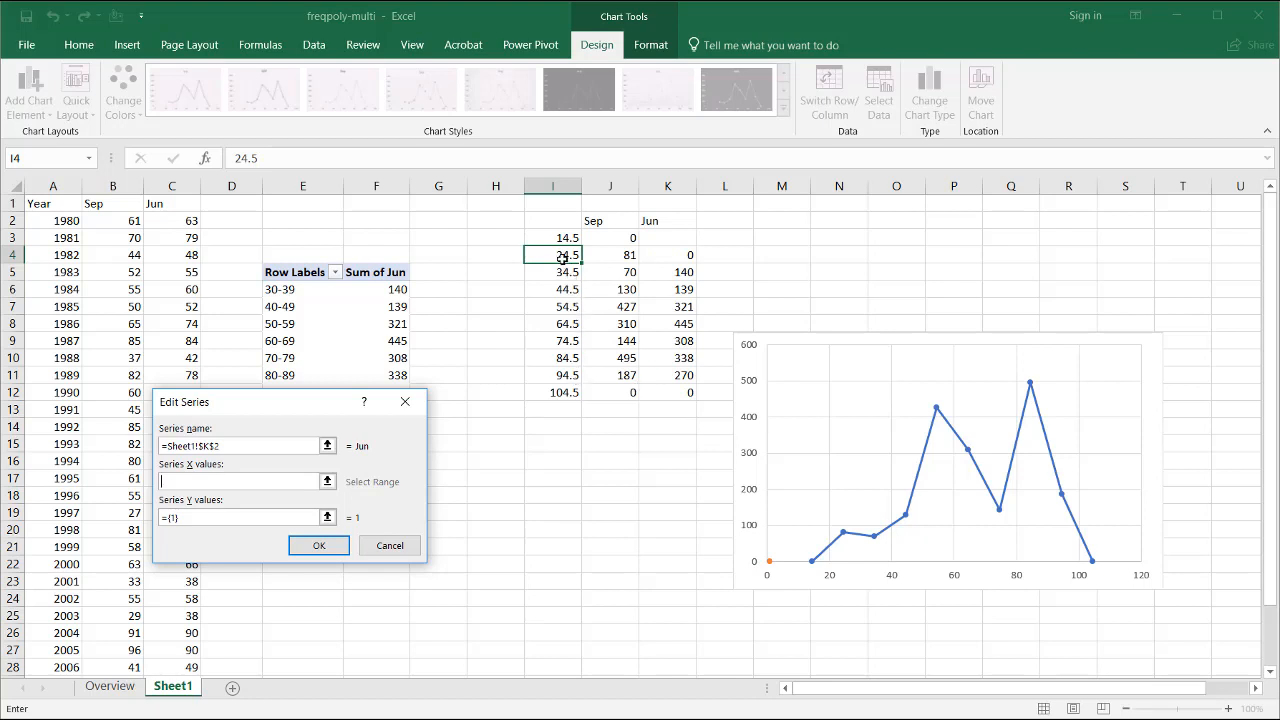
left_click_drag(553, 254, 553, 392)
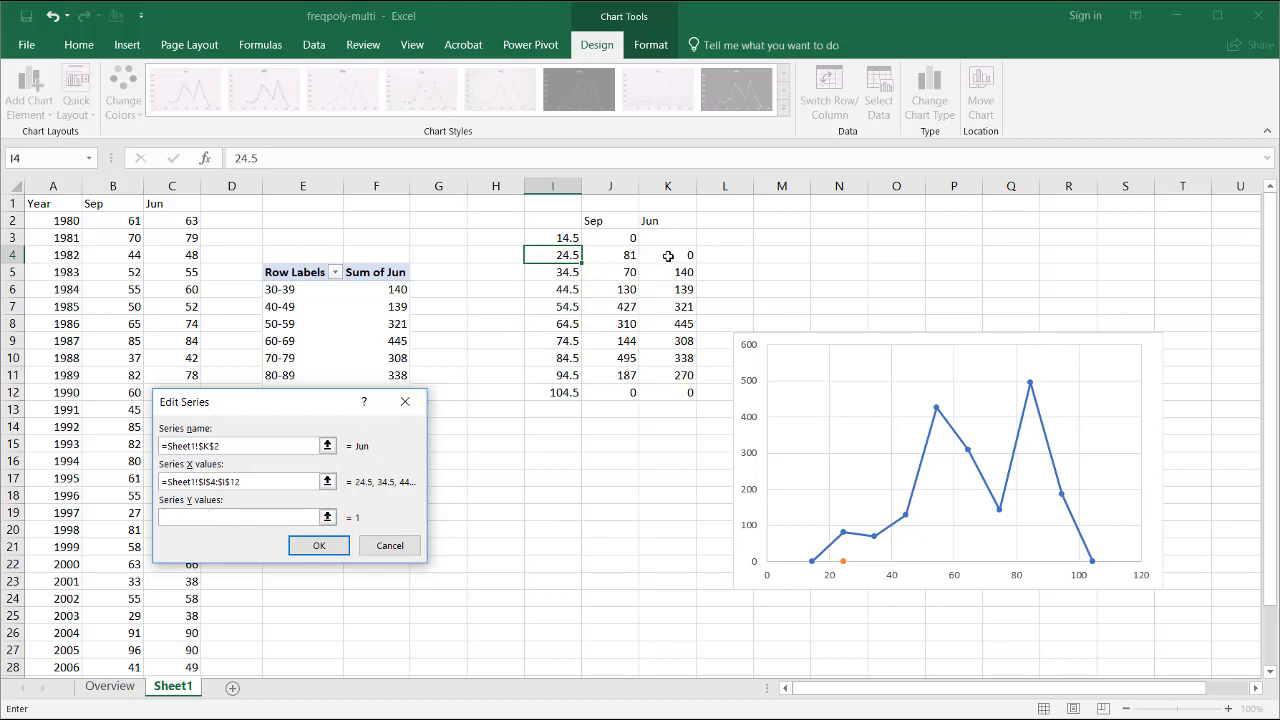
left_click_drag(668, 255, 668, 392)
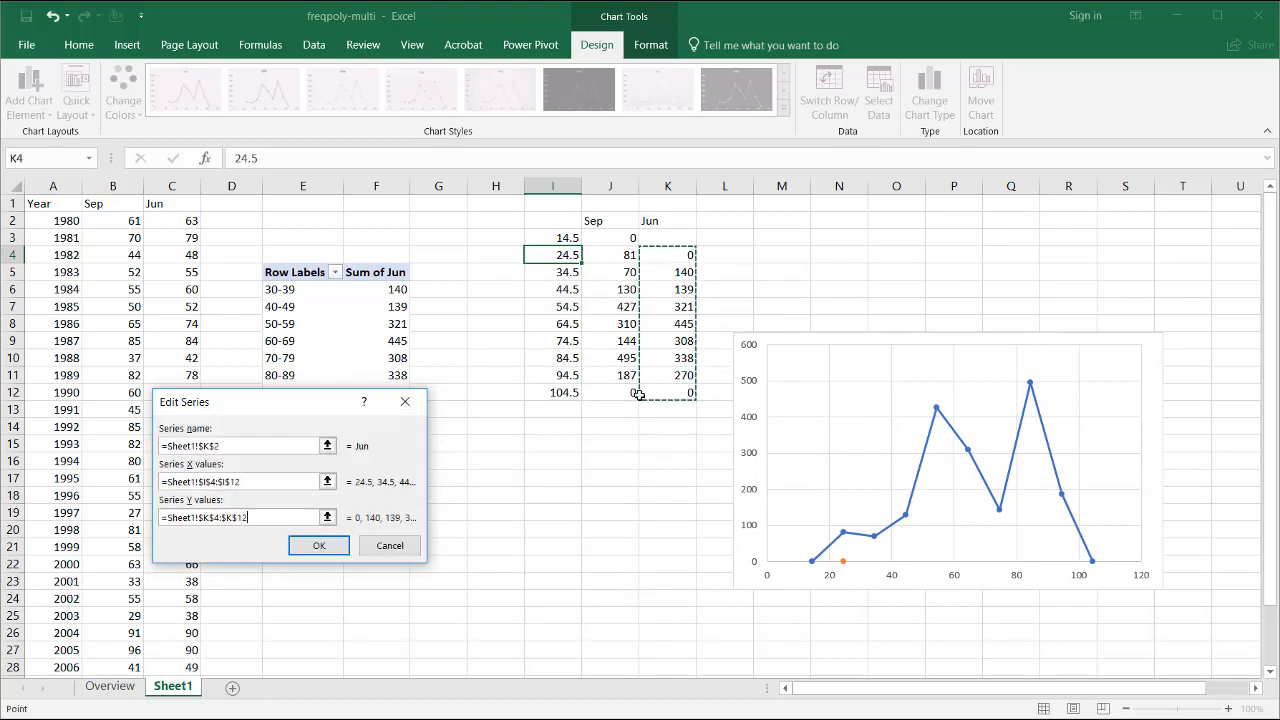
left_click(319, 545)
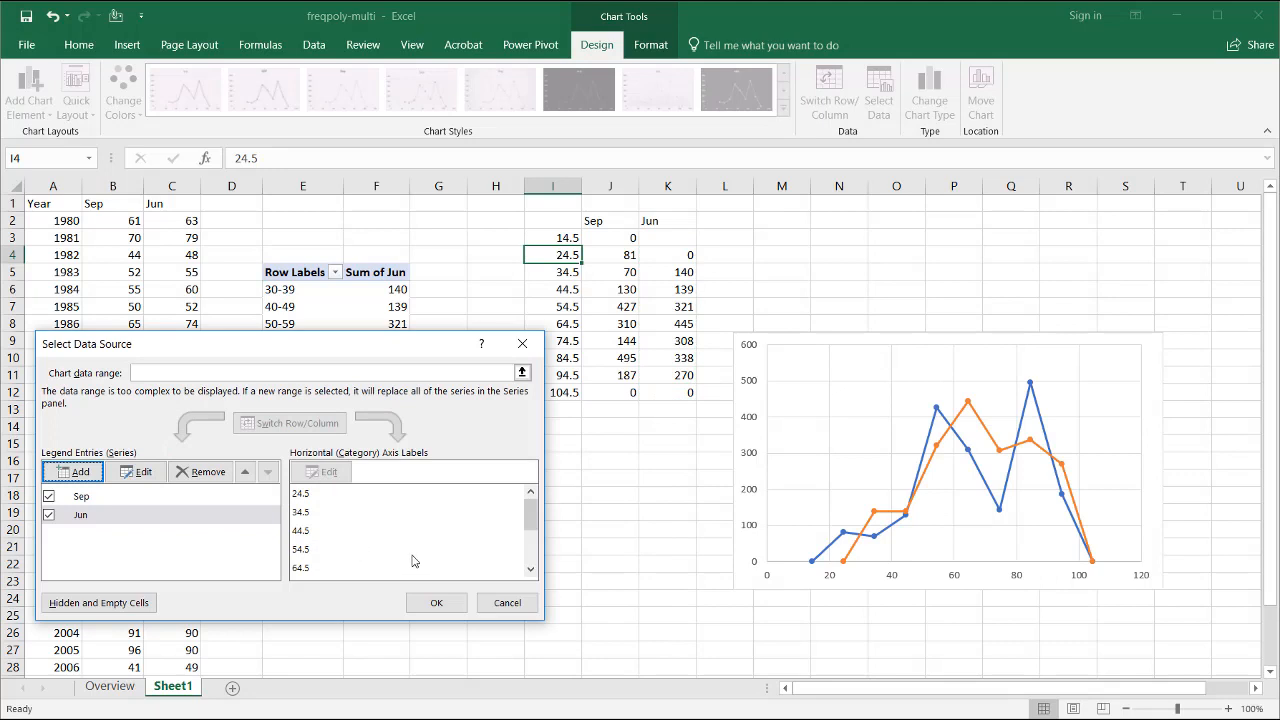
left_click(506, 602)
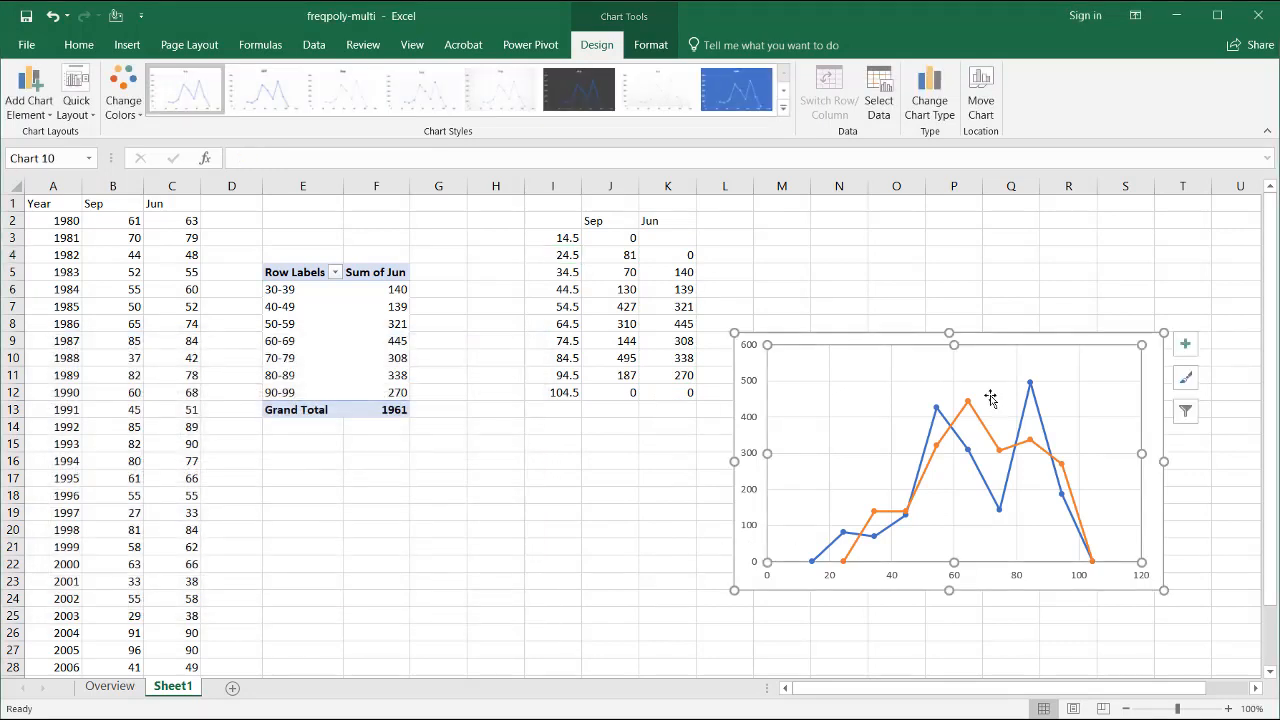
mouse_move(737, 461)
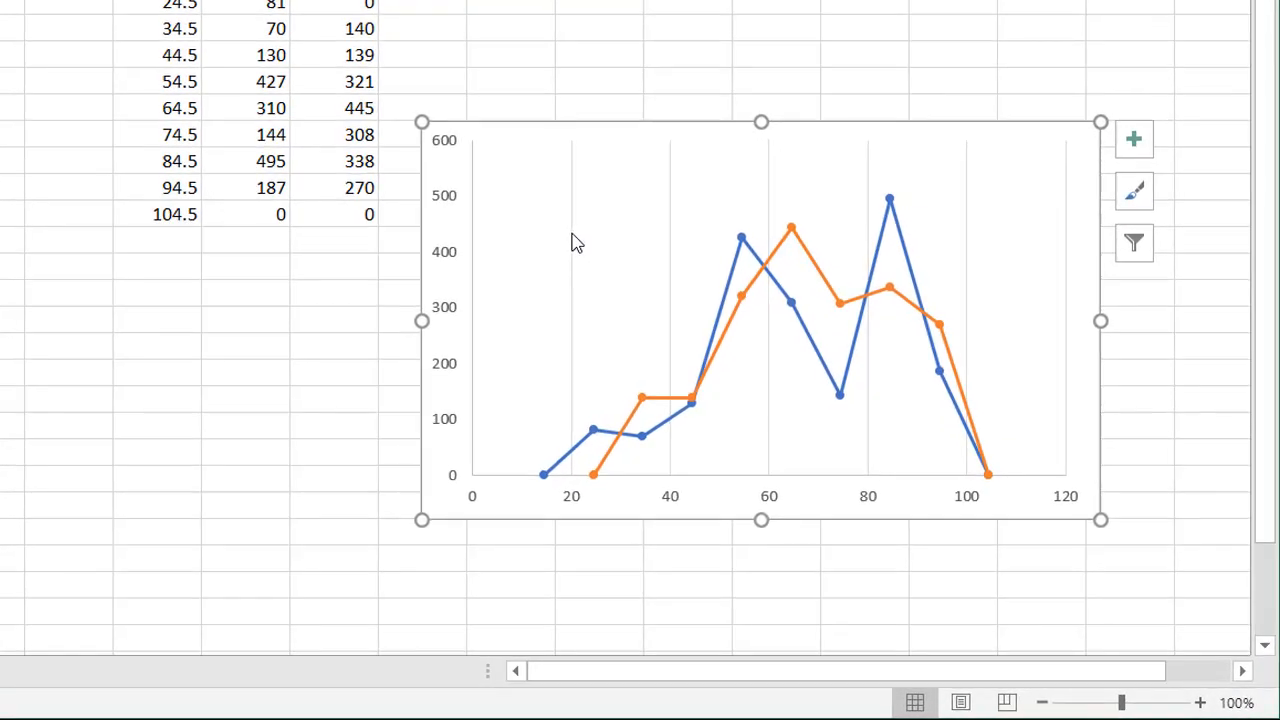
mouse_move(575, 243)
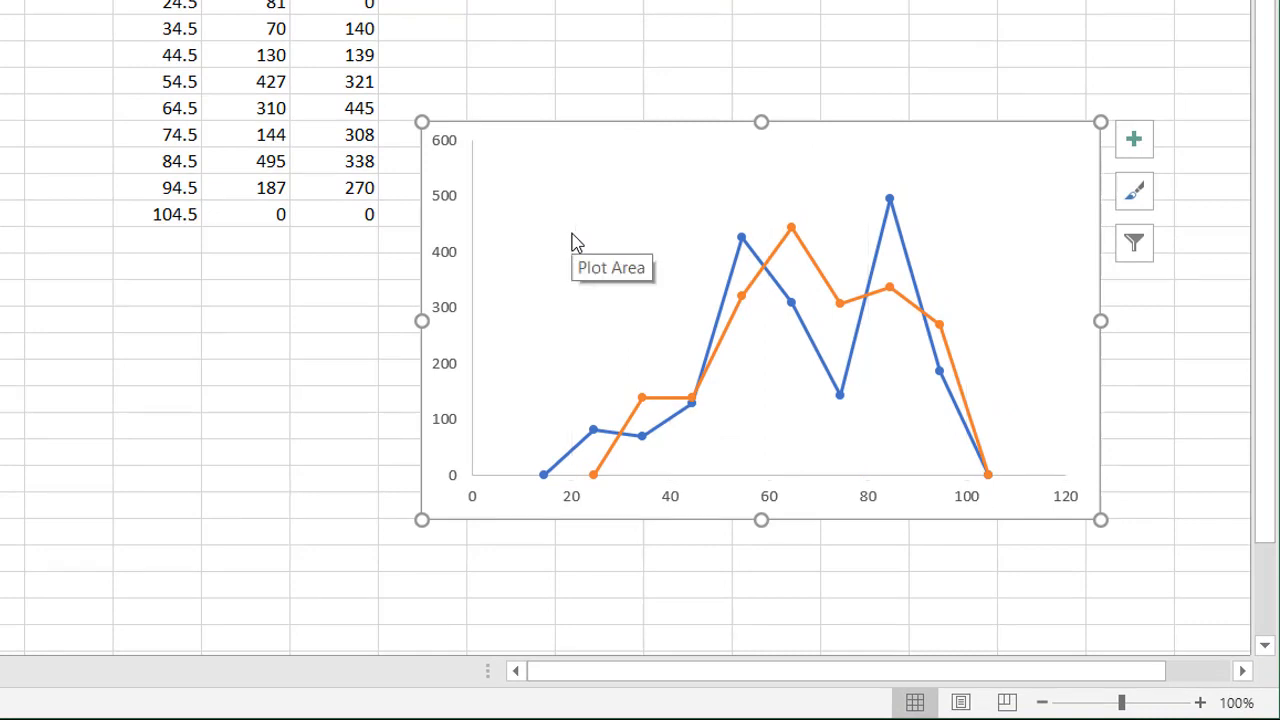
mouse_move(930, 370)
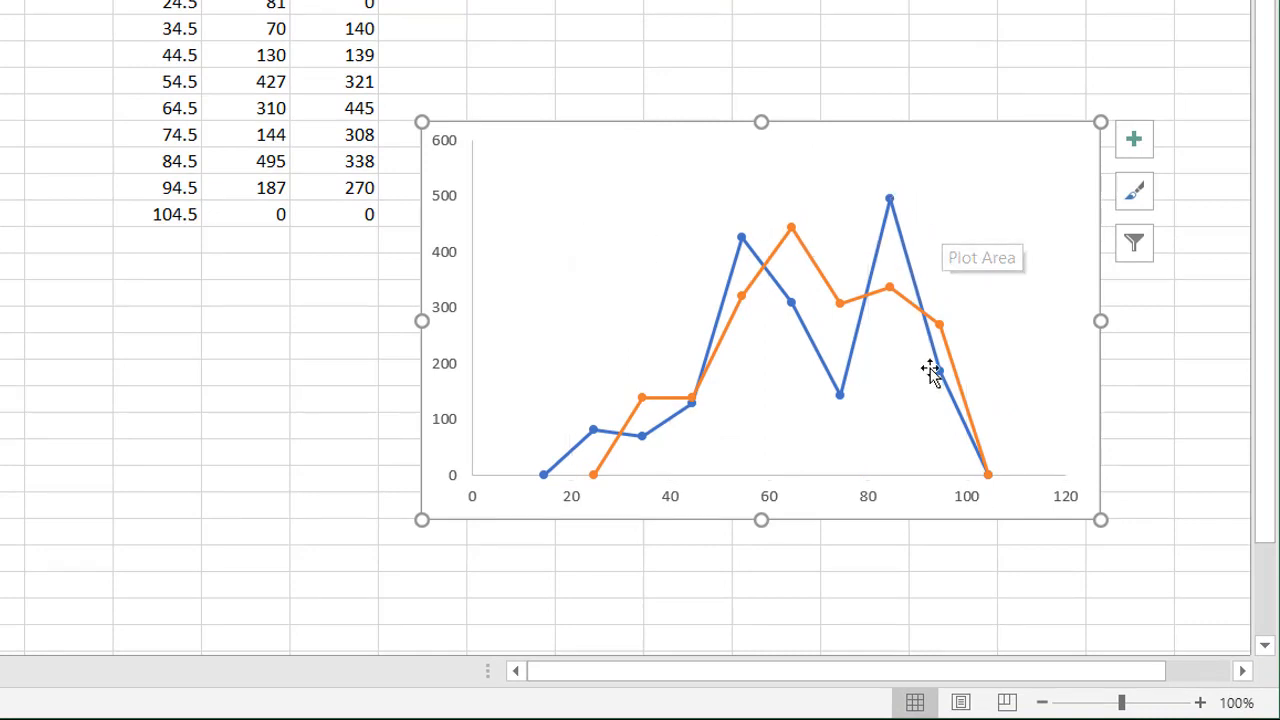
mouse_move(938, 378)
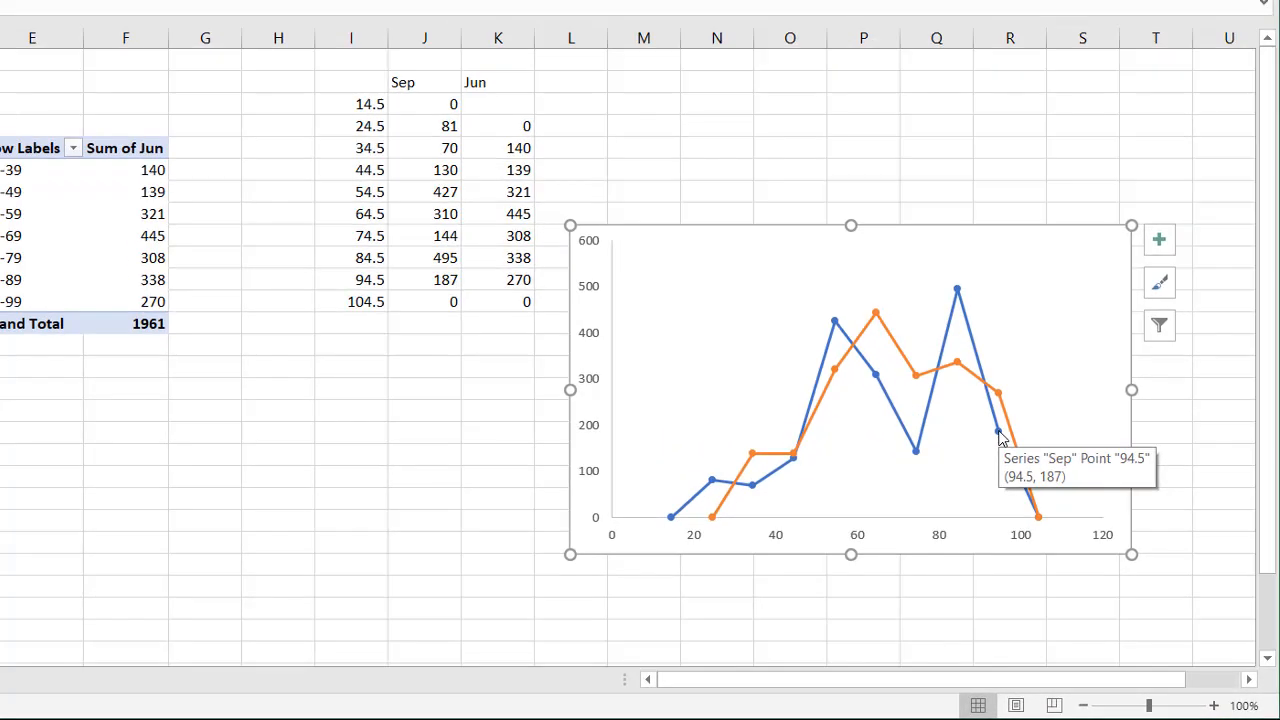
mouse_move(435, 280)
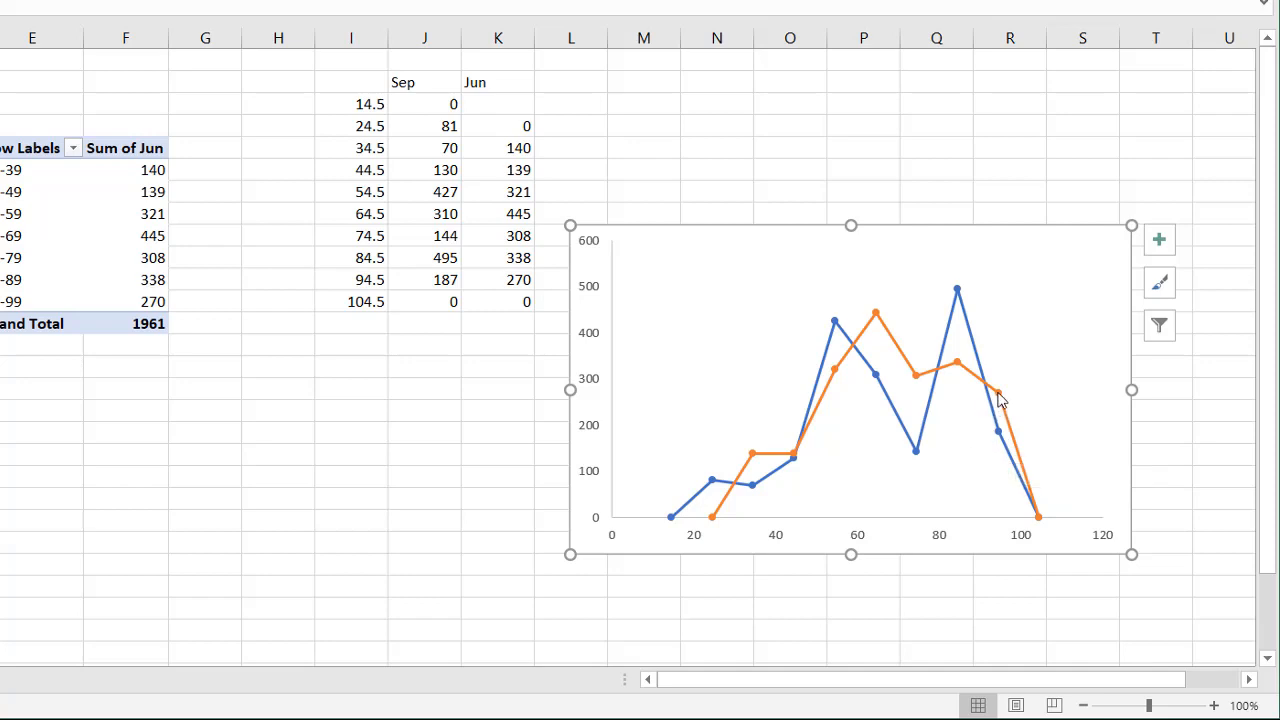
mouse_move(1000, 397)
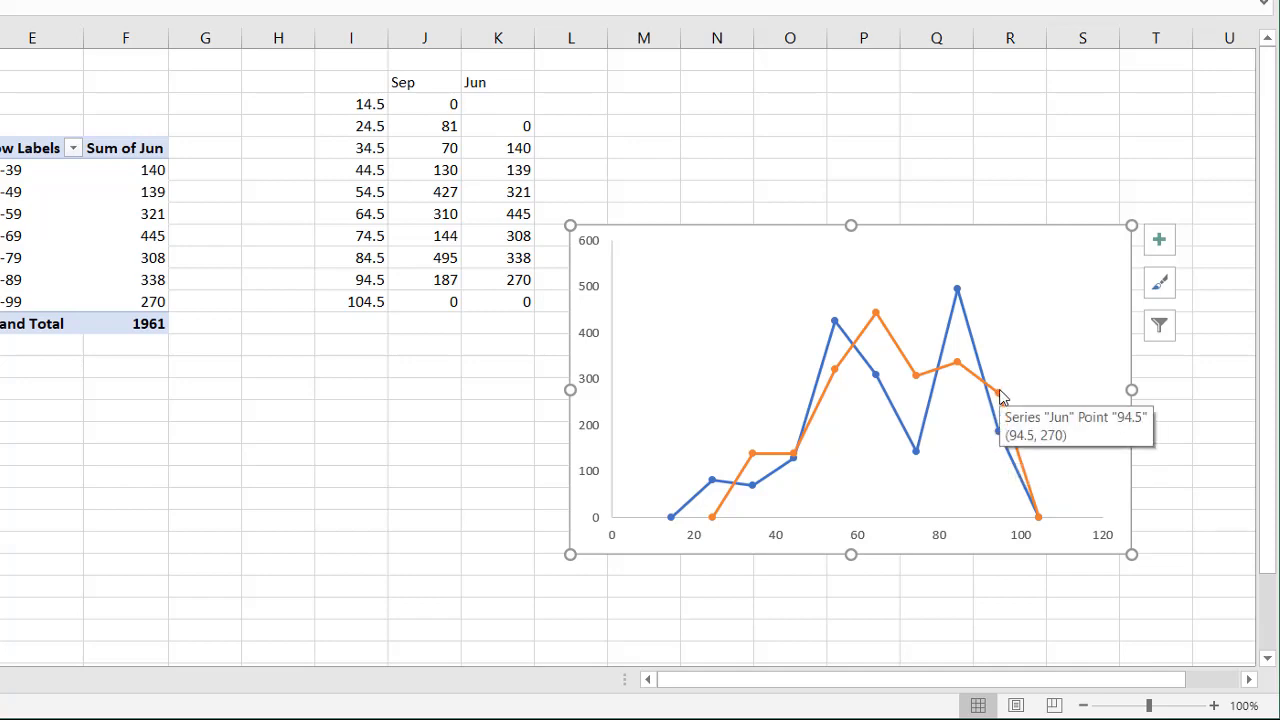
mouse_move(548, 325)
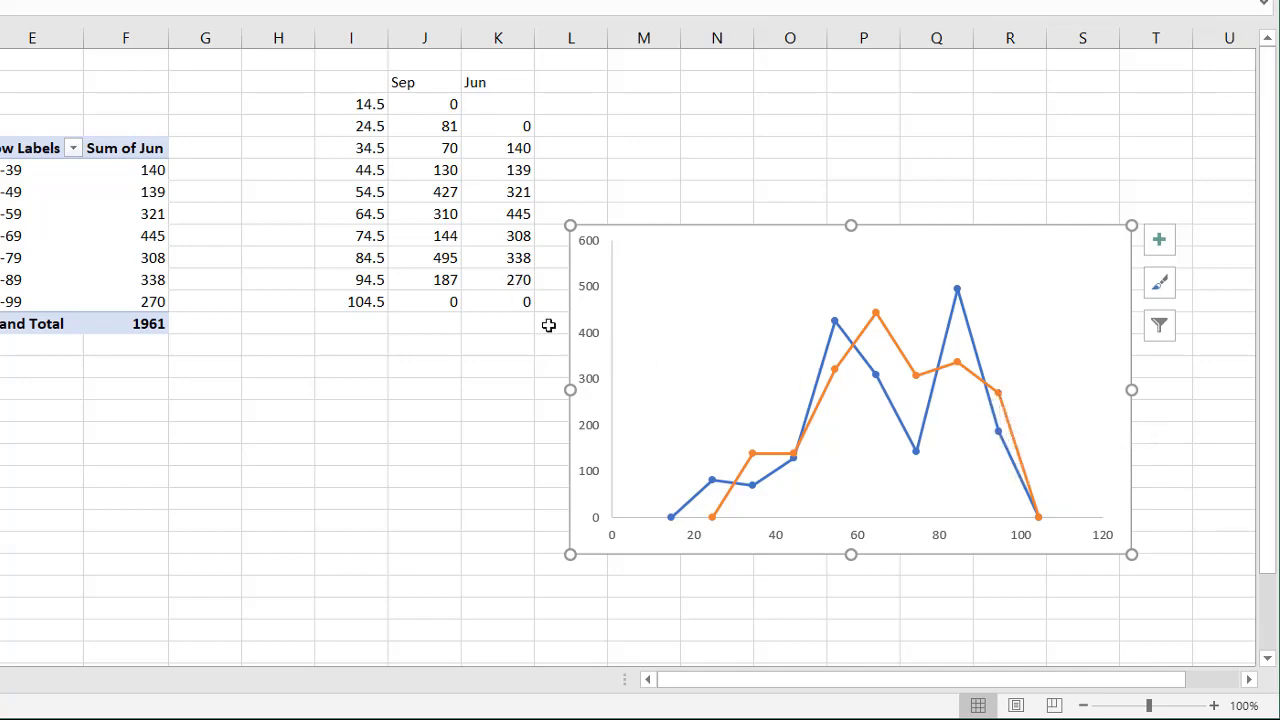
mouse_move(380, 134)
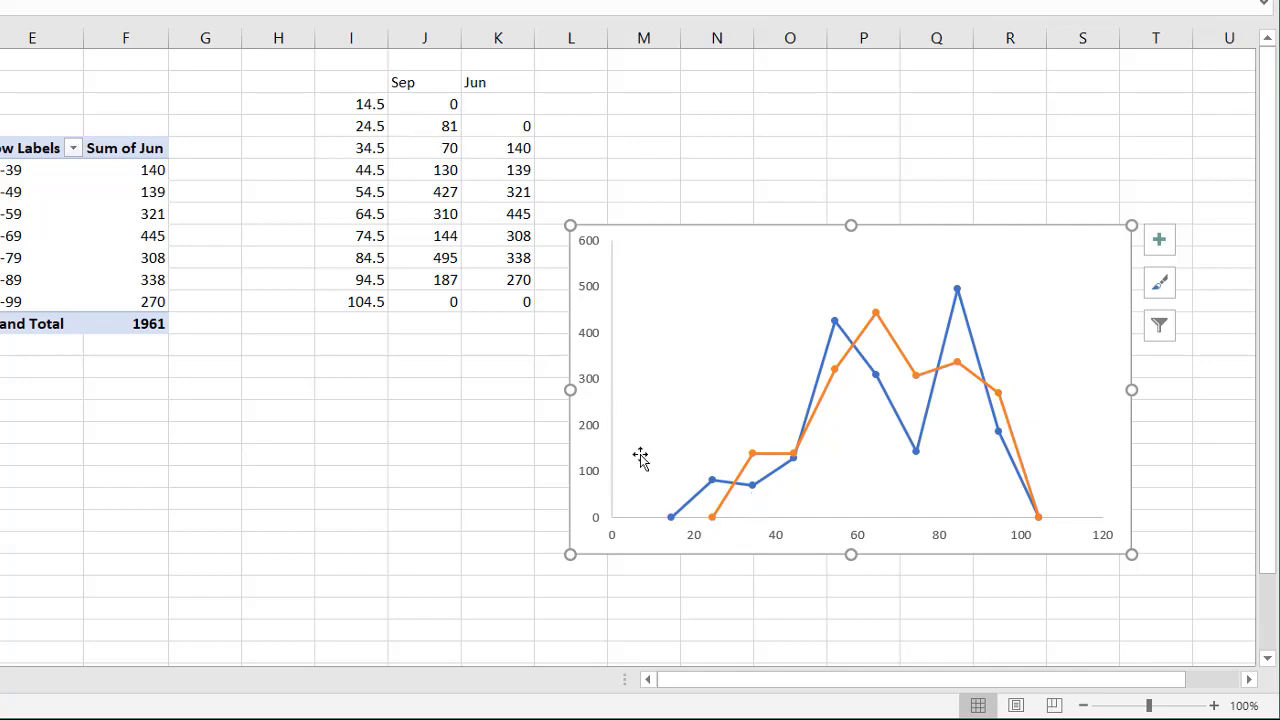
mouse_move(713, 483)
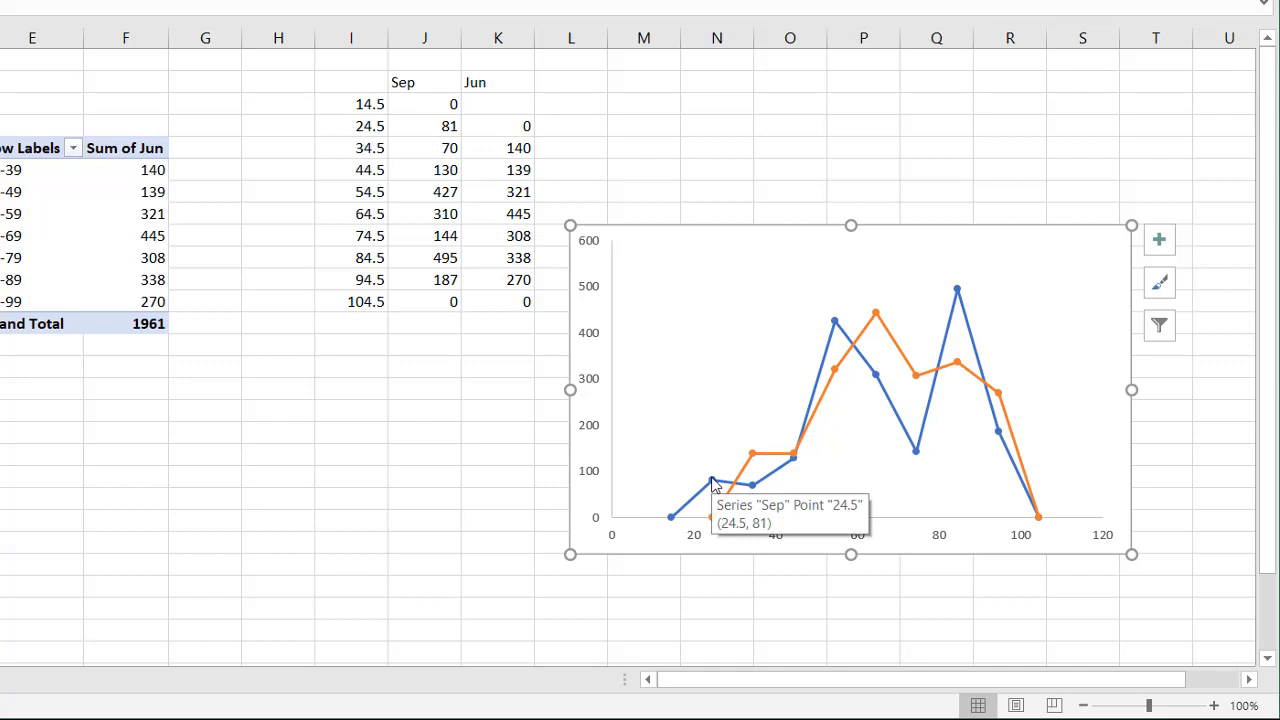
mouse_move(714, 518)
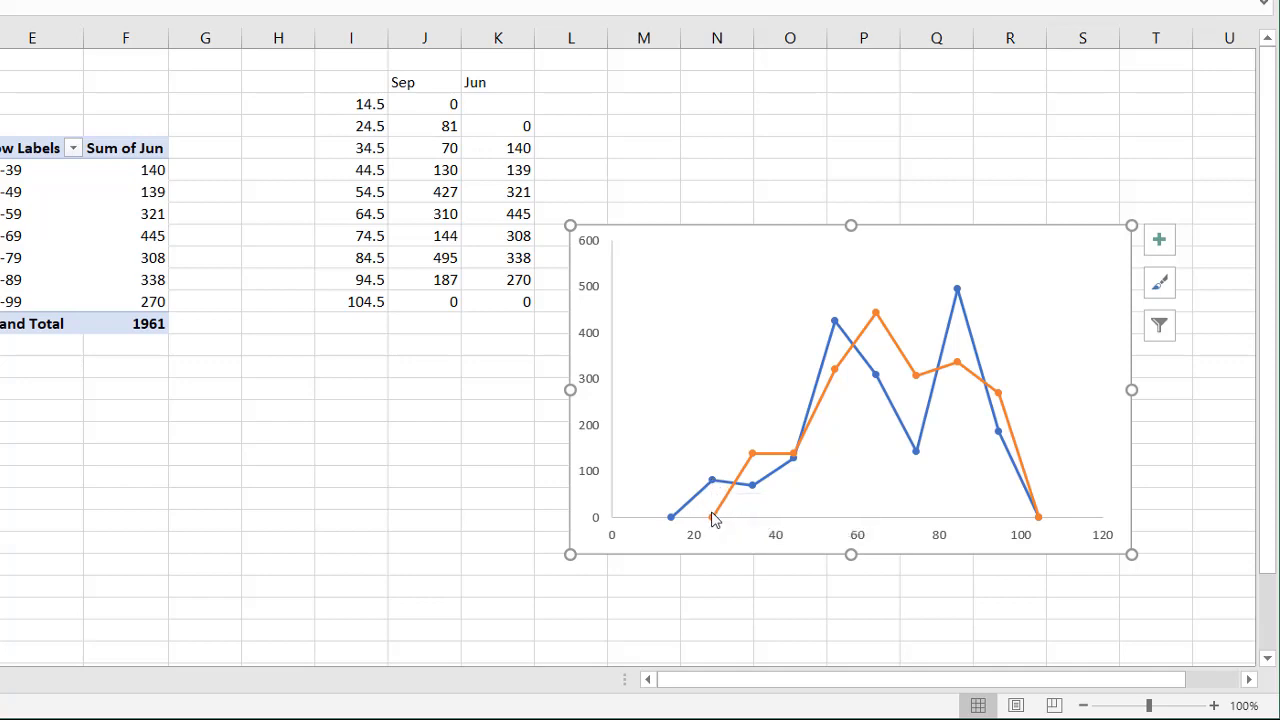
mouse_move(712, 517)
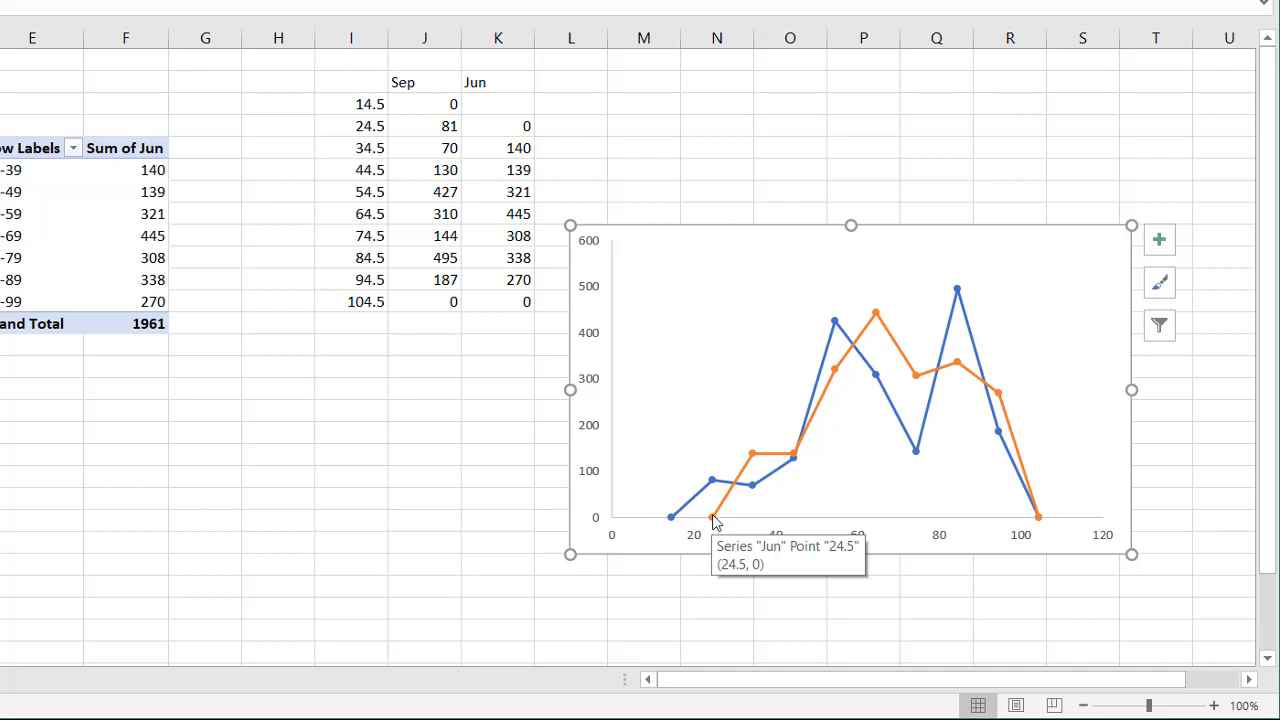
mouse_move(795, 412)
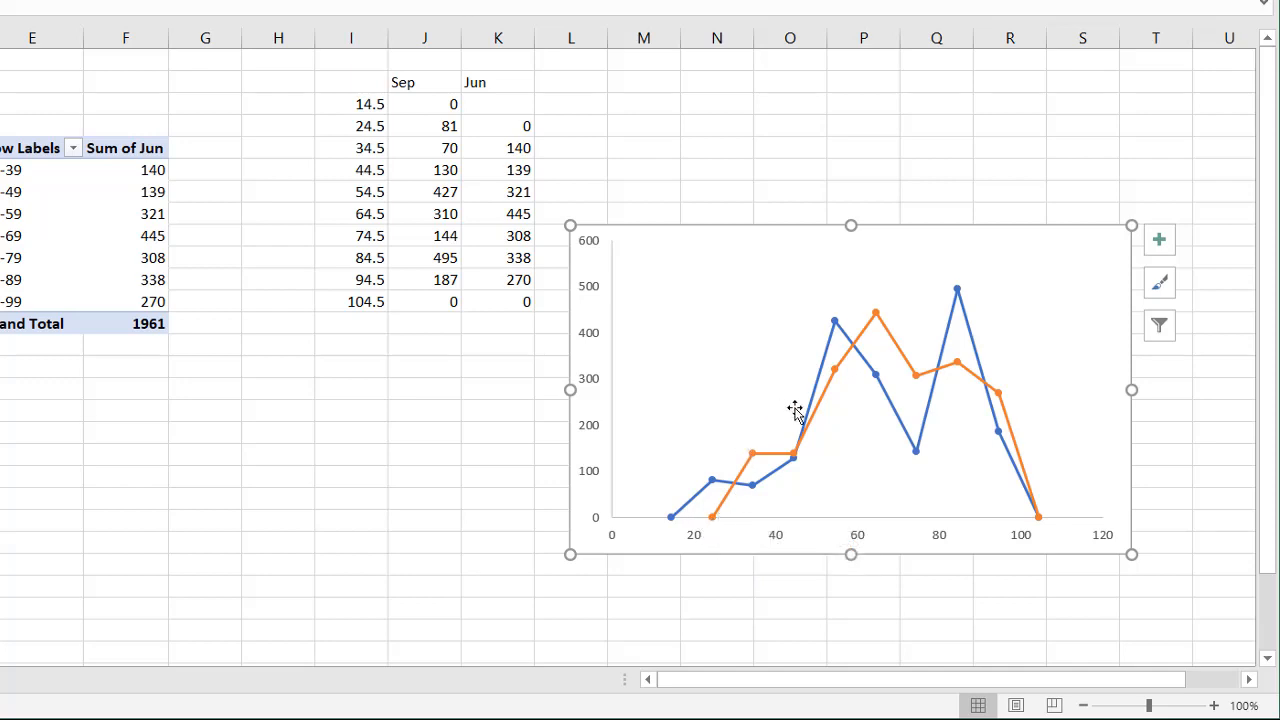
mouse_move(744, 312)
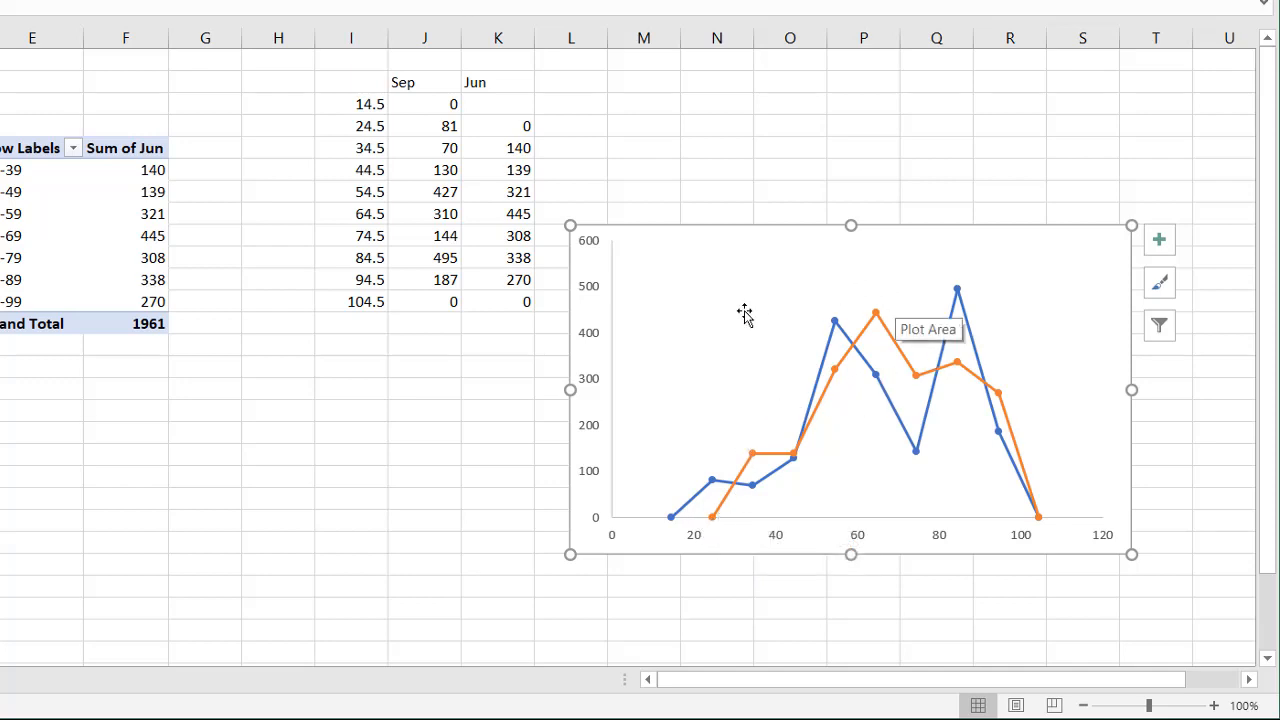
mouse_move(505, 429)
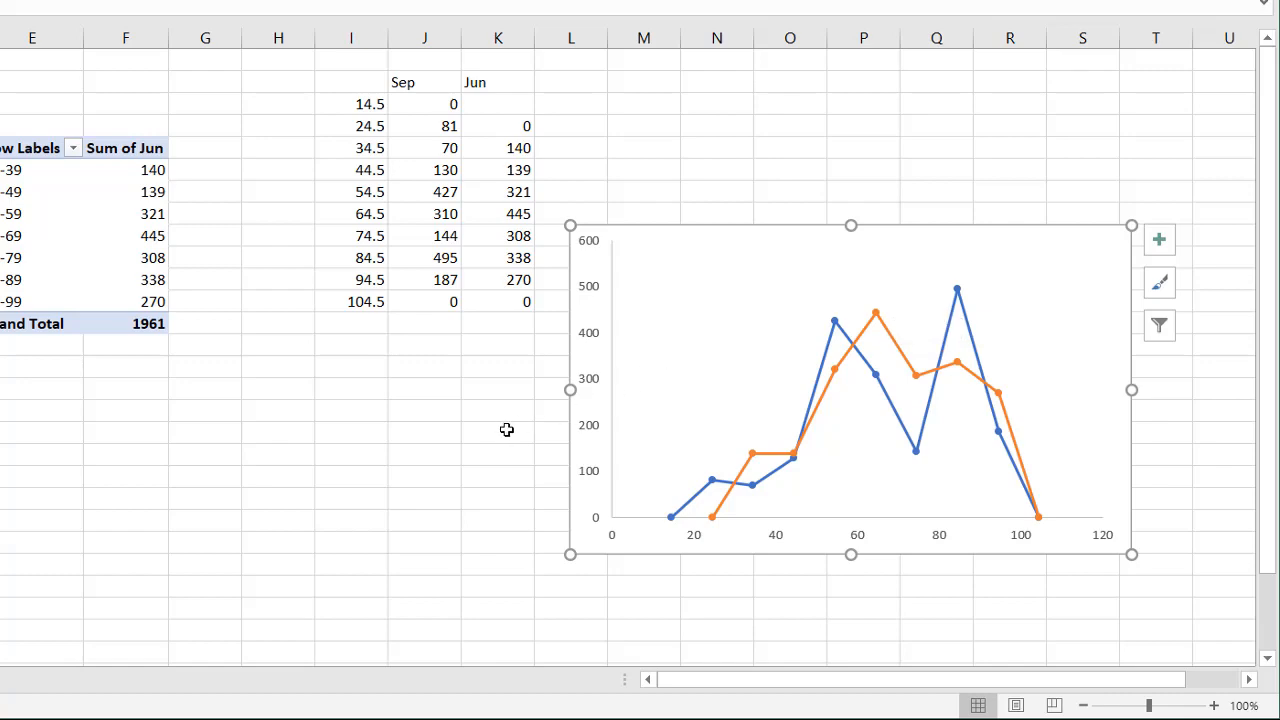
left_click(850, 390)
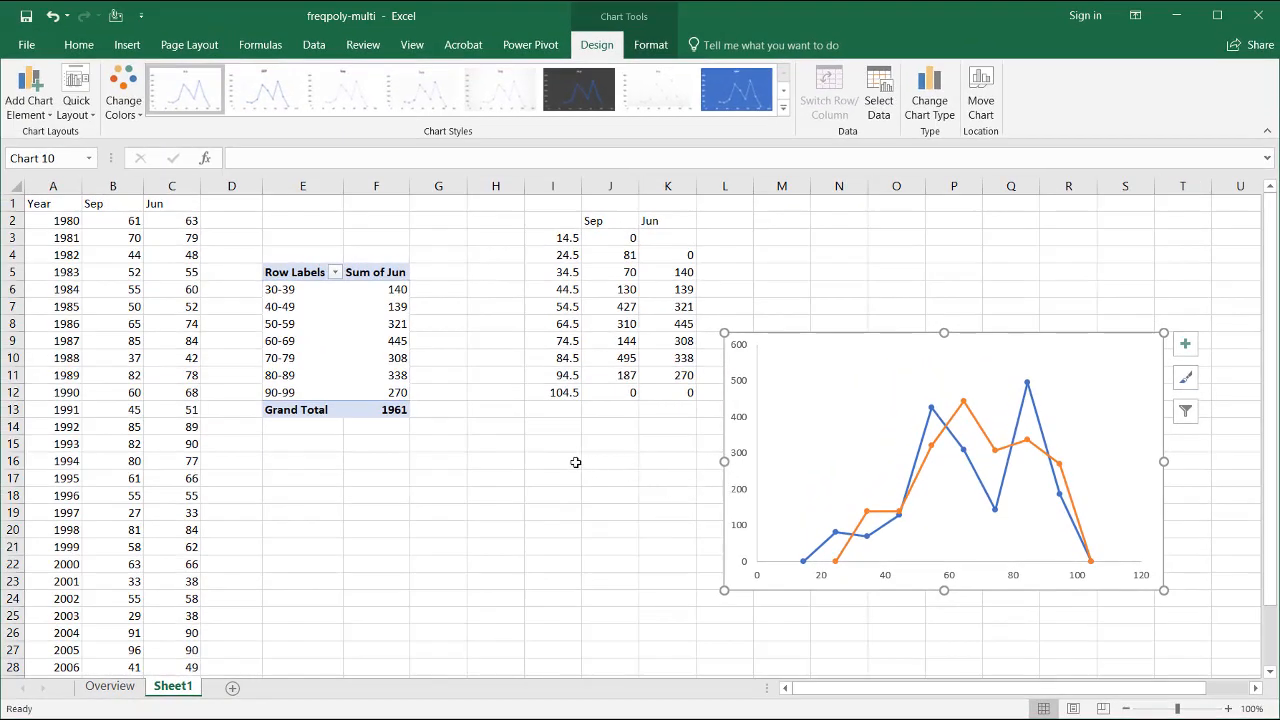
left_click(109, 686)
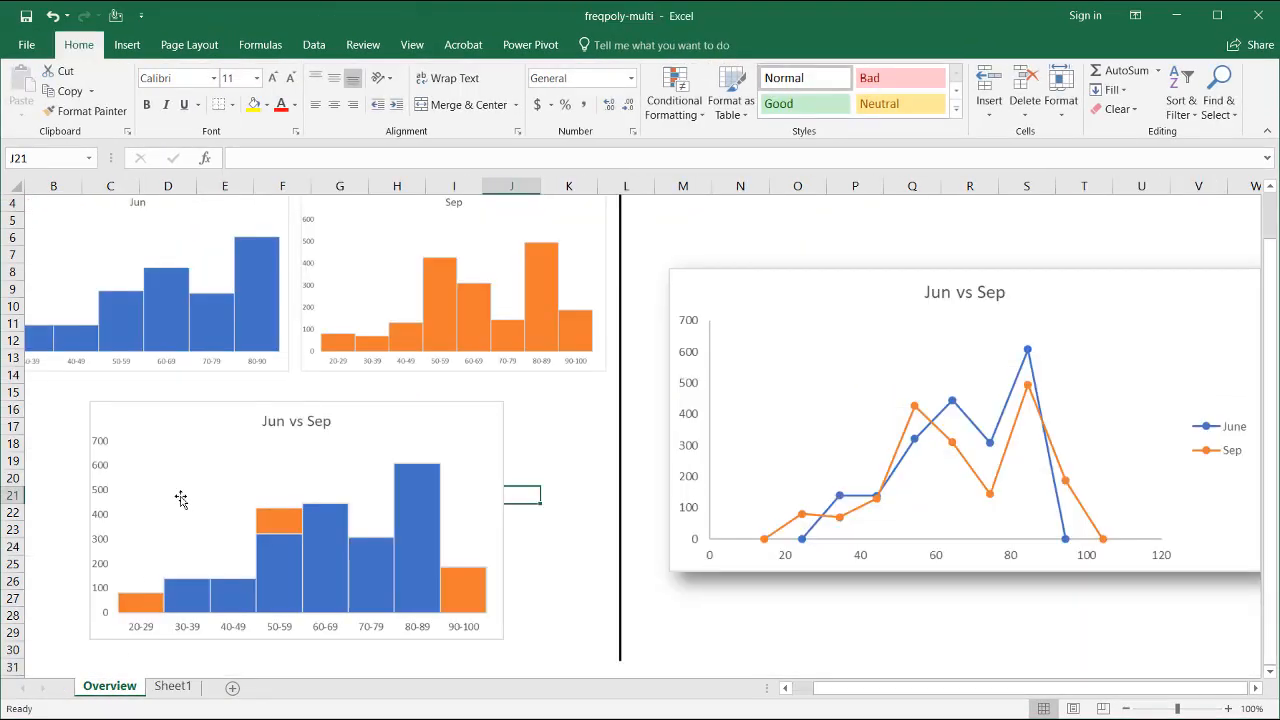
mouse_move(223, 336)
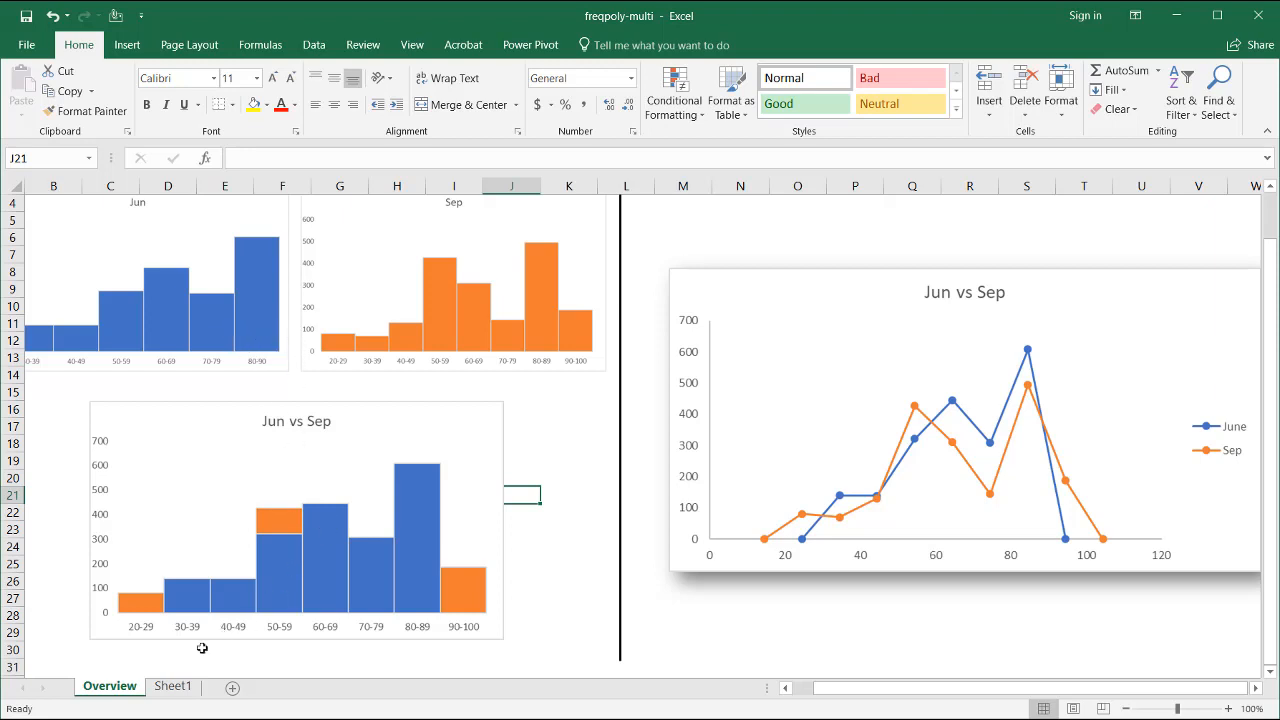
left_click(172, 686)
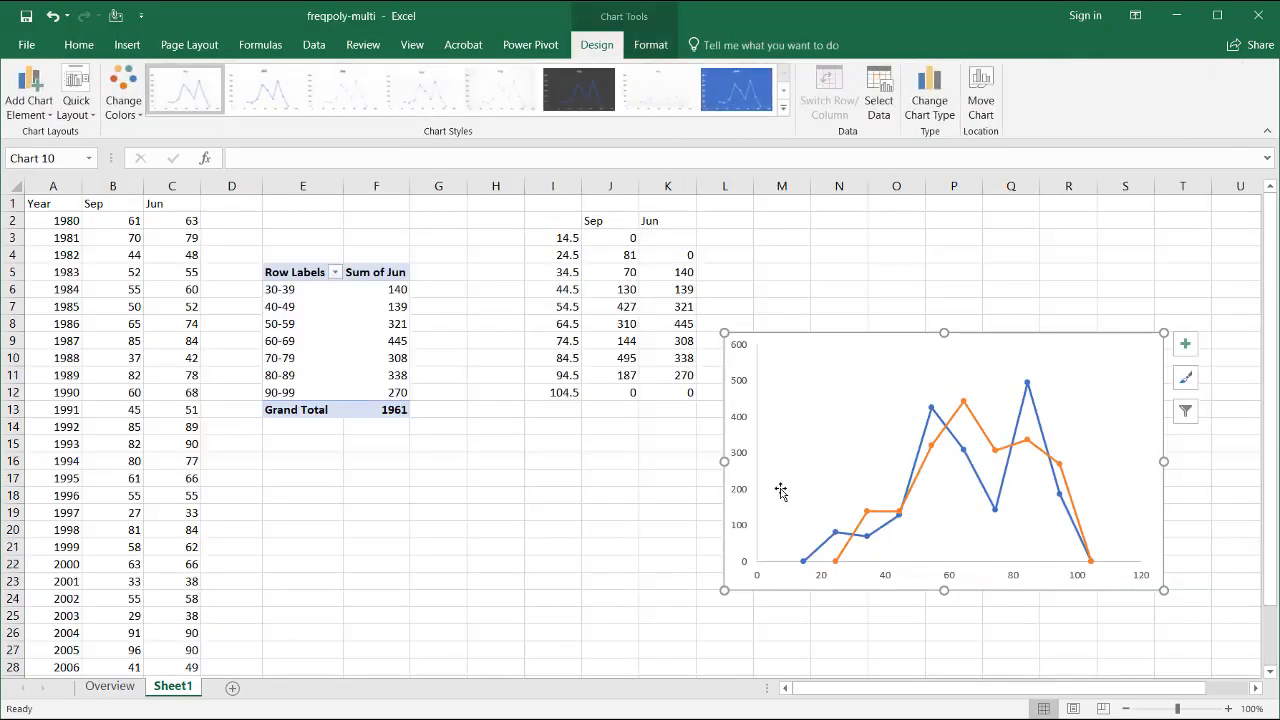
mouse_move(1164, 332)
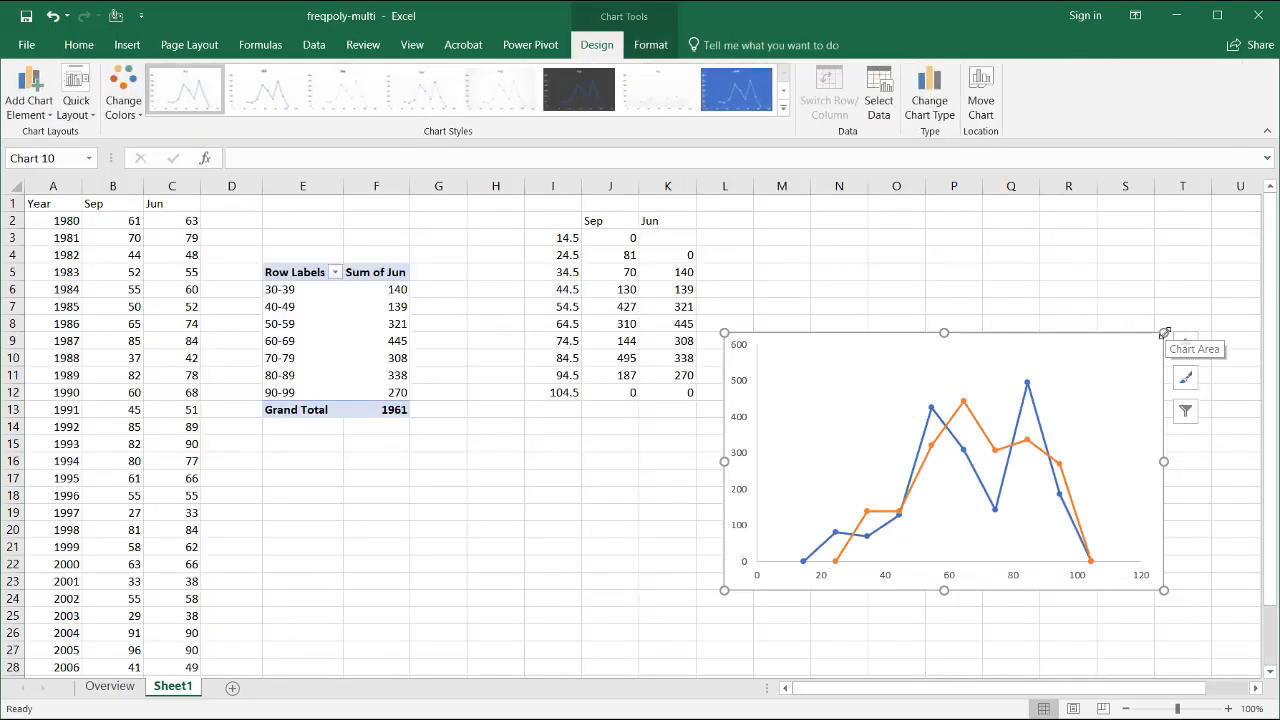